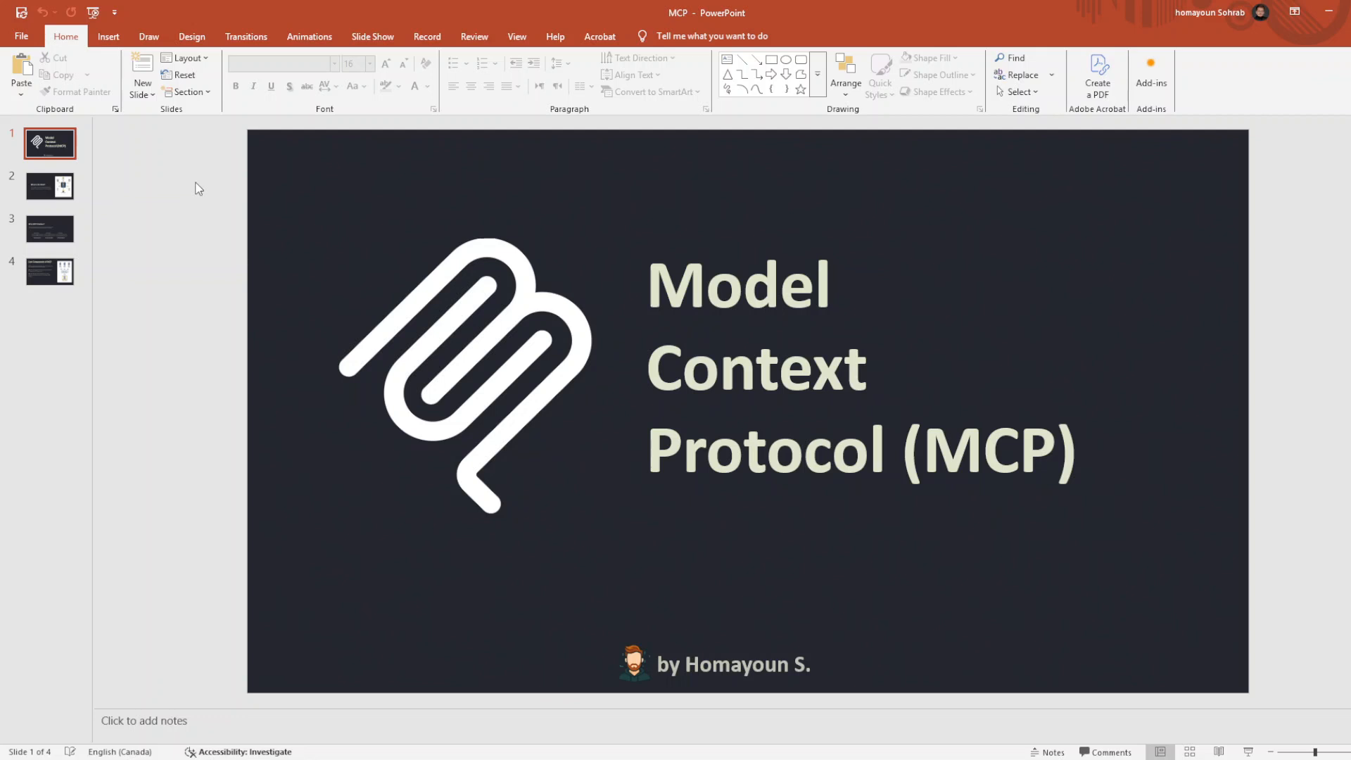
{"action": "mouse_move", "coordinate": [1321, 431]}
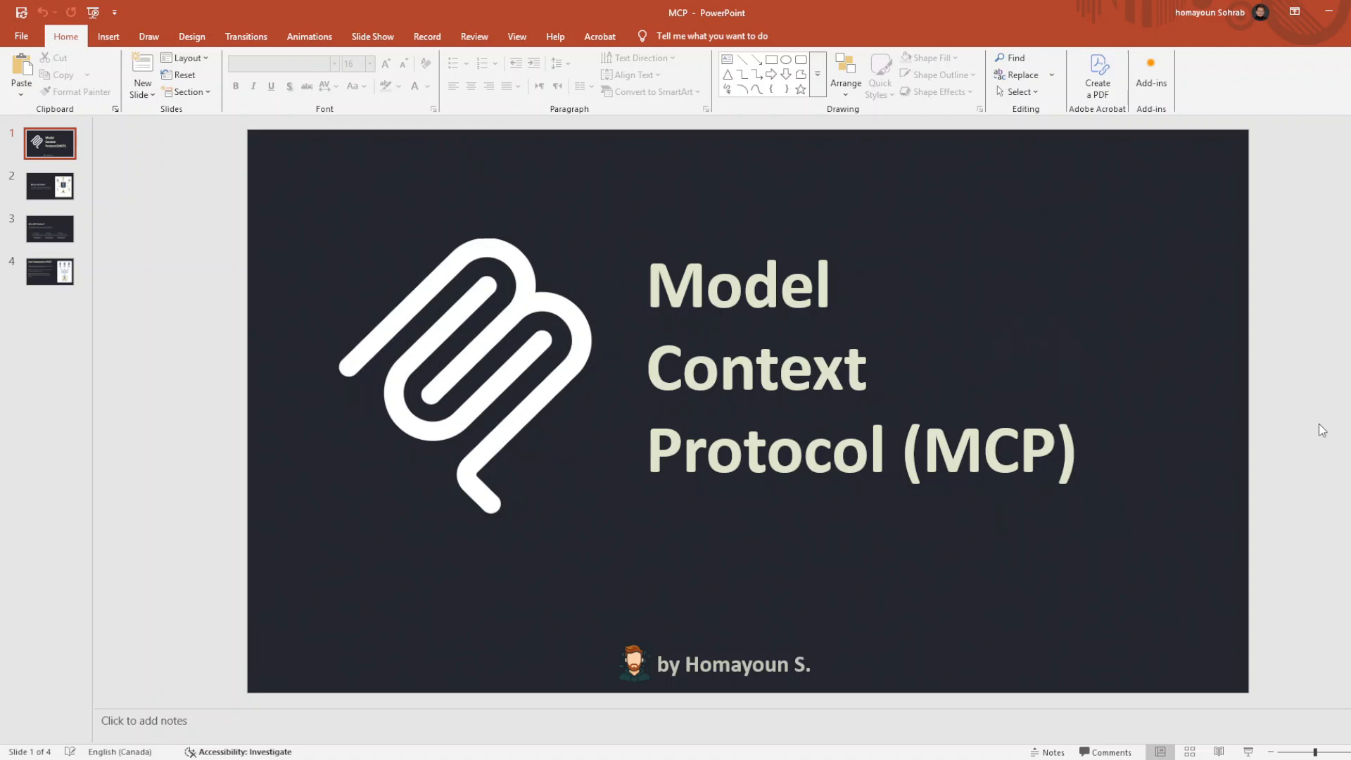
- Advance to slide 2, "What Is the MCP?", with its AI-application connections diagram
{"action": "left_click", "coordinate": [49, 187]}
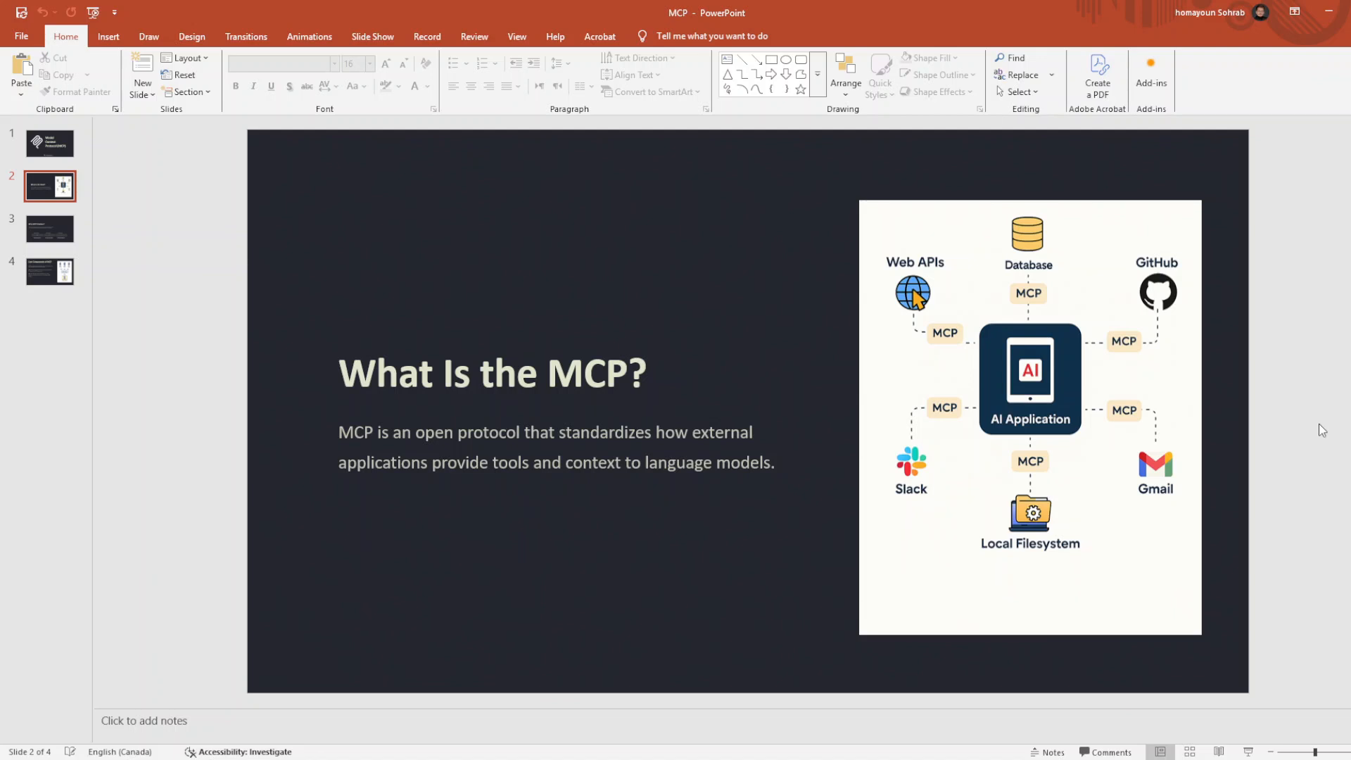
{"action": "mouse_move", "coordinate": [1111, 217]}
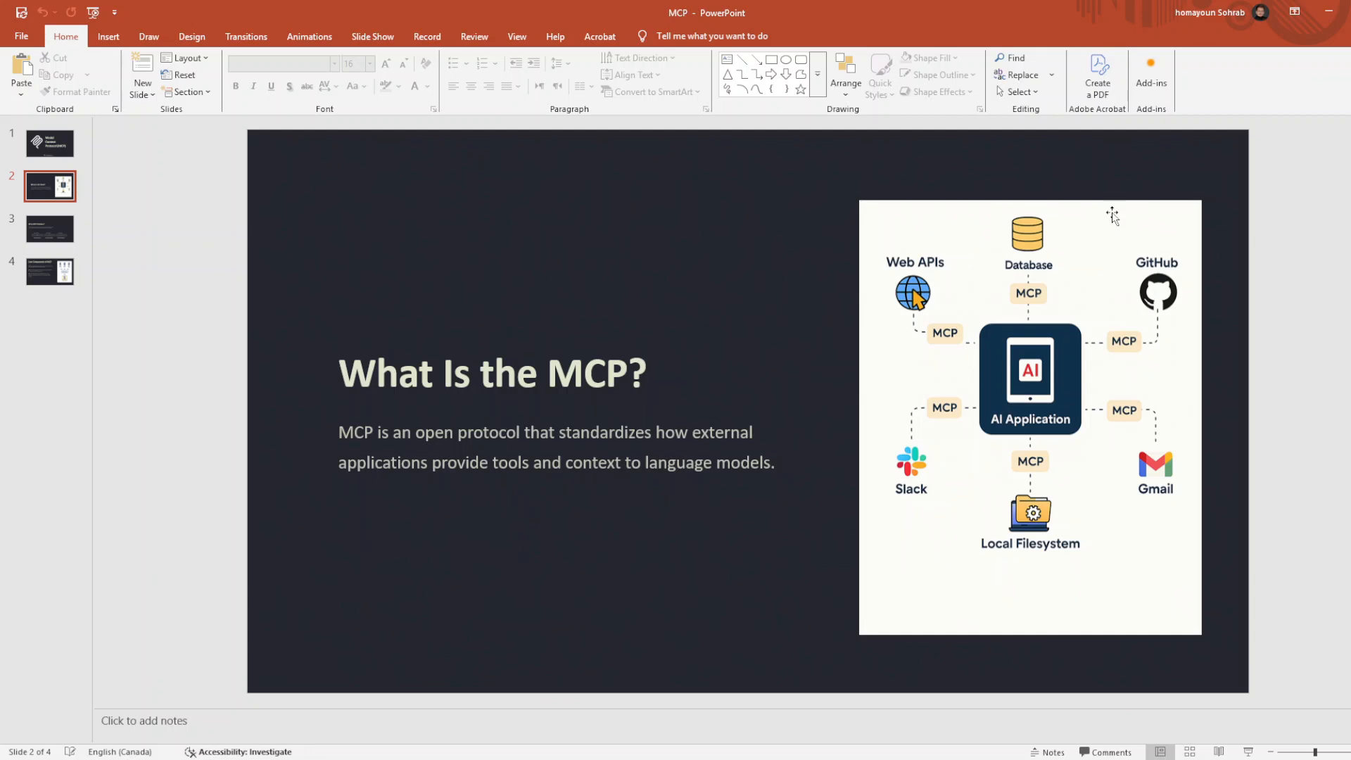
{"action": "mouse_move", "coordinate": [1280, 380]}
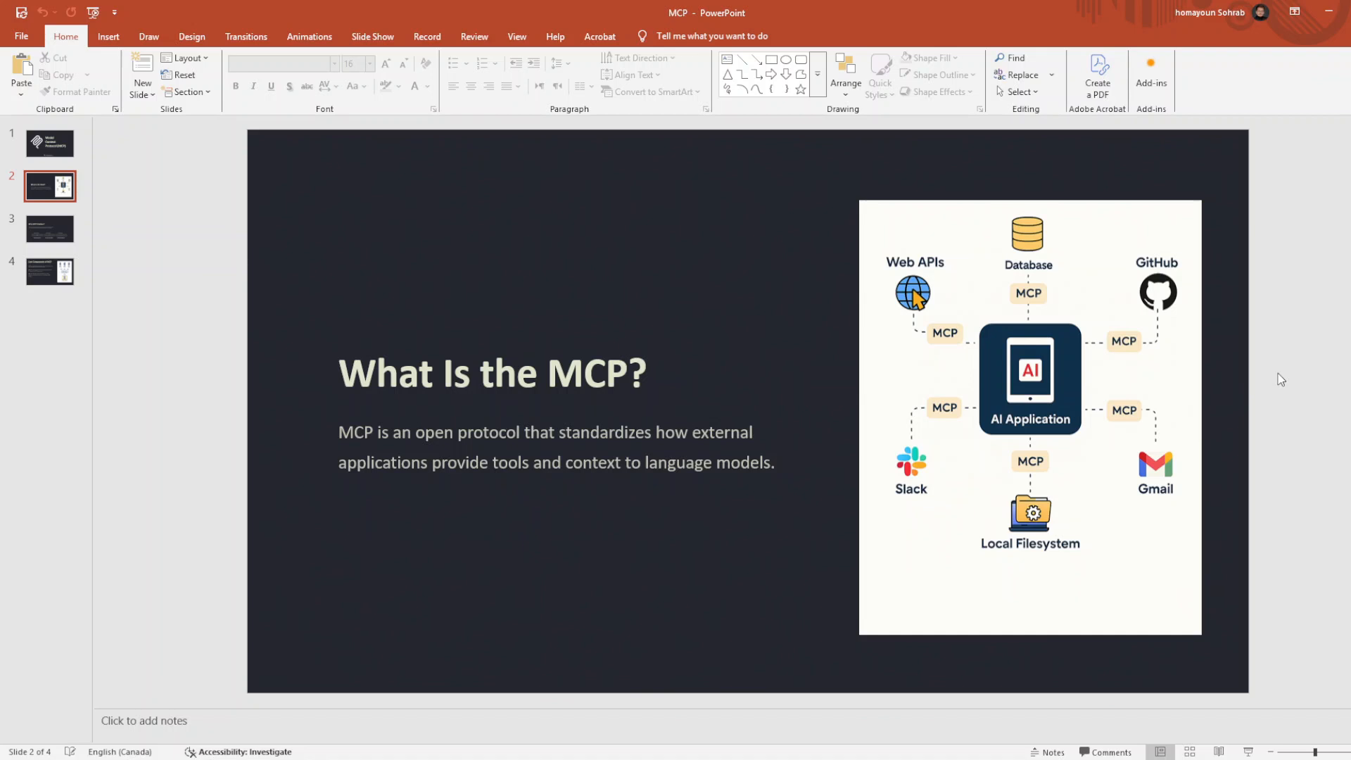
{"action": "mouse_move", "coordinate": [504, 159]}
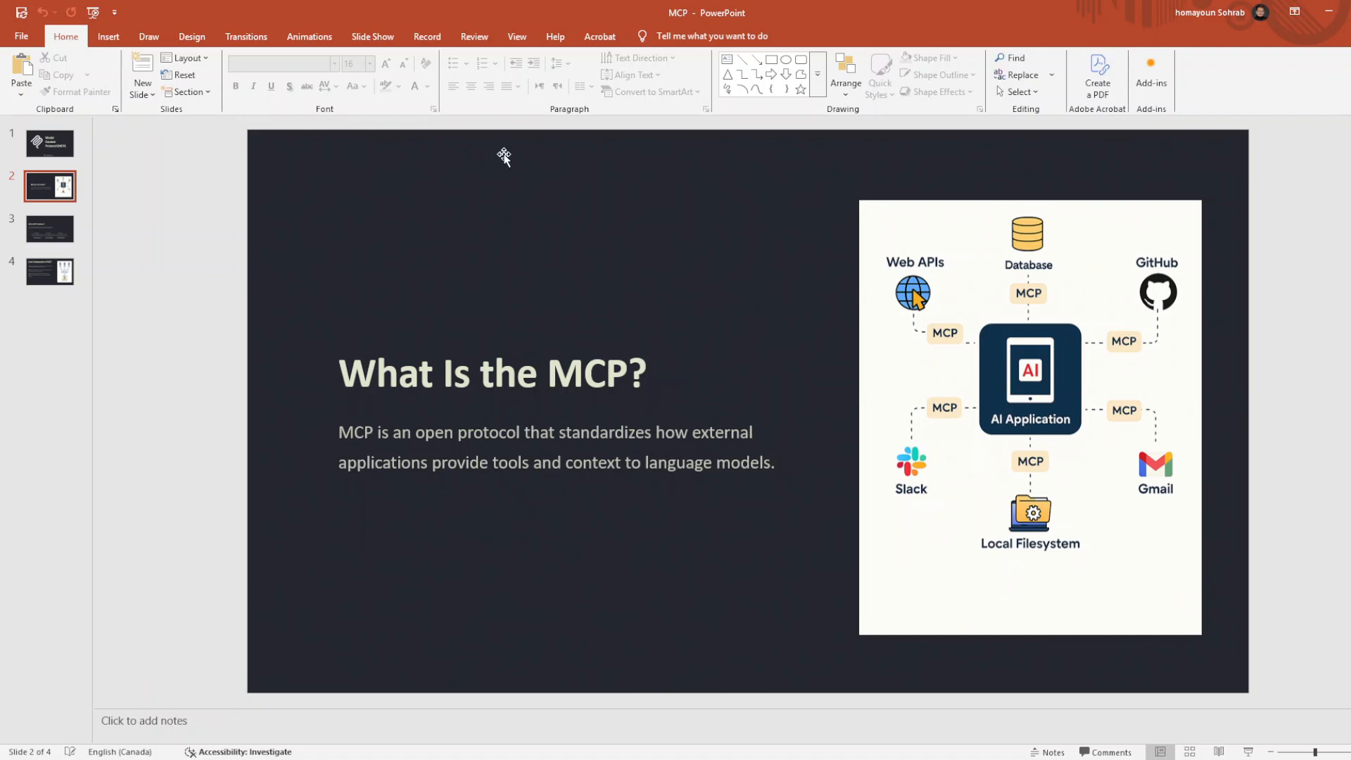
{"action": "mouse_move", "coordinate": [1303, 463]}
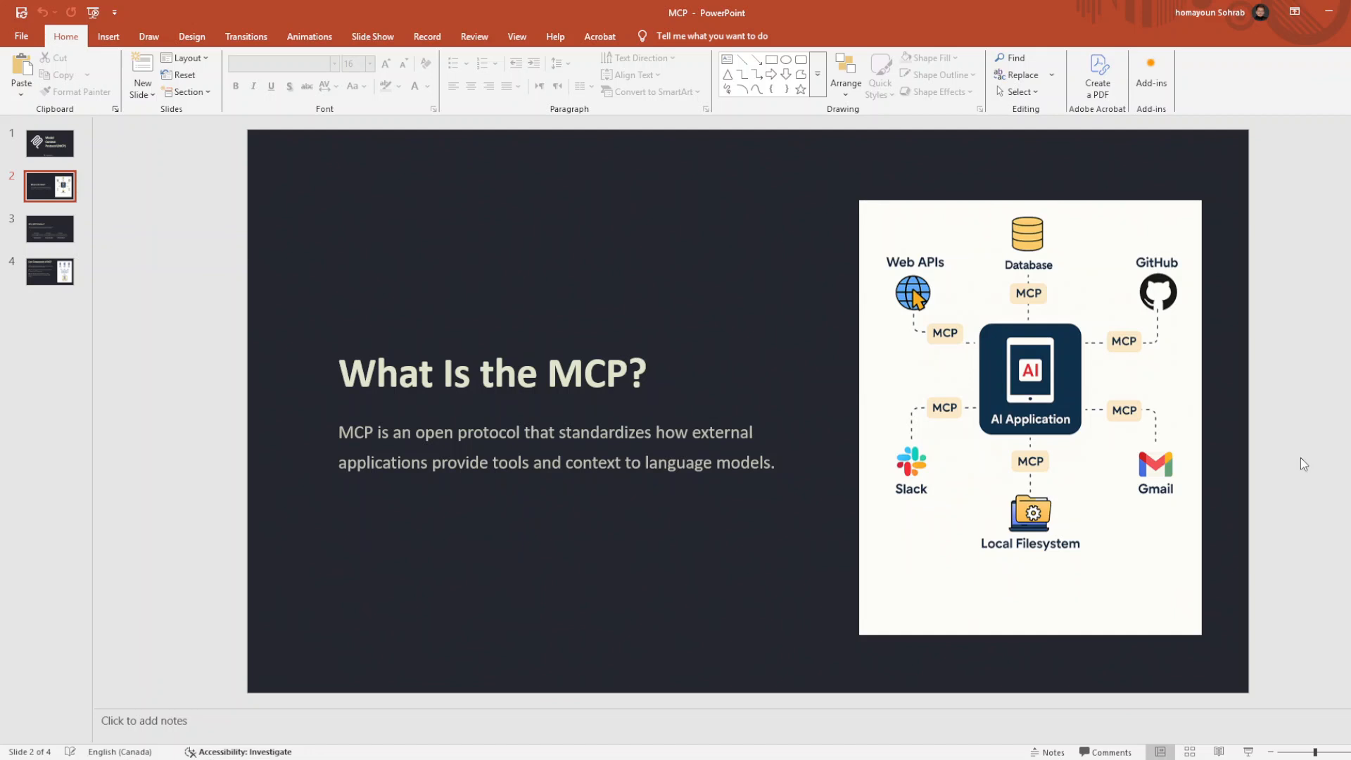
- Advance to slide 3, "Why MCP Matters?", showing Challenge, Solution and Benefit points
{"action": "left_click", "coordinate": [49, 228]}
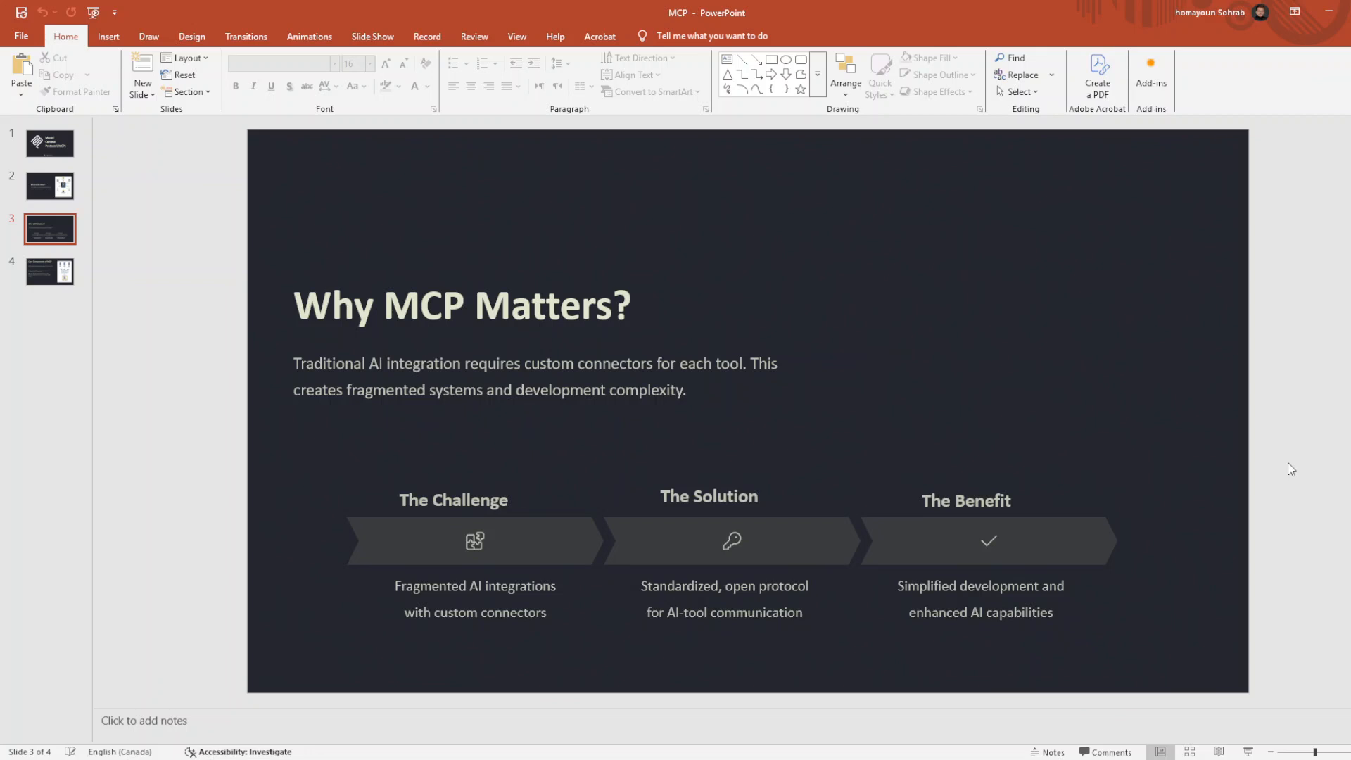
{"action": "mouse_move", "coordinate": [1279, 448]}
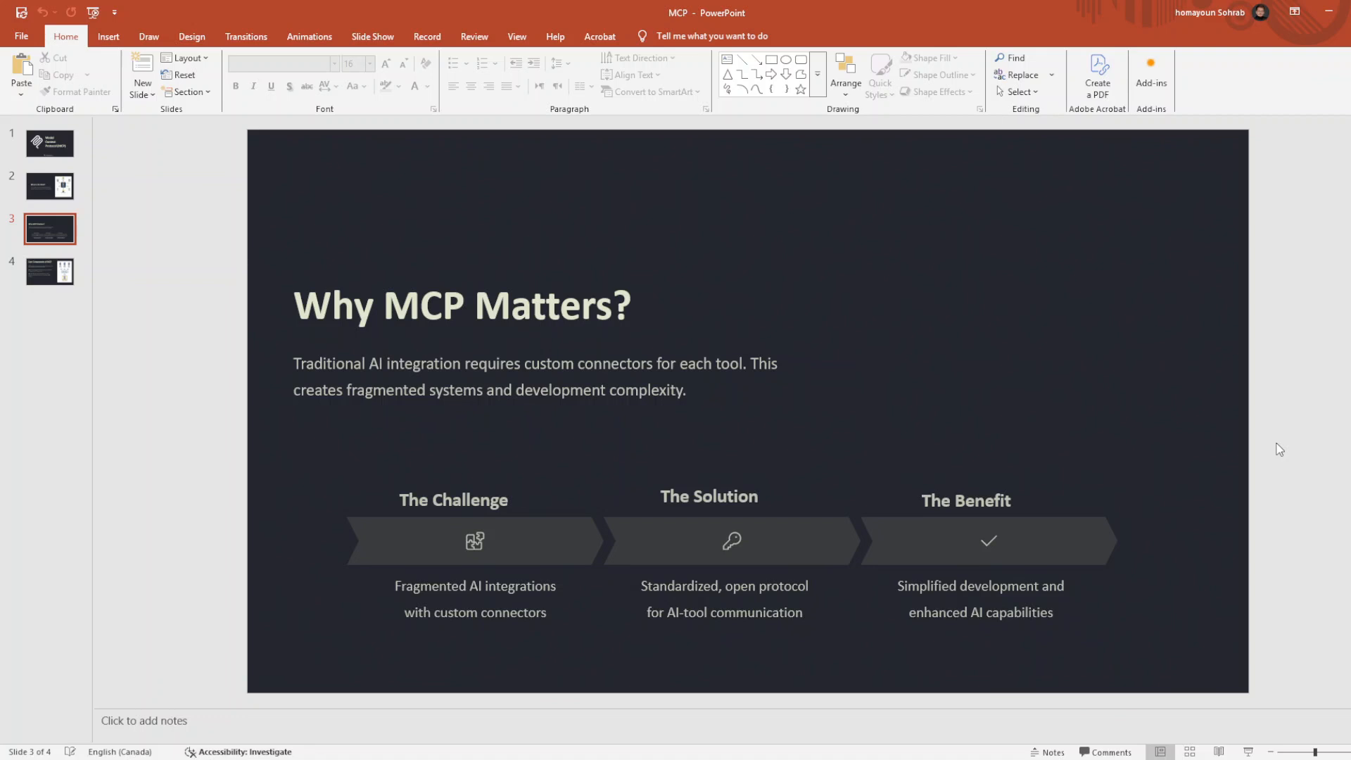
{"action": "mouse_move", "coordinate": [1276, 378]}
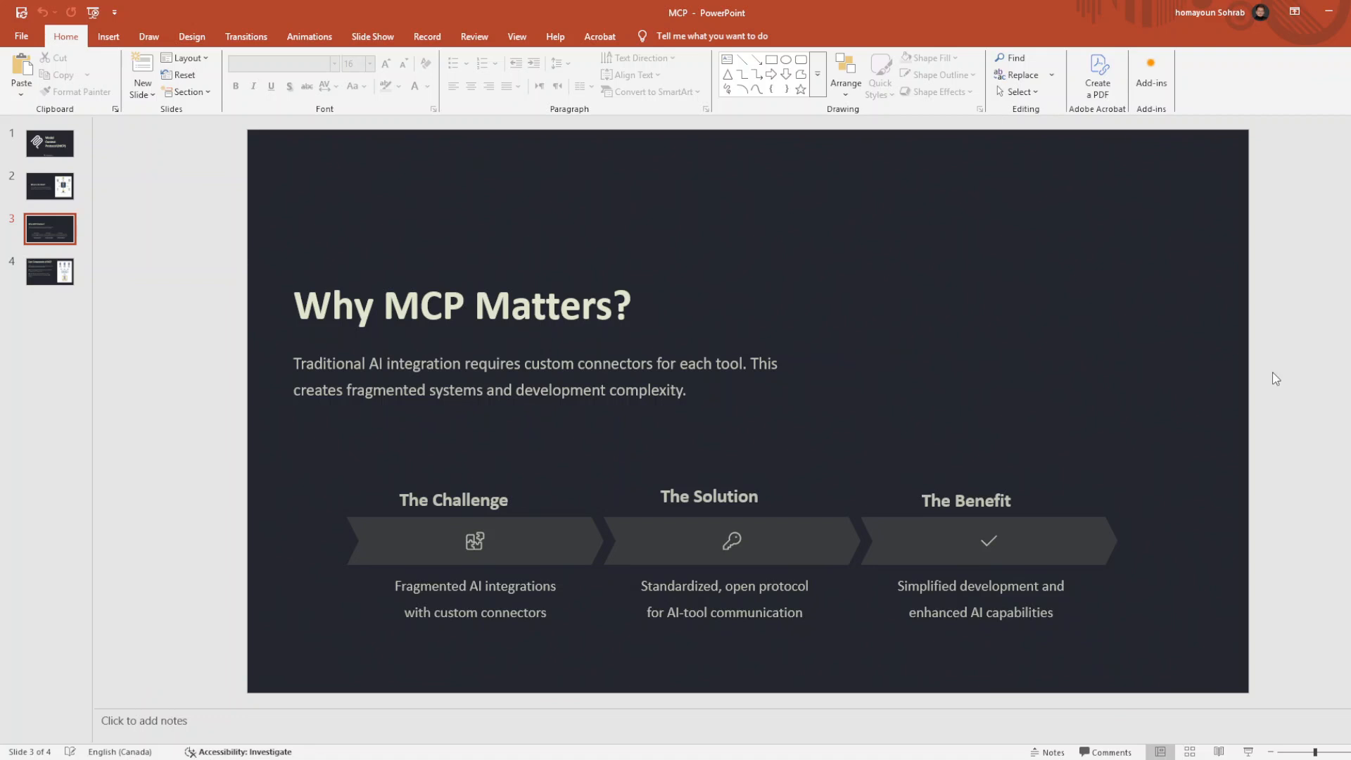
- Advance to slide 4, "Core Components of MCP", describing Host, Client and Server
{"action": "left_click", "coordinate": [50, 271]}
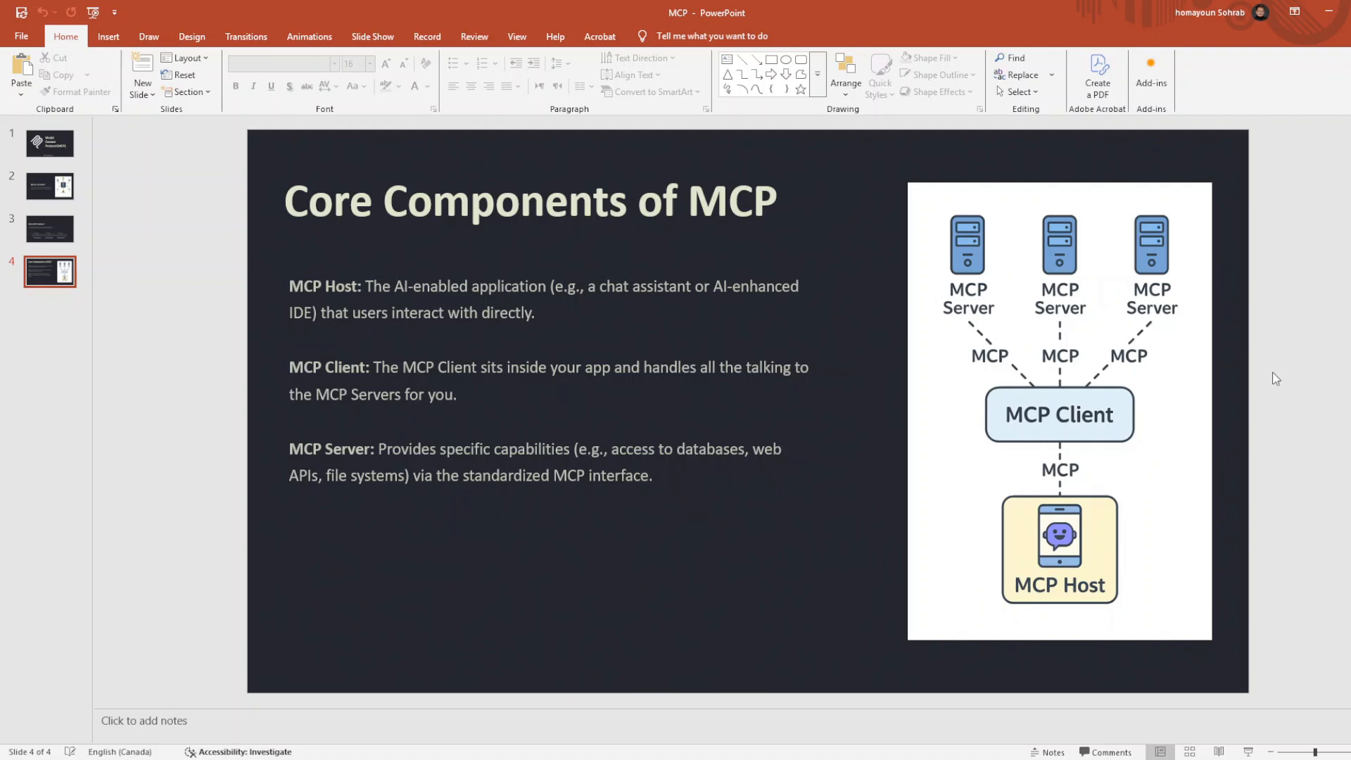
{"action": "mouse_move", "coordinate": [1123, 130]}
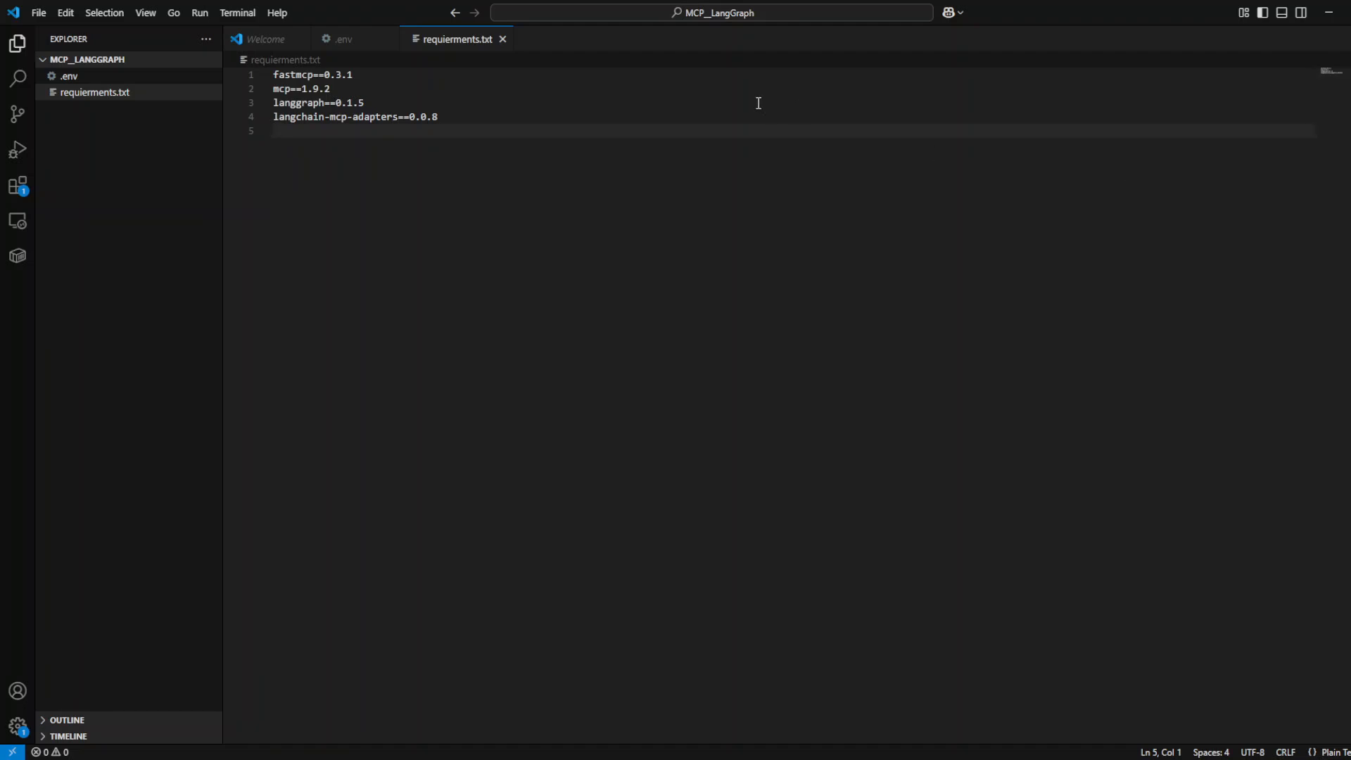
- Create a Config folder and add llm.py inside it
{"action": "key", "text": "ctrl+a"}
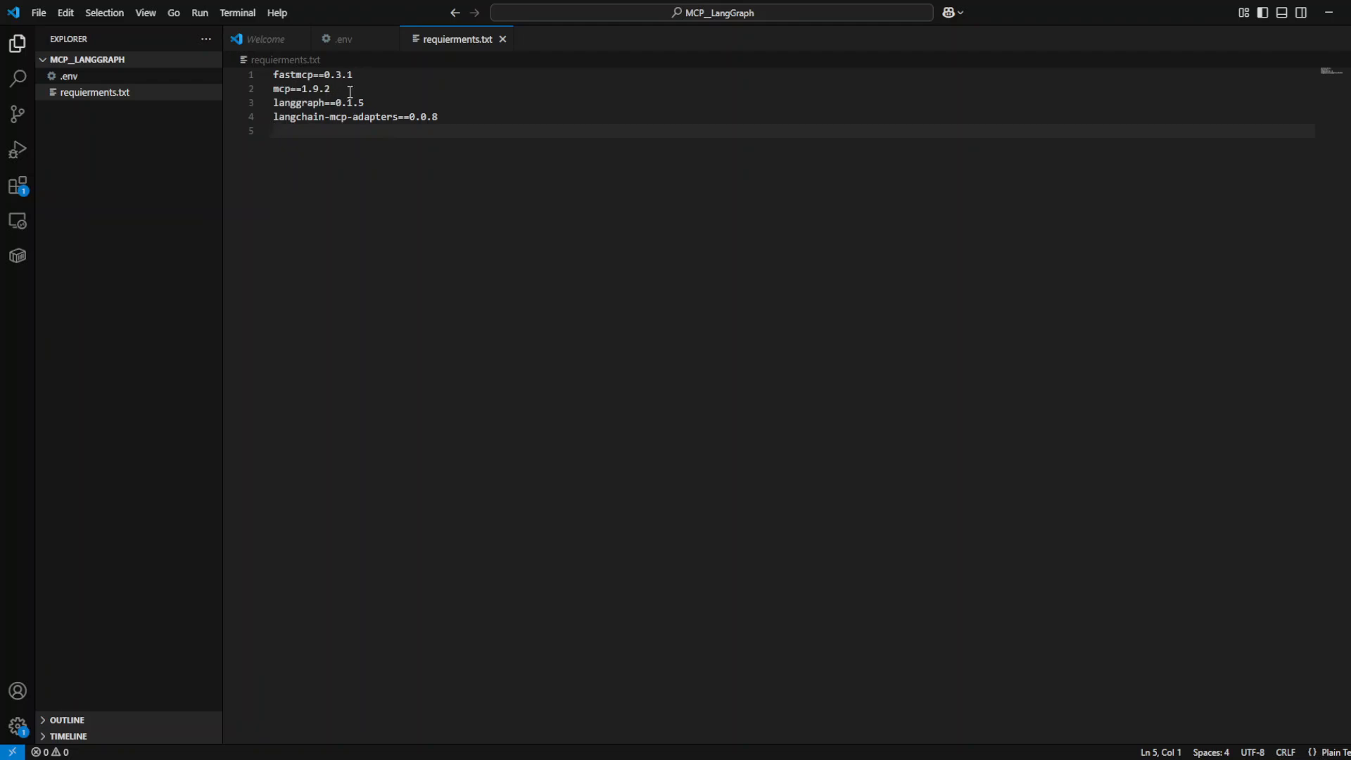
{"action": "mouse_move", "coordinate": [358, 88]}
{"action": "type", "text": "c"}
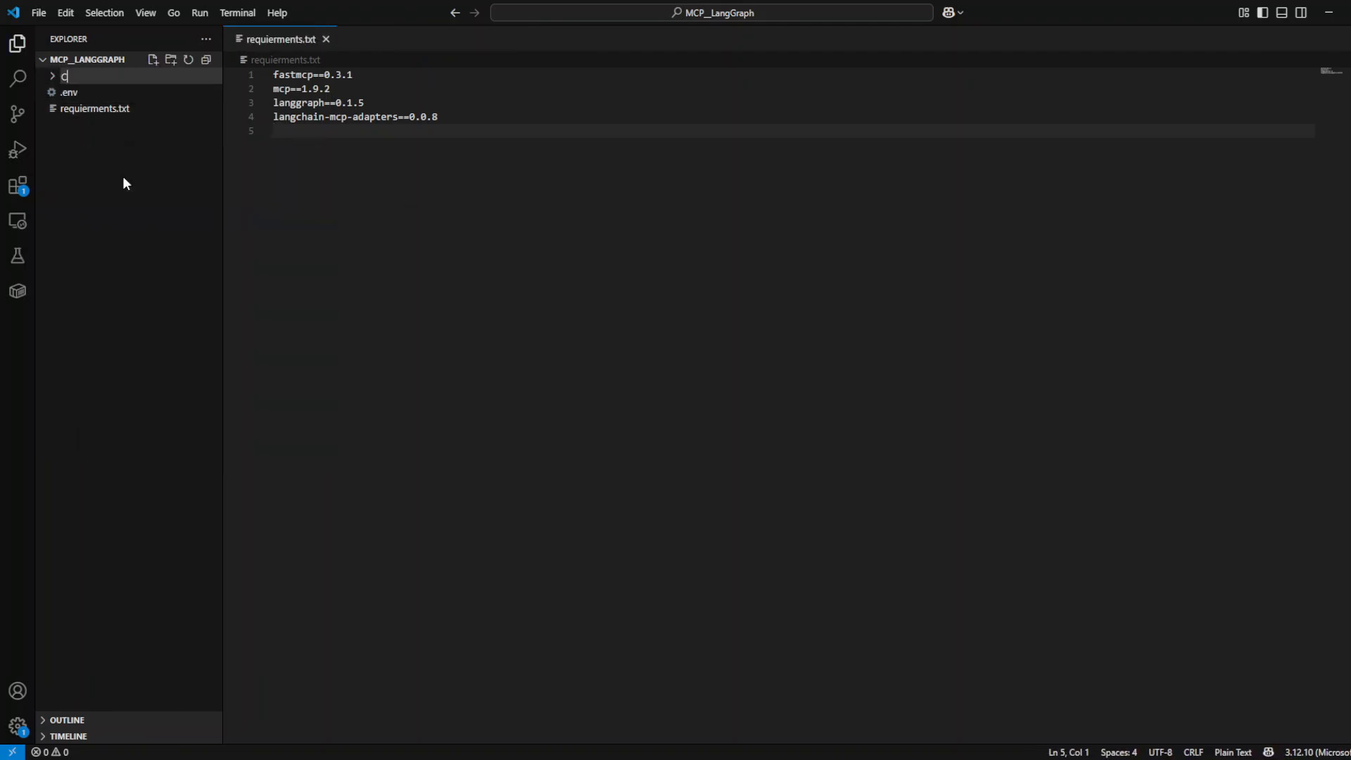
{"action": "type", "text": "onfig"}
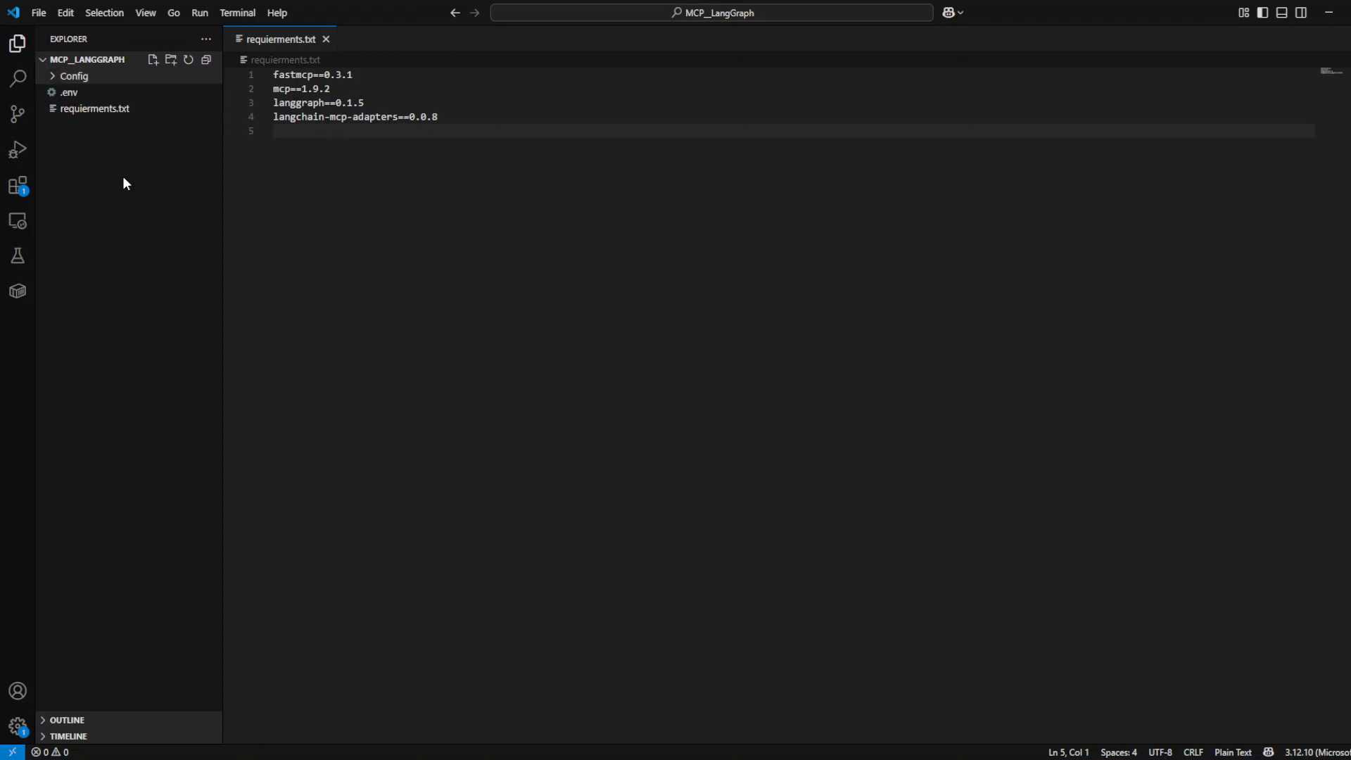
{"action": "mouse_move", "coordinate": [145, 172]}
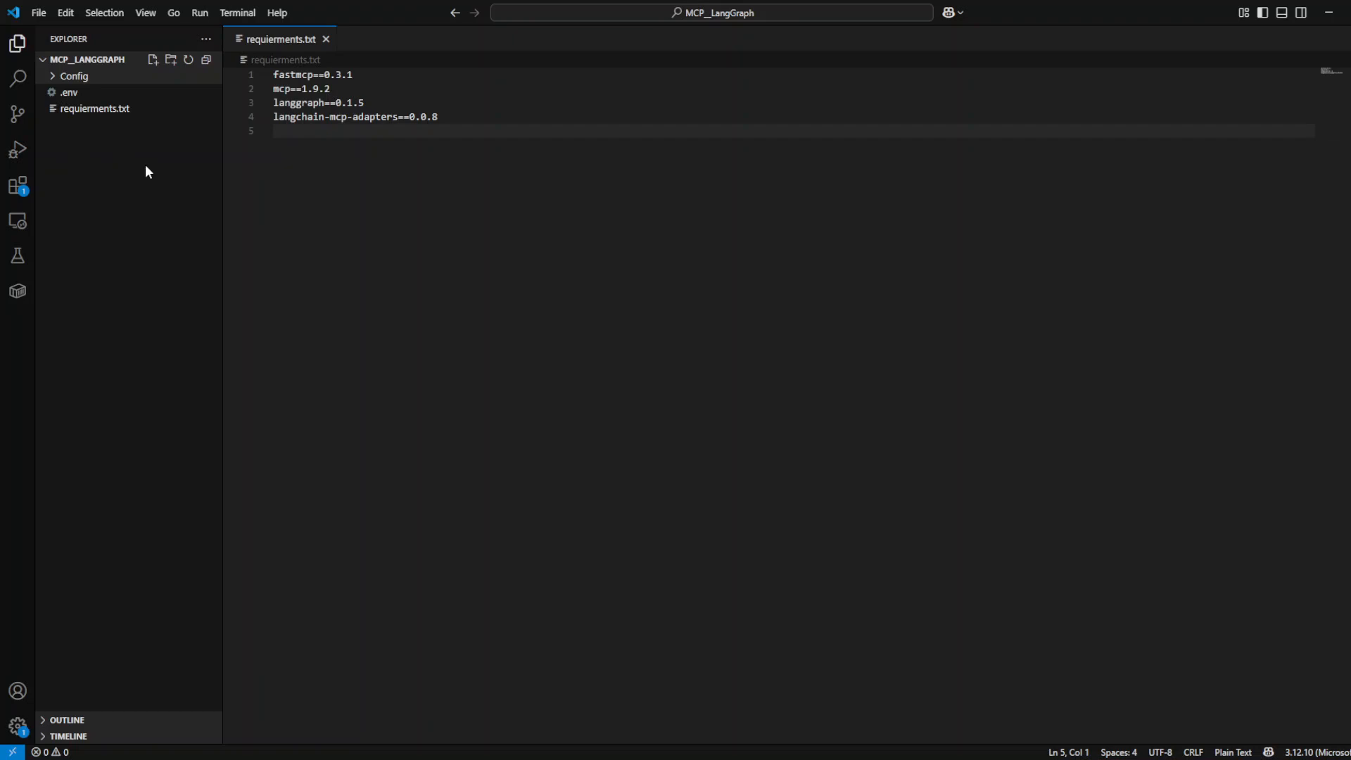
{"action": "mouse_move", "coordinate": [91, 83]}
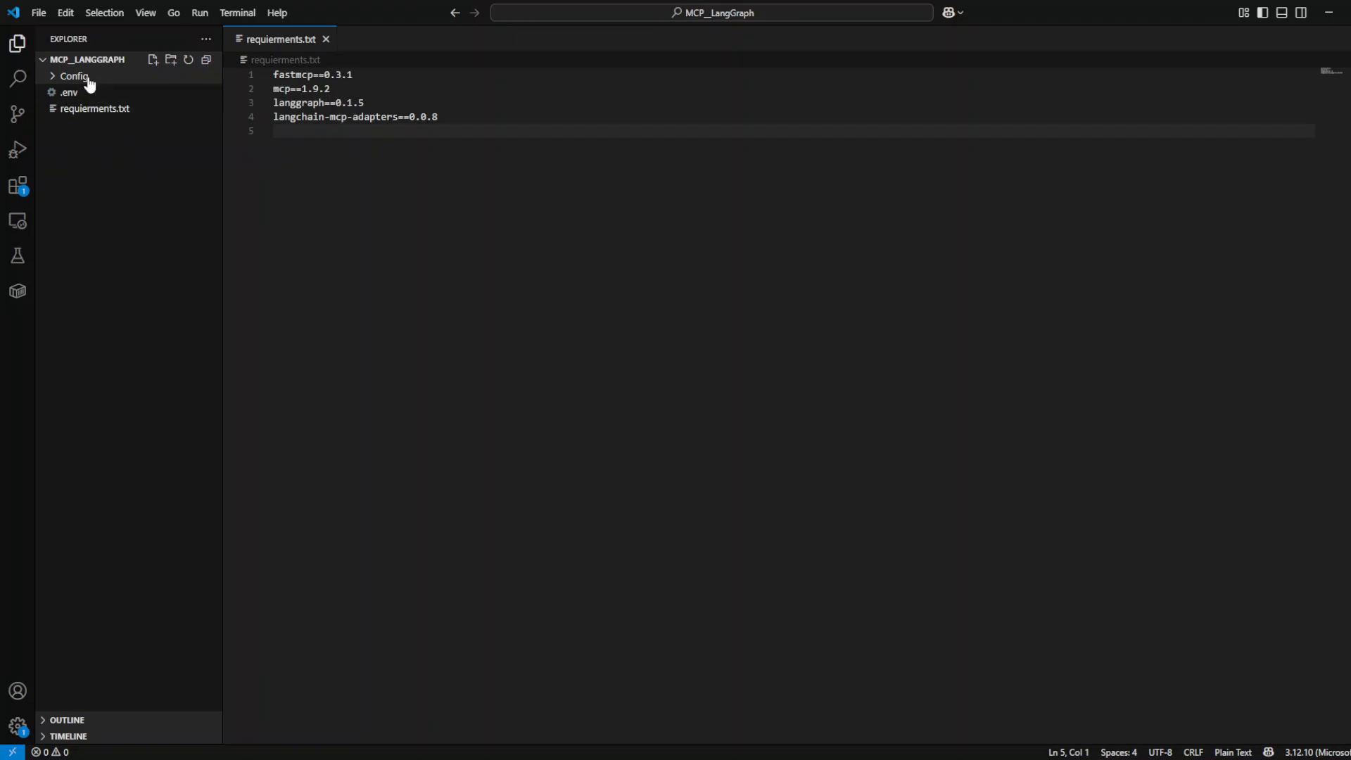
{"action": "right_click", "coordinate": [74, 76]}
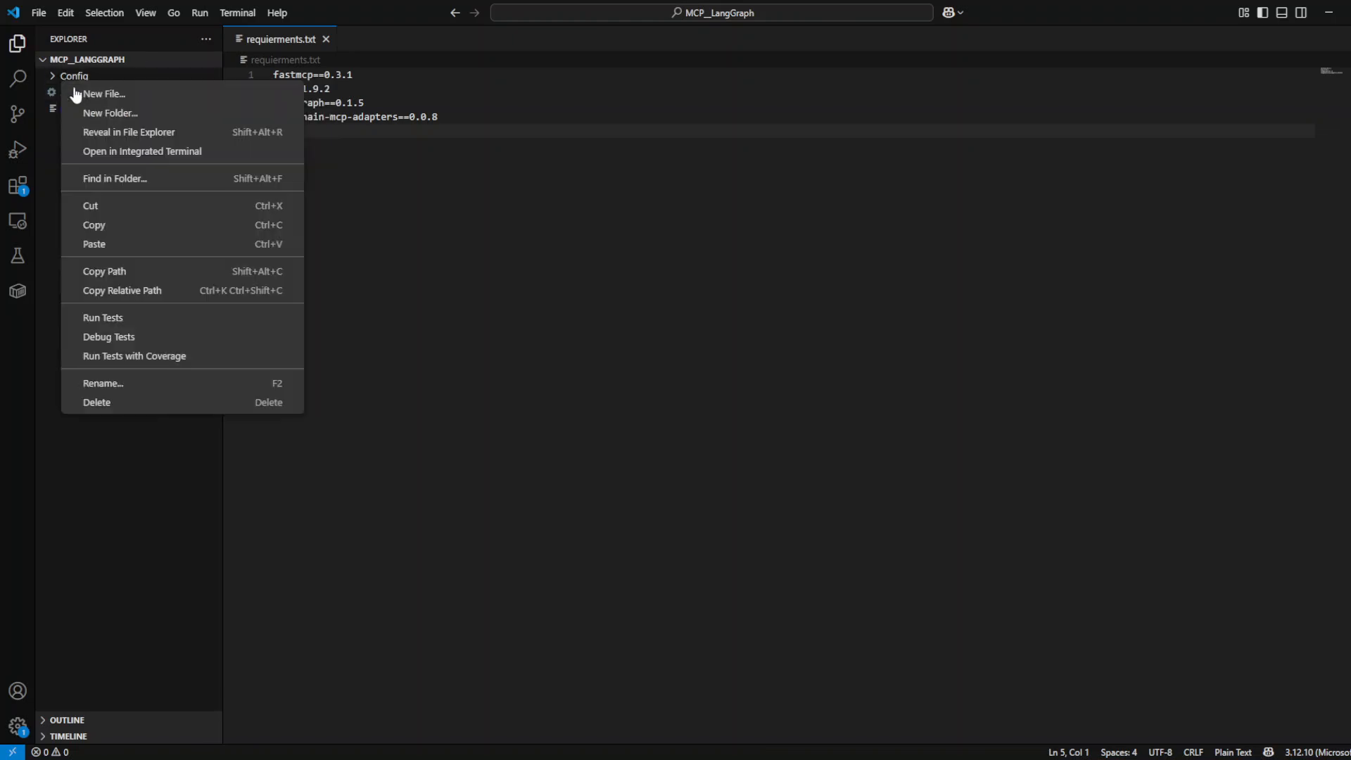
{"action": "left_click", "coordinate": [102, 92]}
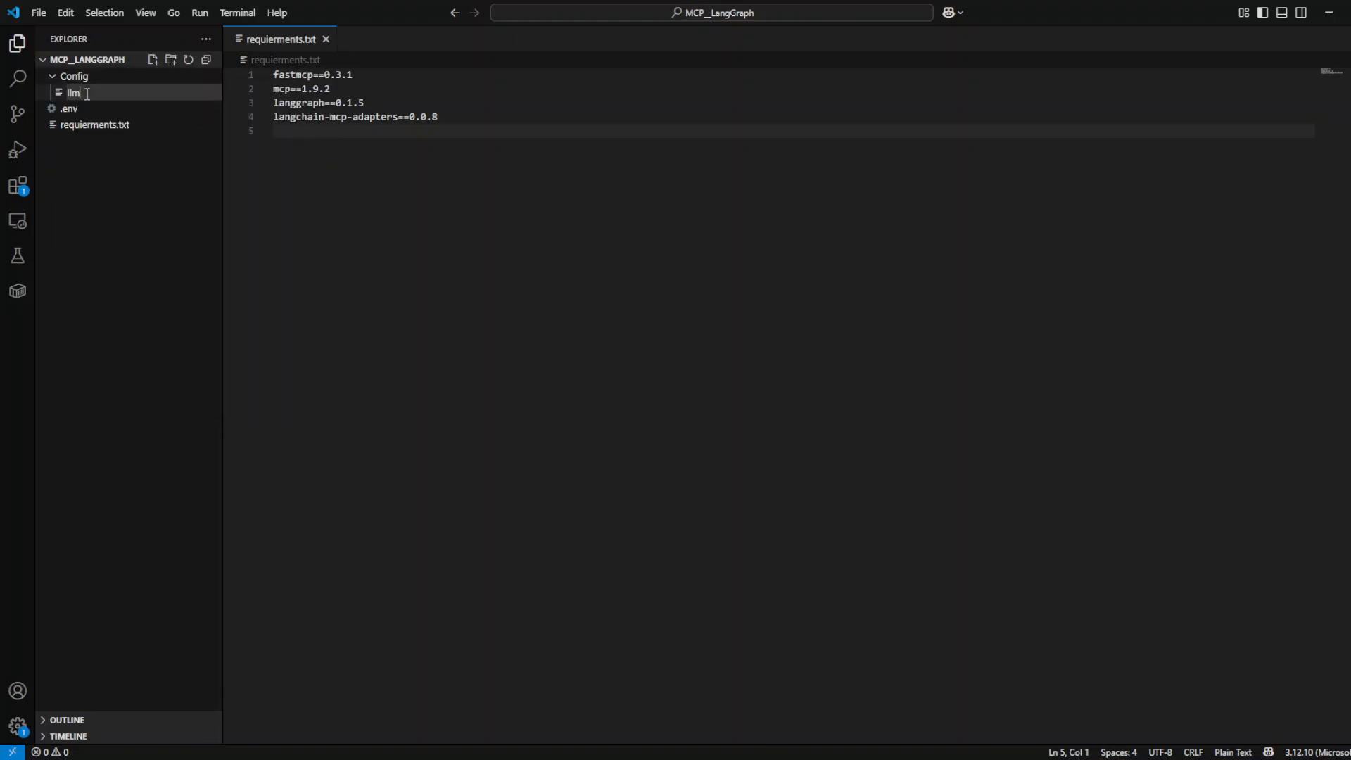
{"action": "key", "text": "Enter"}
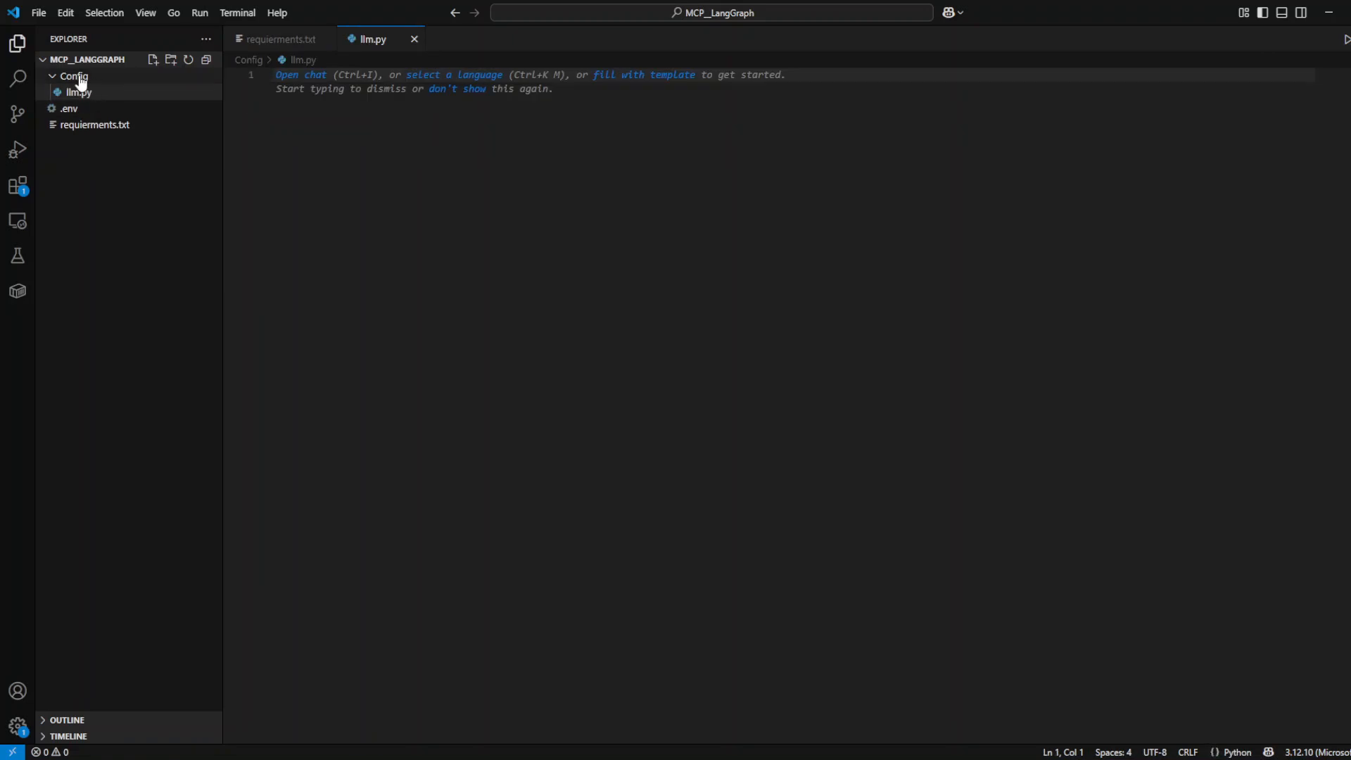
- Add neo4j.py to Config and paste the gpt-4o-mini ChatOpenAI setup into llm.py
{"action": "left_click", "coordinate": [152, 59]}
{"action": "type", "text": "neo4j.py"}
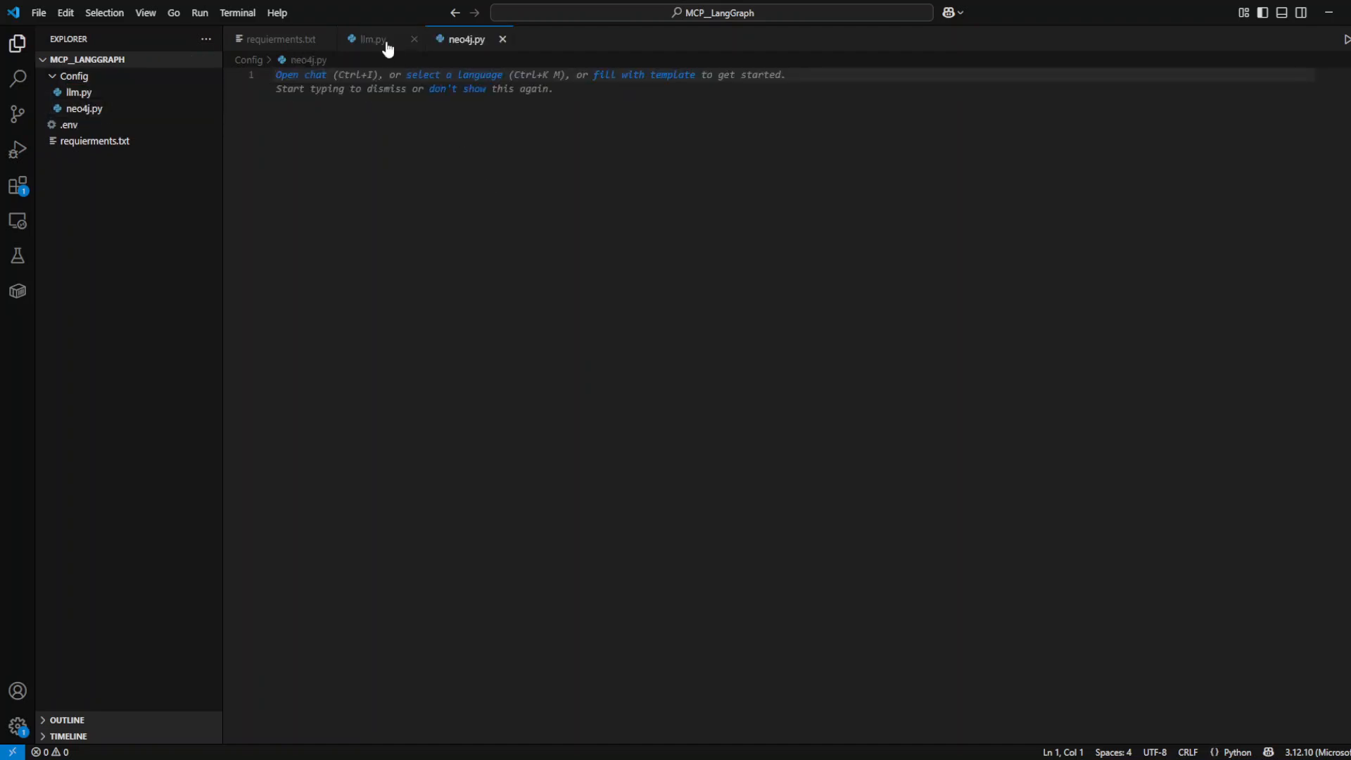
{"action": "left_click", "coordinate": [370, 39]}
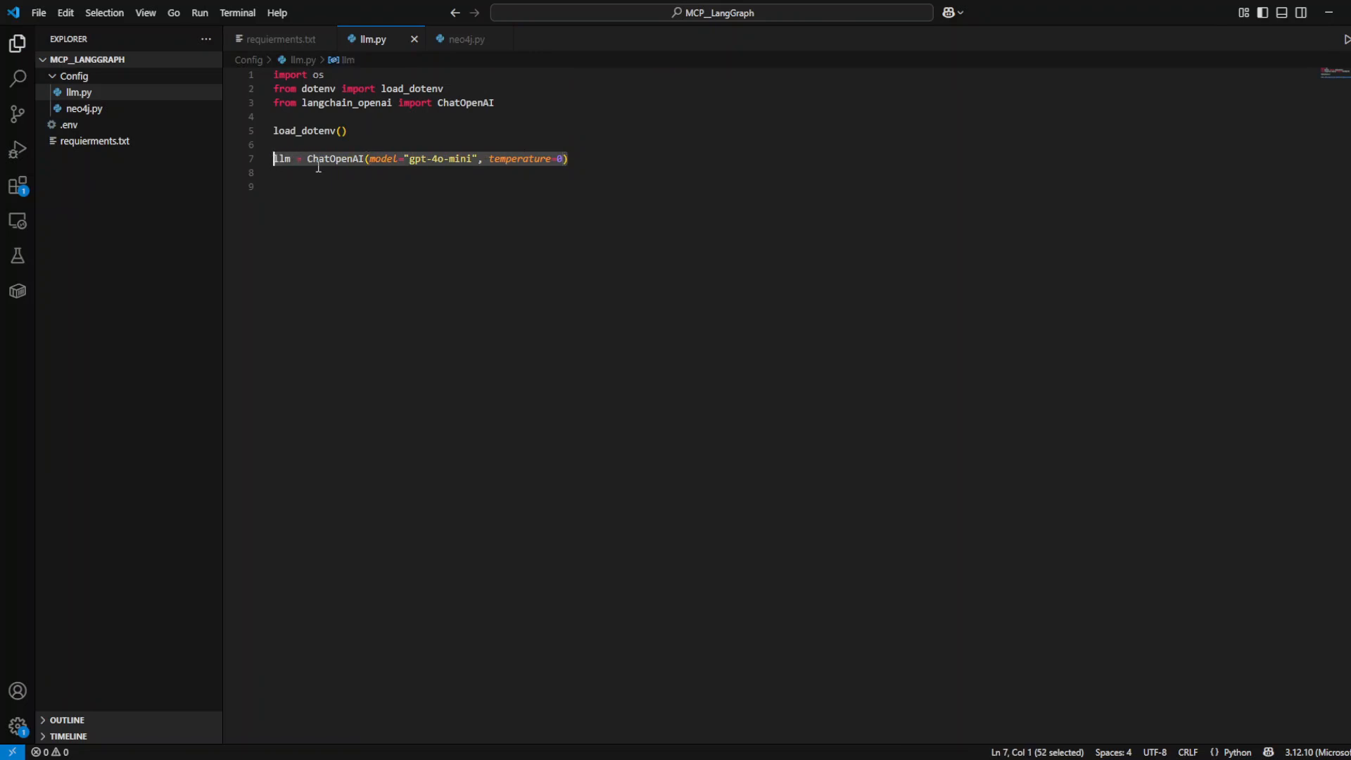
{"action": "double_click", "coordinate": [335, 159]}
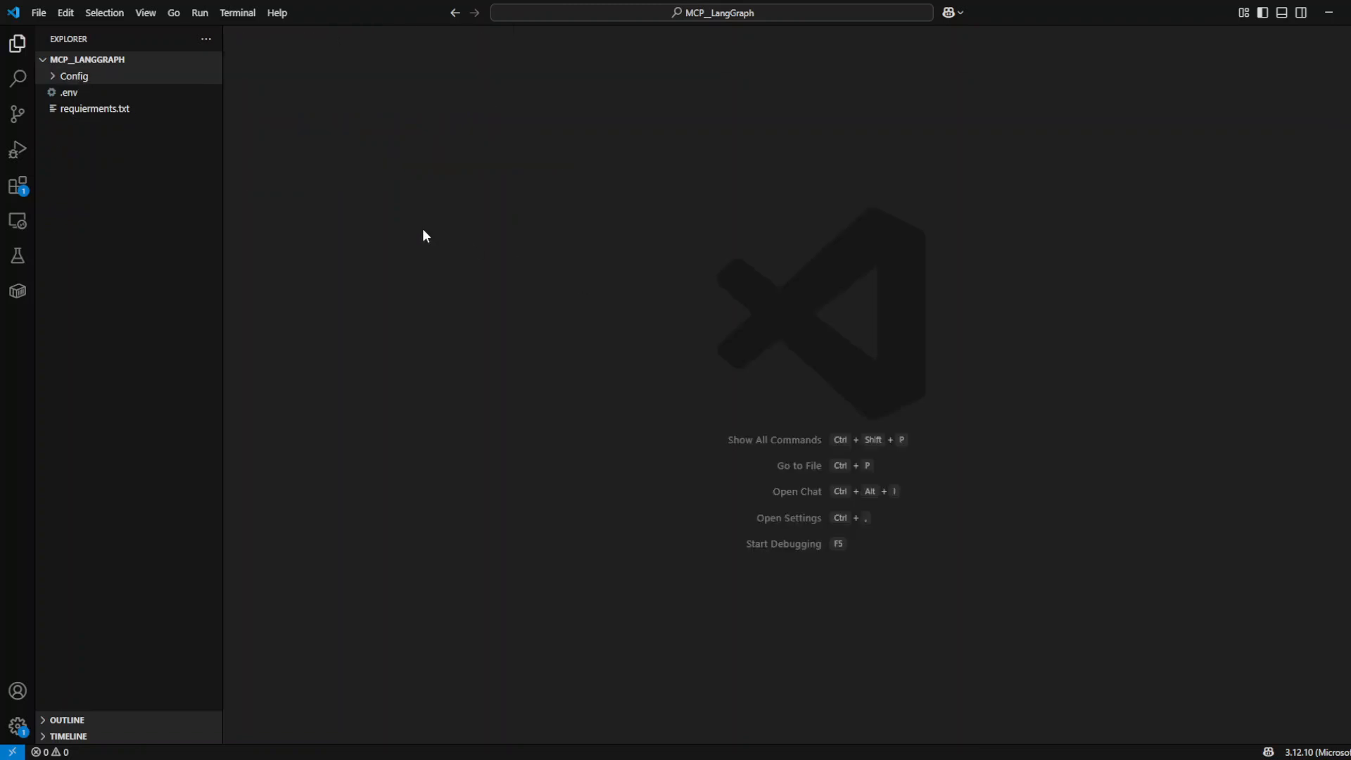
- Create Graph and MCP folders, then a servers subfolder and client.py inside MCP
{"action": "left_click", "coordinate": [154, 59]}
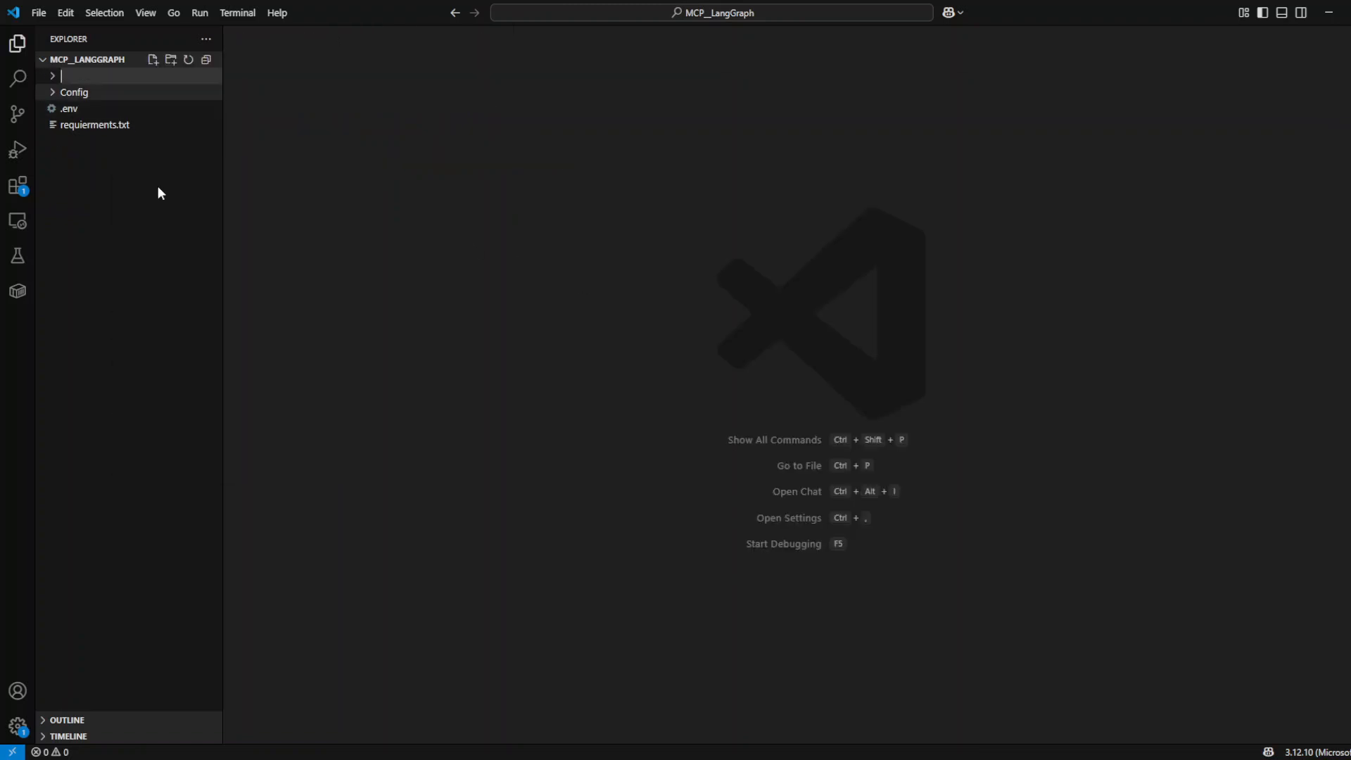
{"action": "type", "text": "Graph"}
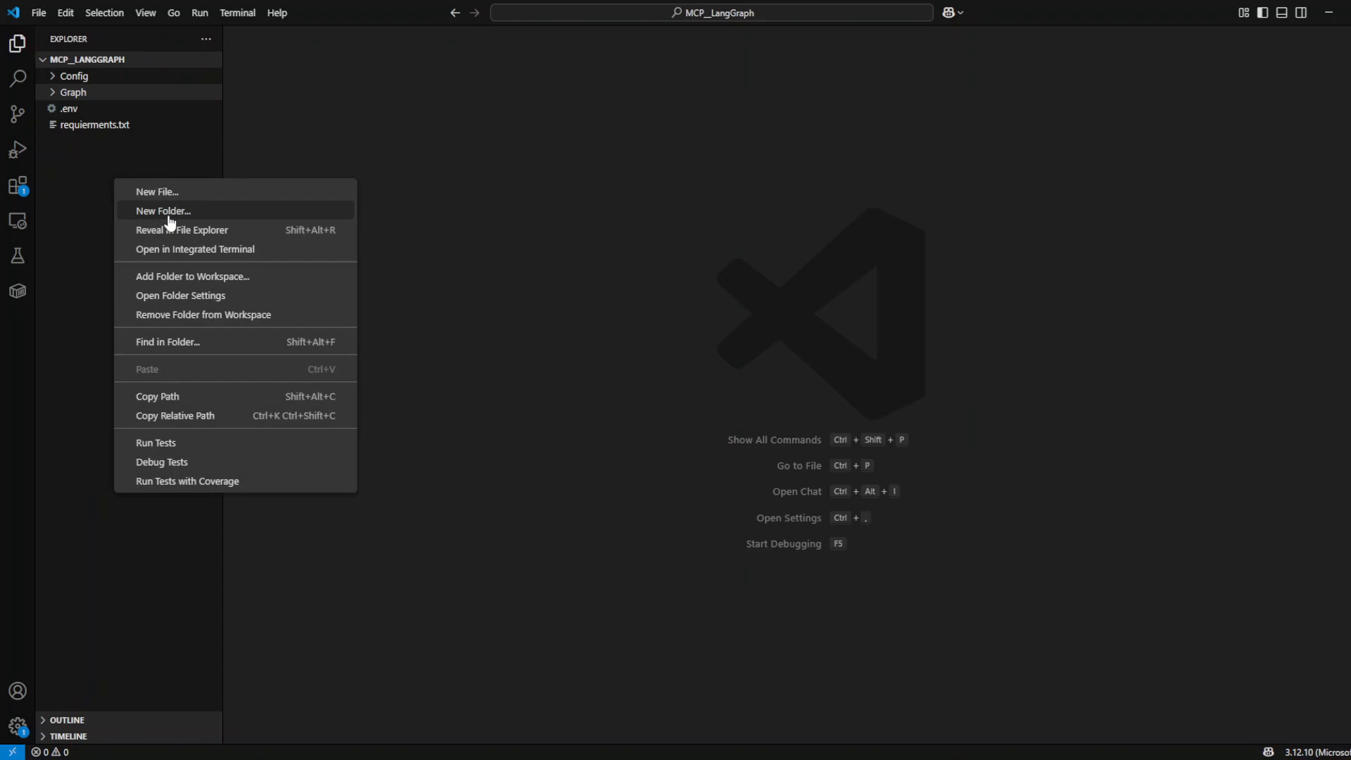
{"action": "left_click", "coordinate": [163, 211]}
{"action": "type", "text": "MCP"}
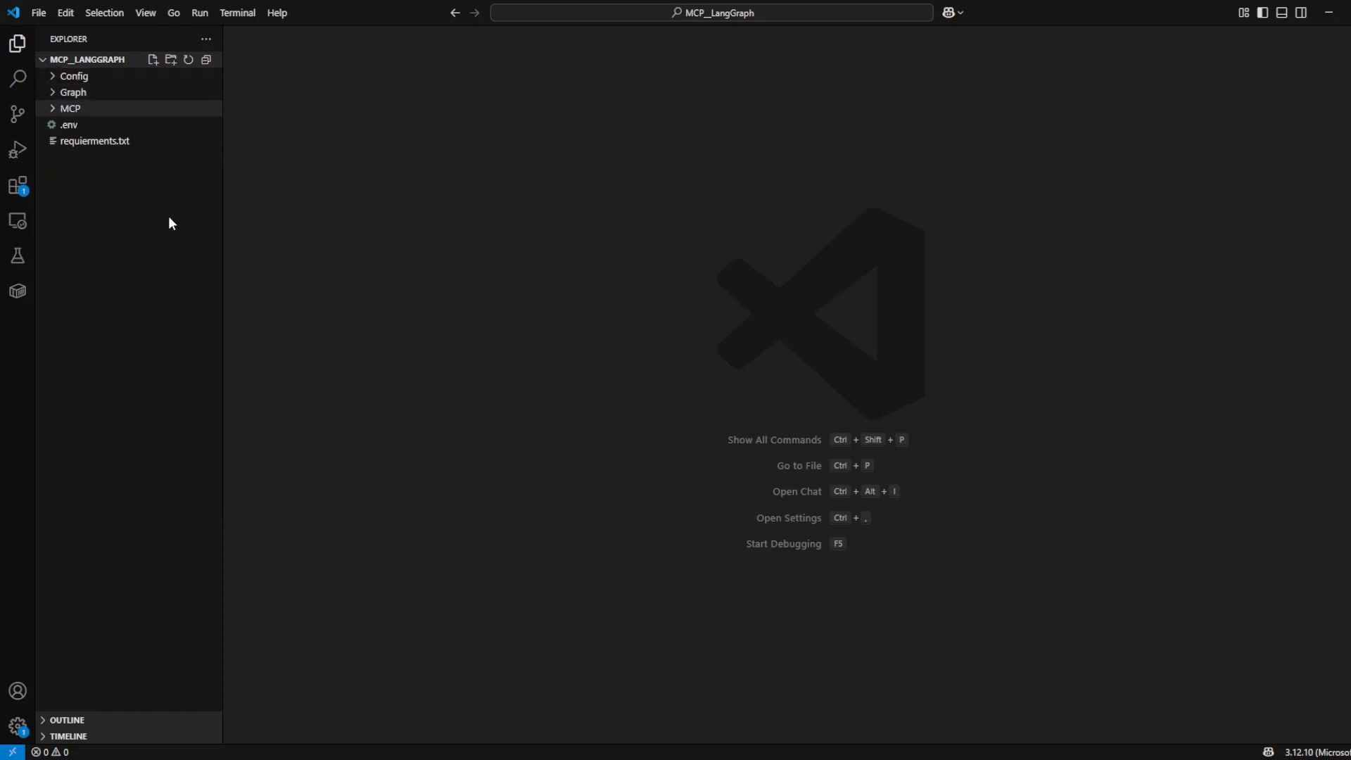
{"action": "left_click", "coordinate": [70, 108]}
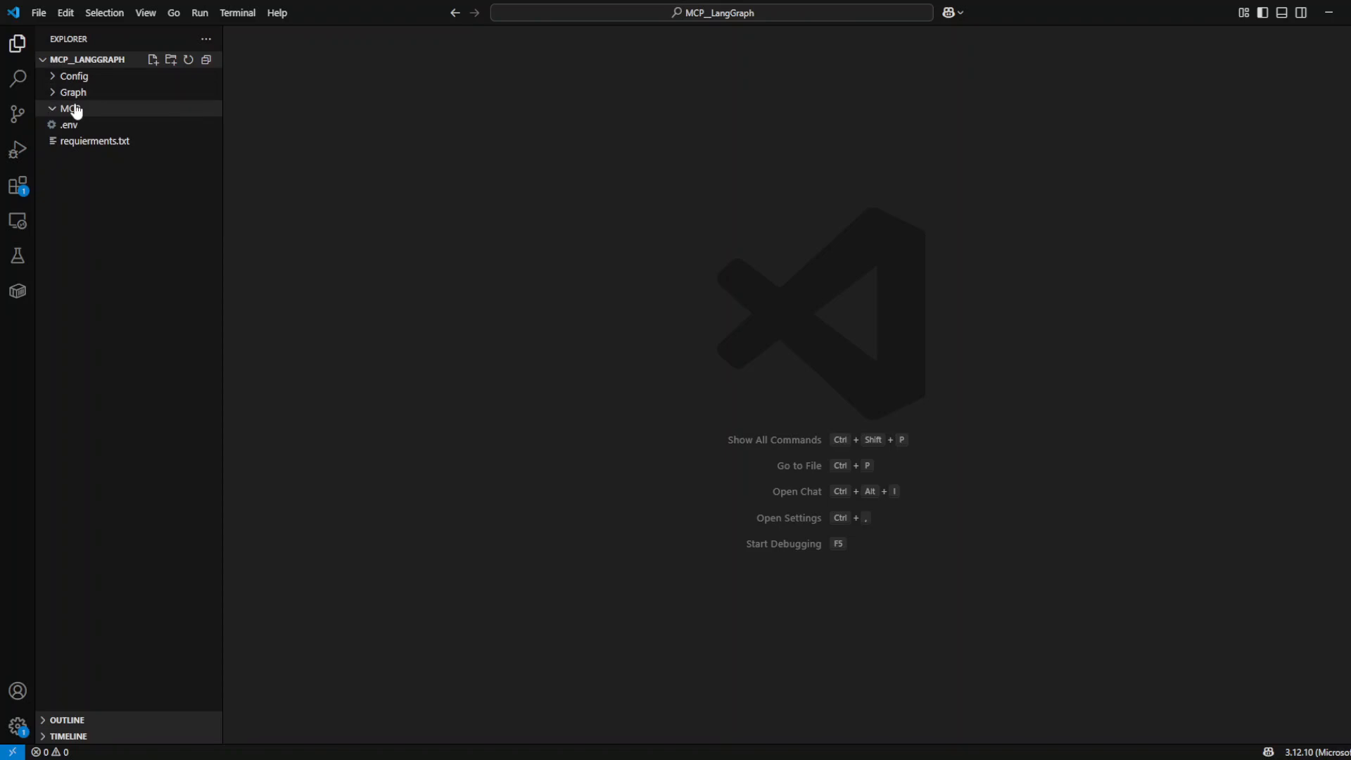
{"action": "right_click", "coordinate": [70, 108]}
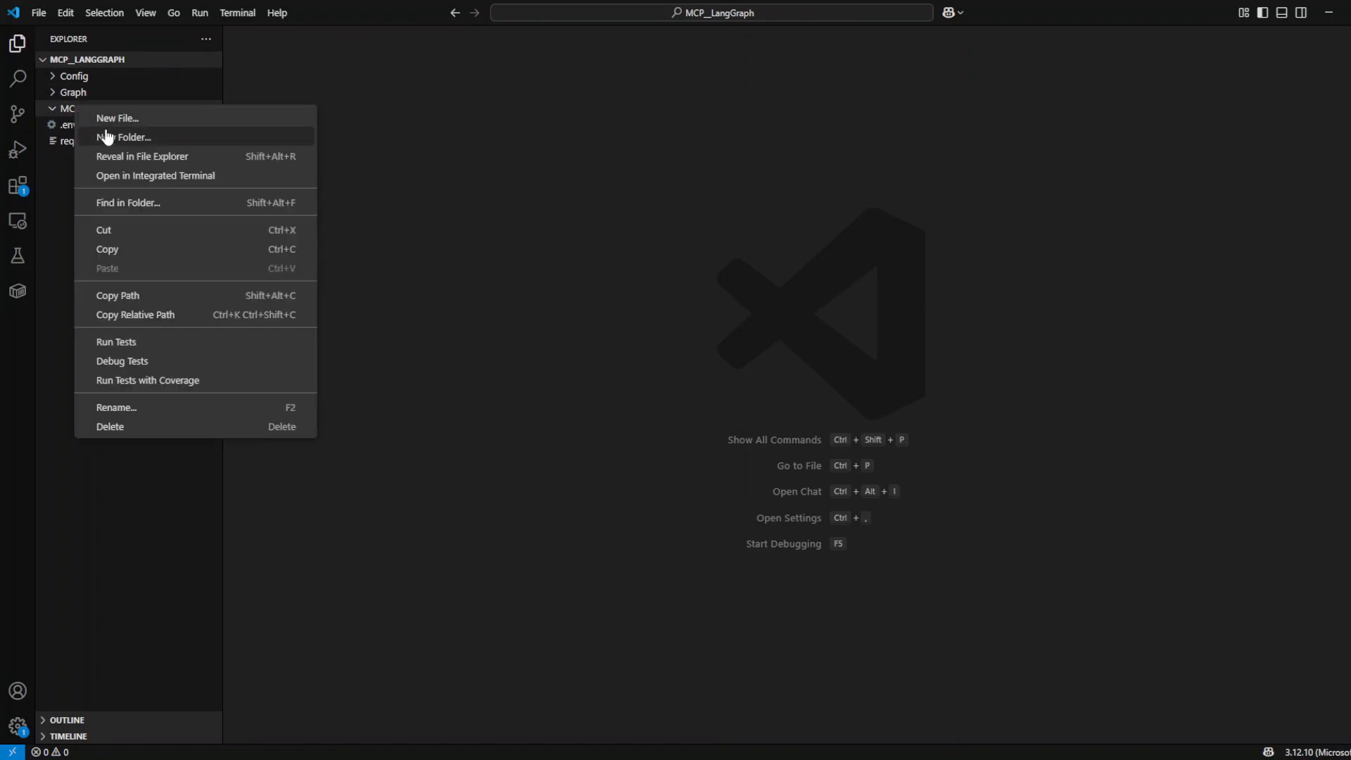
{"action": "left_click", "coordinate": [128, 136]}
{"action": "type", "text": "servers"}
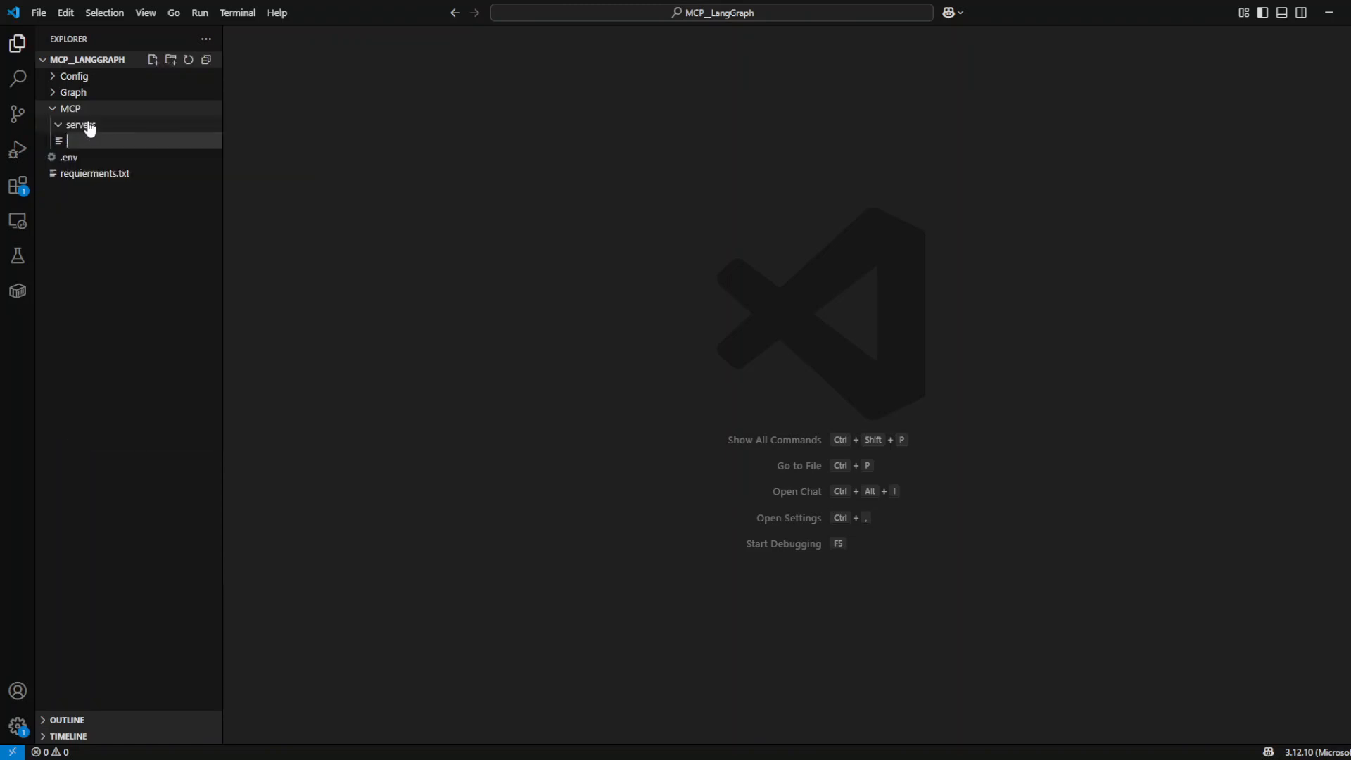
{"action": "type", "text": "client."}
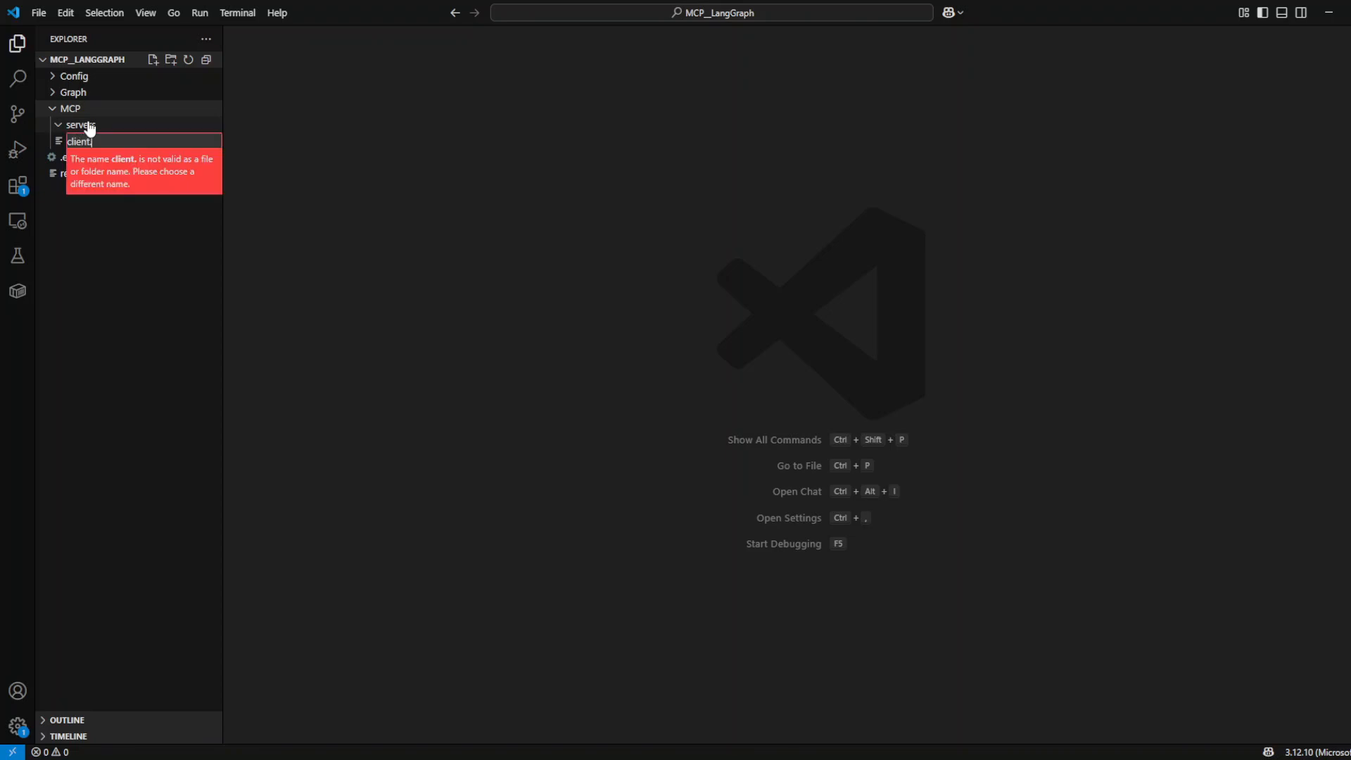
{"action": "key", "text": "Return"}
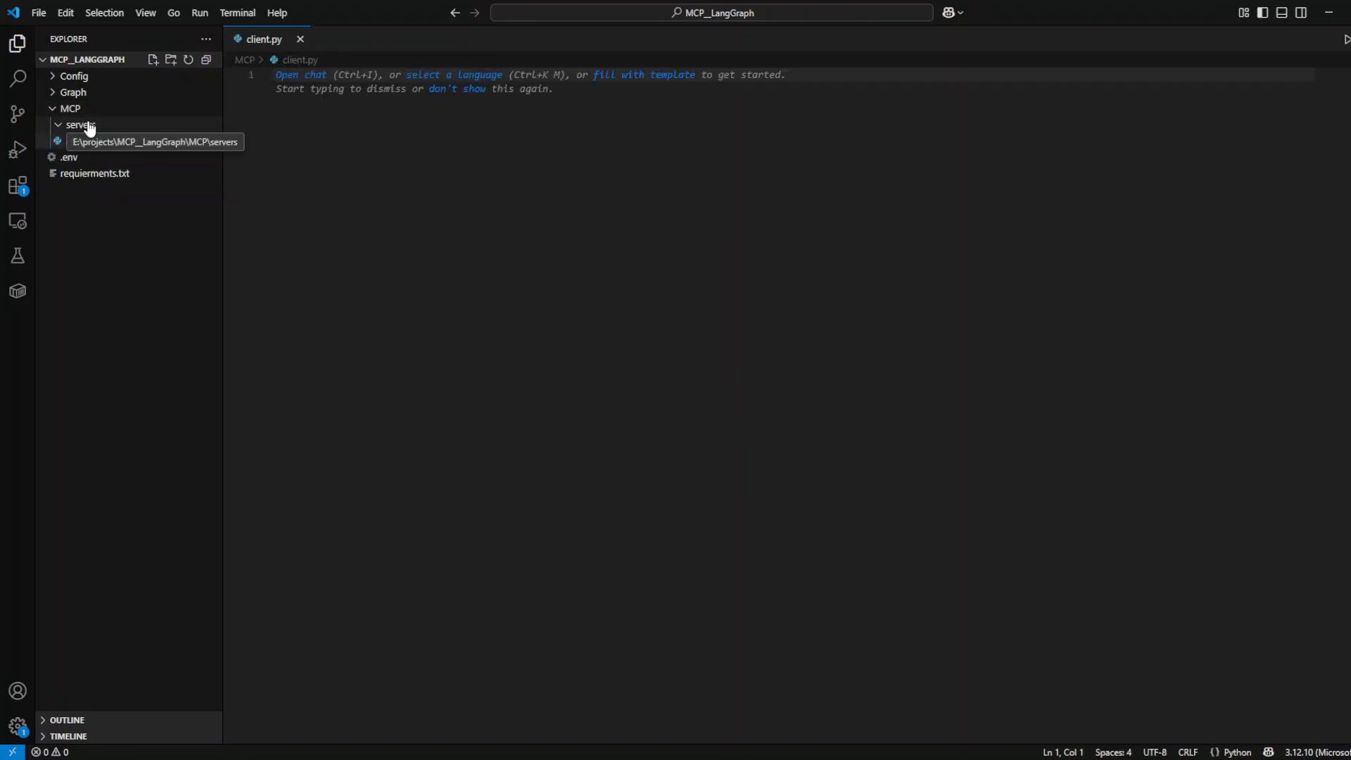
- Add kg_server.py inside the MCP/servers folder
{"action": "left_click", "coordinate": [79, 126]}
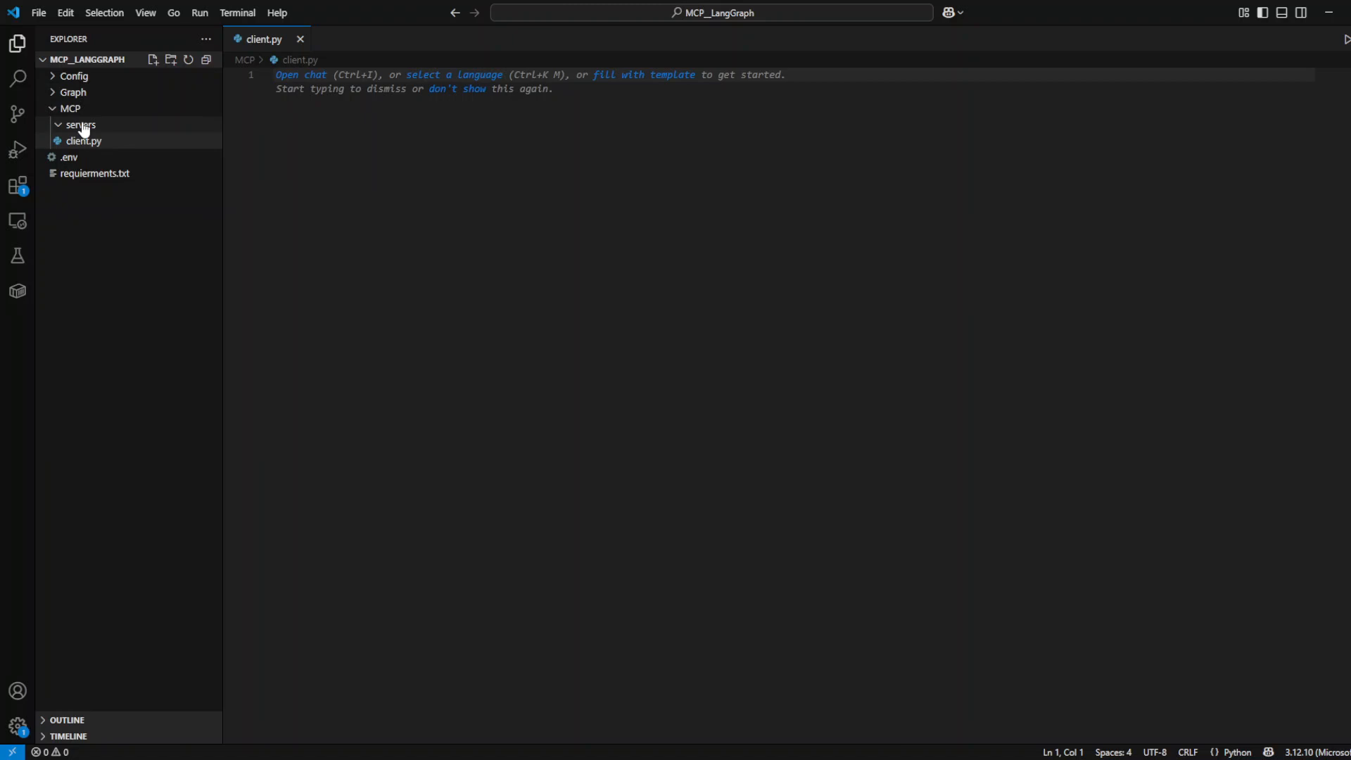
{"action": "right_click", "coordinate": [80, 125]}
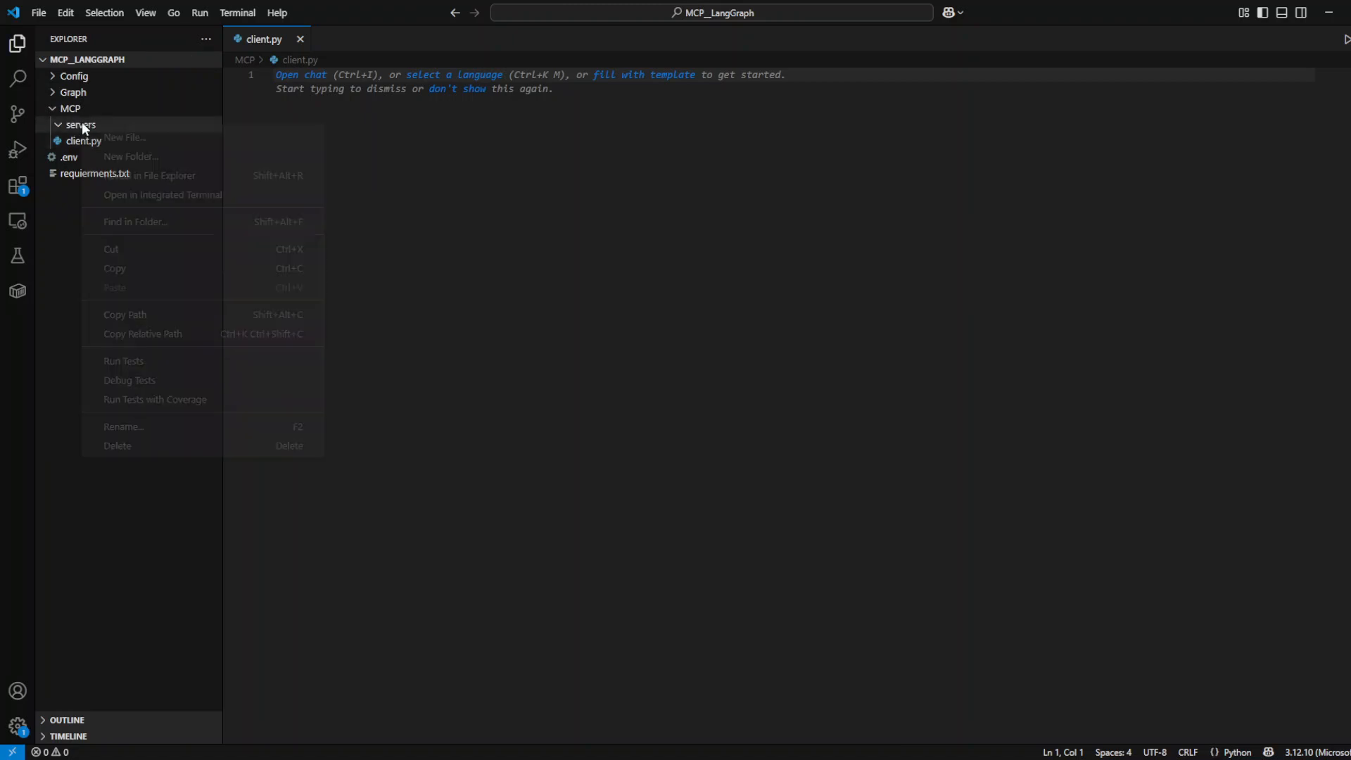
{"action": "left_click", "coordinate": [125, 137]}
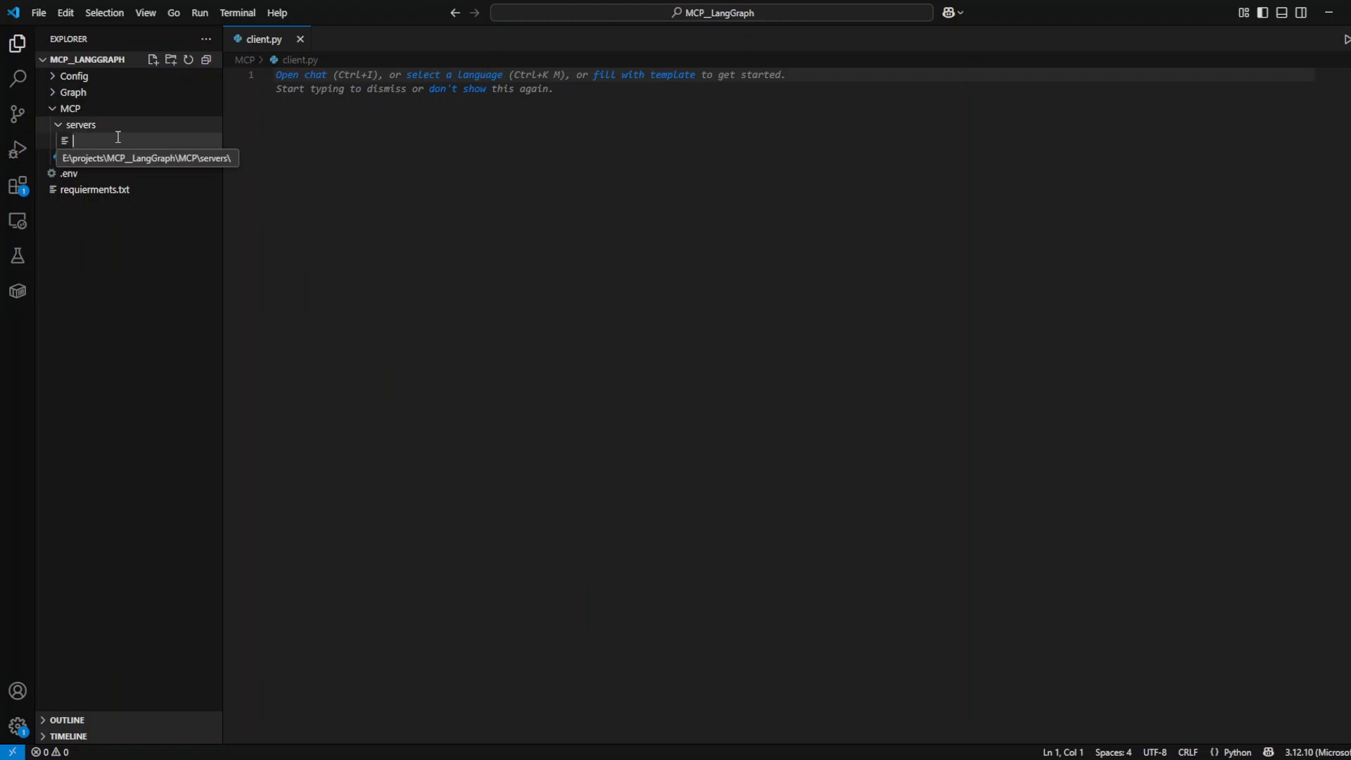
{"action": "type", "text": "kg"}
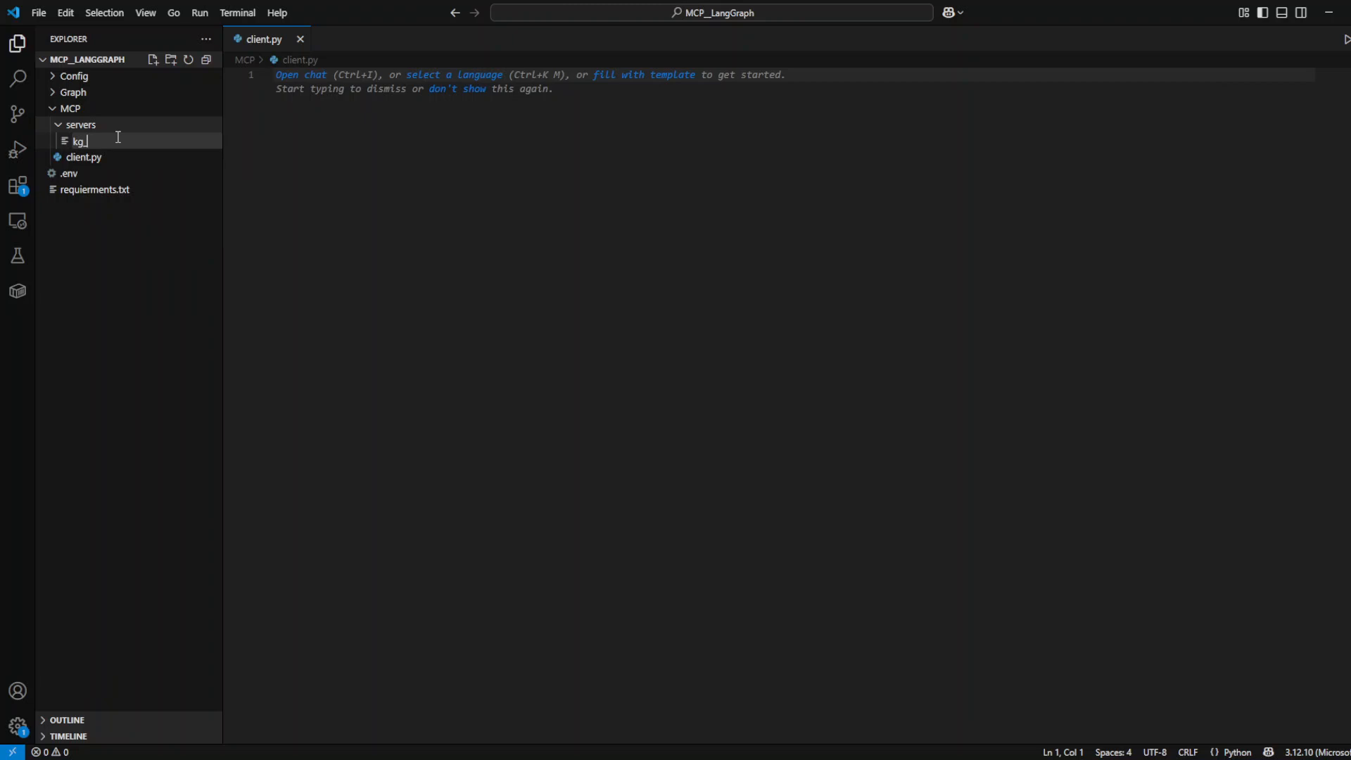
{"action": "type", "text": "_server.p"}
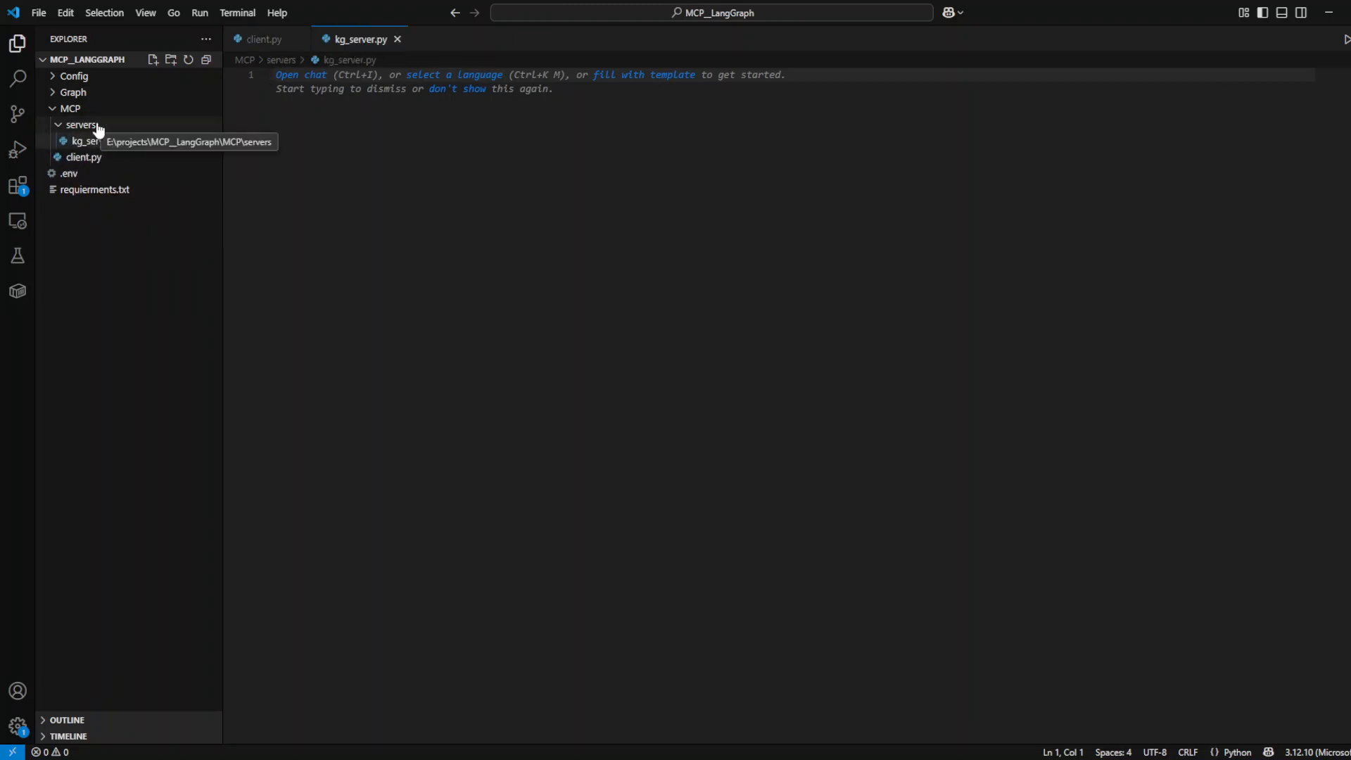
{"action": "mouse_move", "coordinate": [141, 192]}
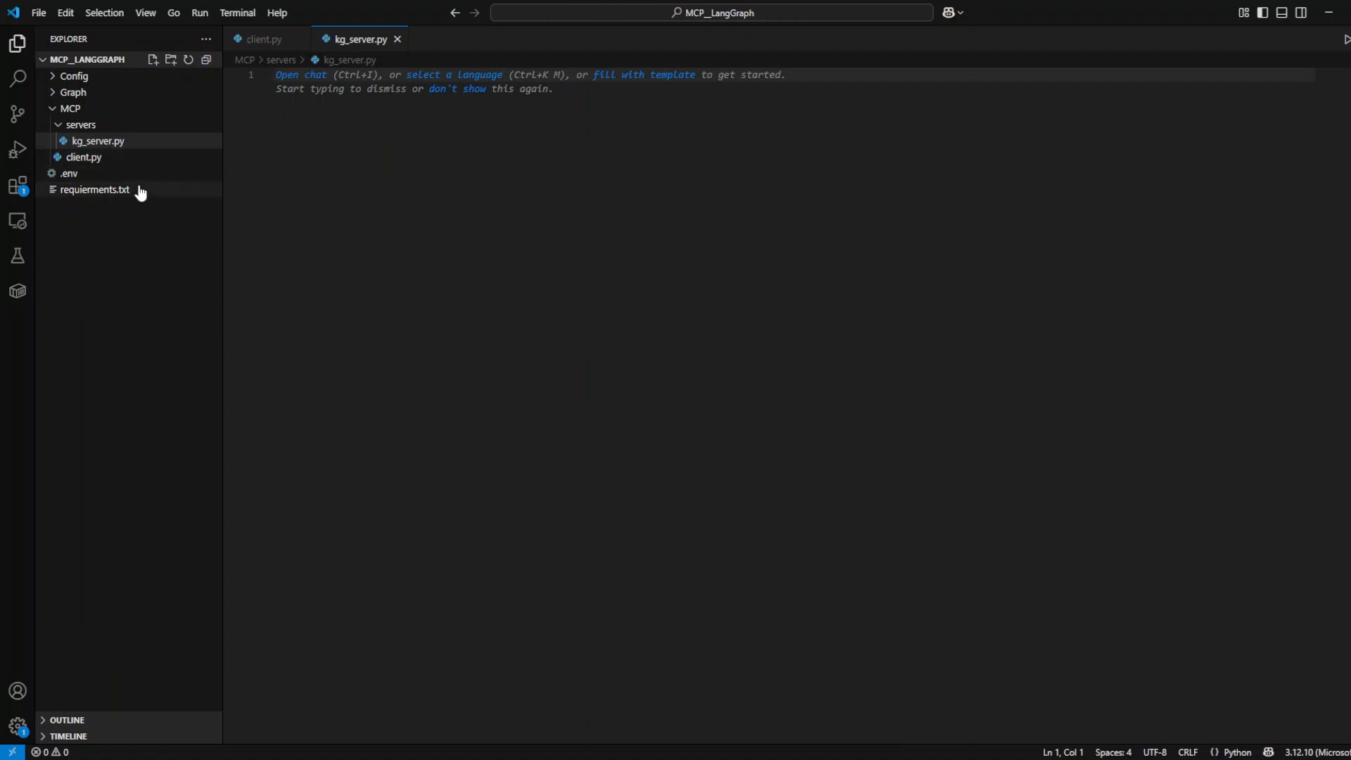
{"action": "left_click", "coordinate": [80, 124]}
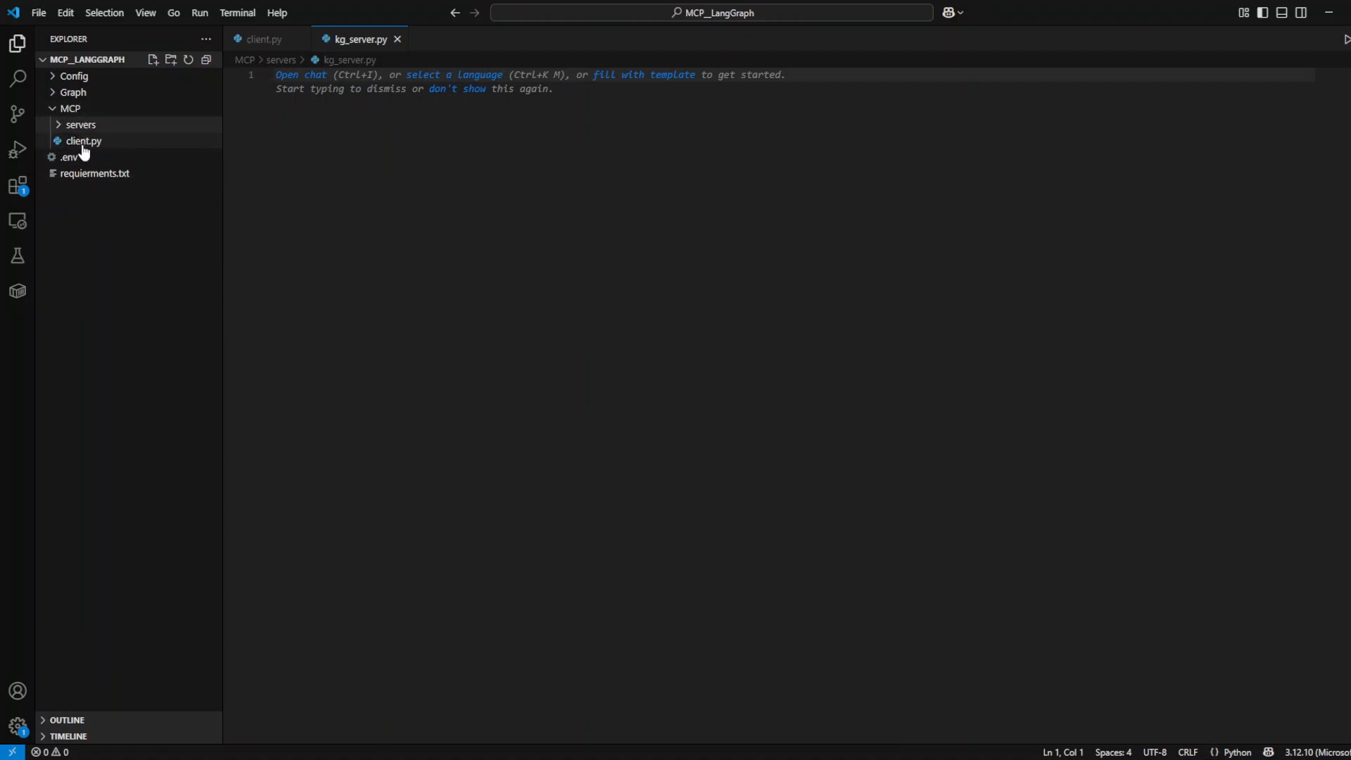
{"action": "mouse_move", "coordinate": [80, 123]}
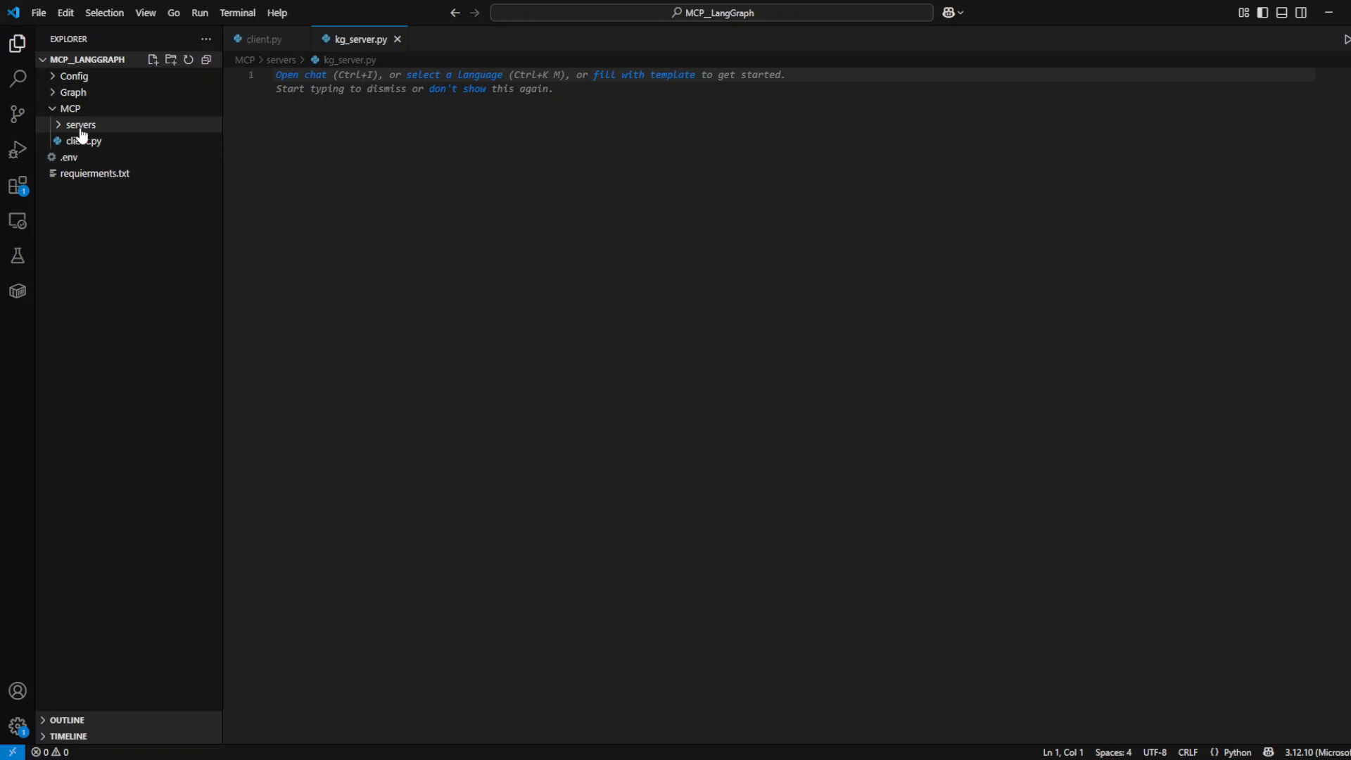
{"action": "left_click", "coordinate": [80, 124]}
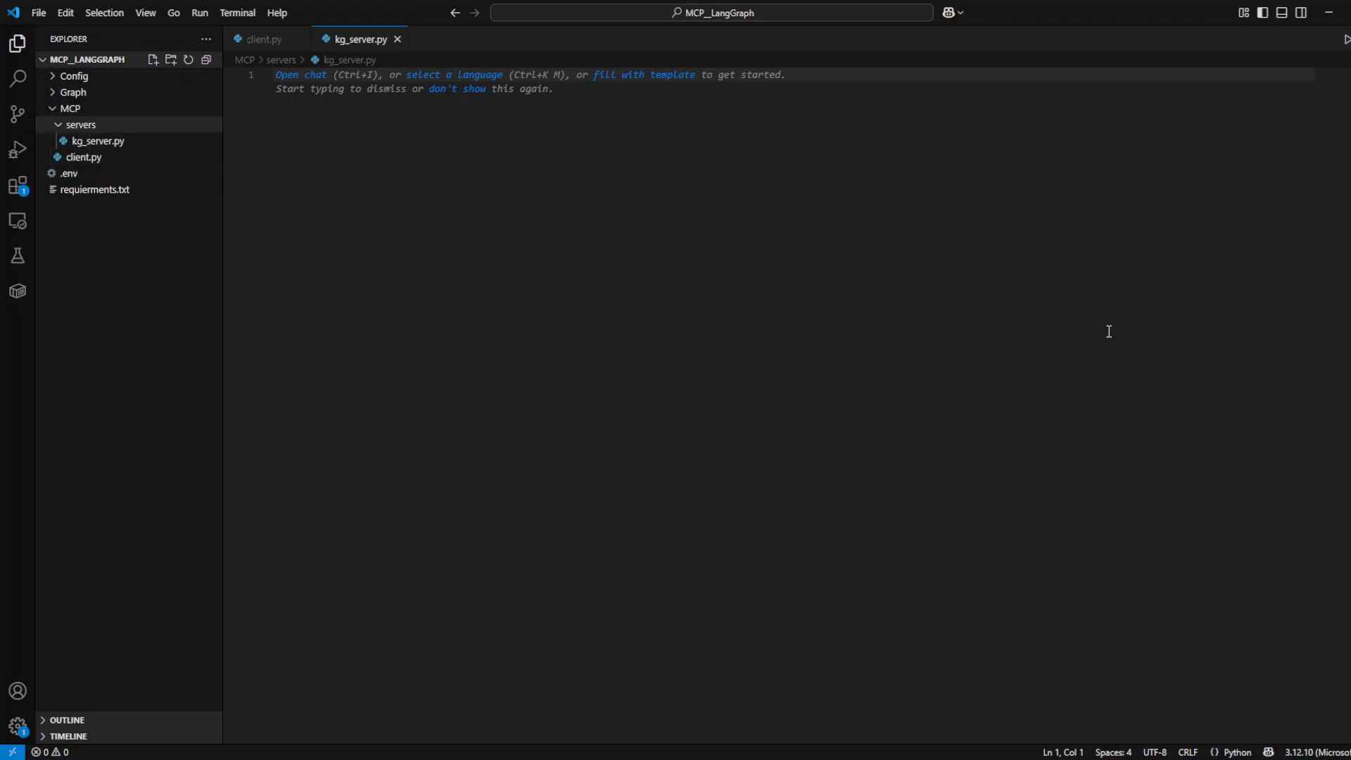
- Create Memory, Nodes and Prompt subfolders inside the Graph folder
{"action": "left_click", "coordinate": [397, 40]}
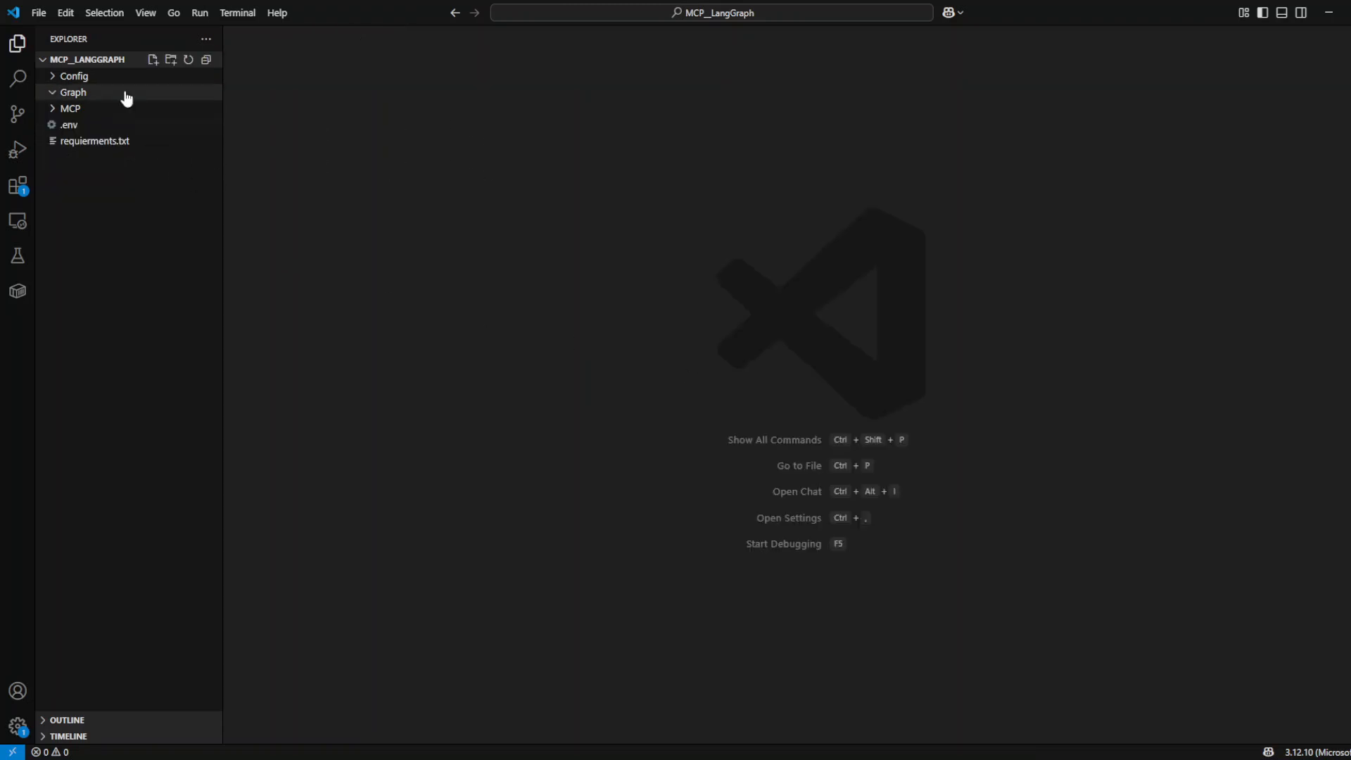
{"action": "right_click", "coordinate": [71, 93]}
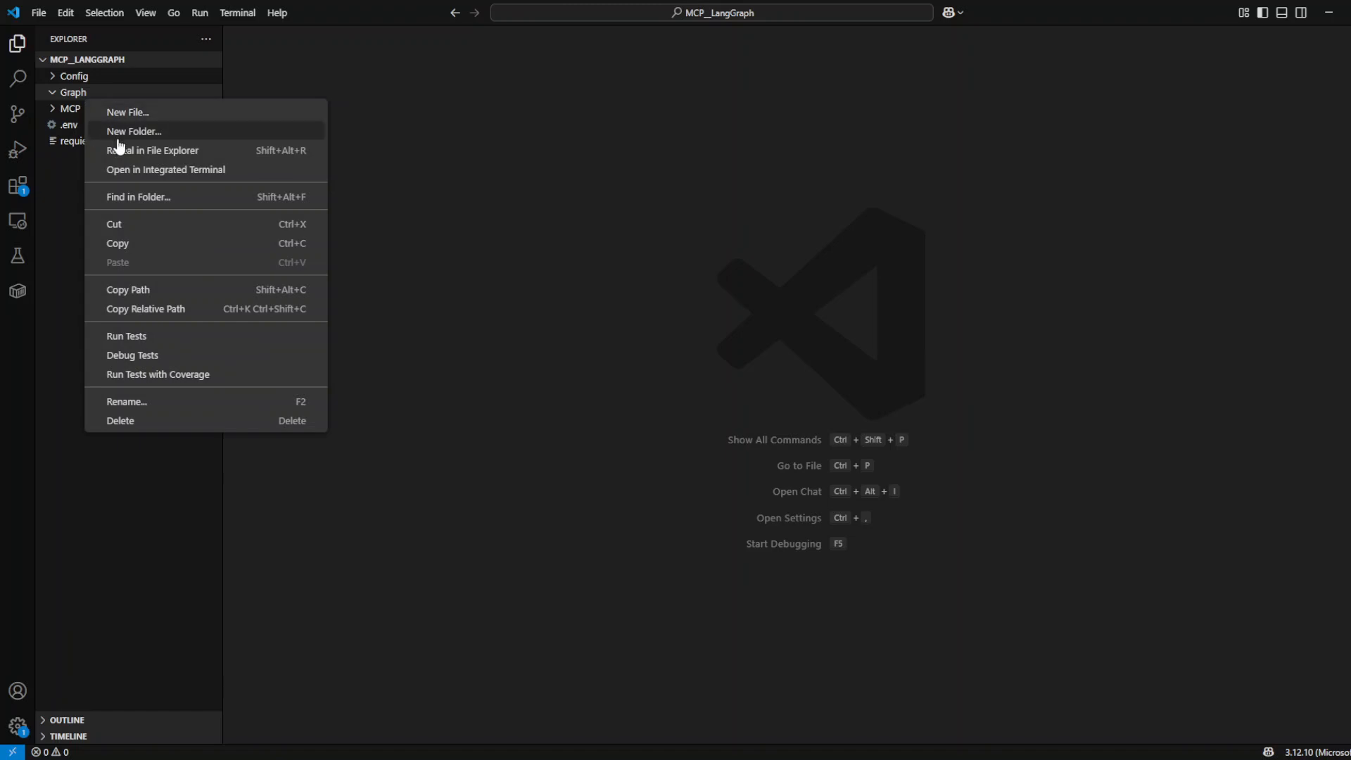
{"action": "left_click", "coordinate": [134, 131]}
{"action": "type", "text": "Memory"}
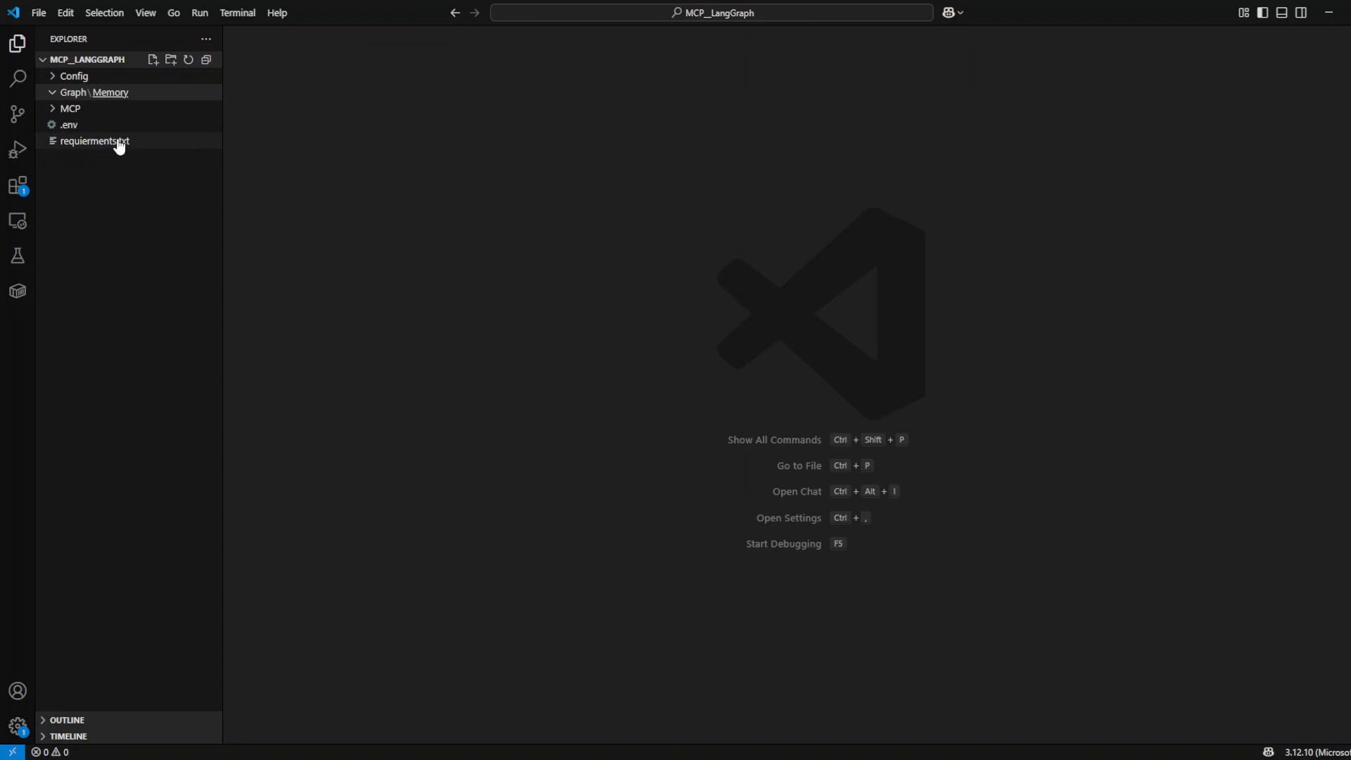
{"action": "right_click", "coordinate": [94, 141]}
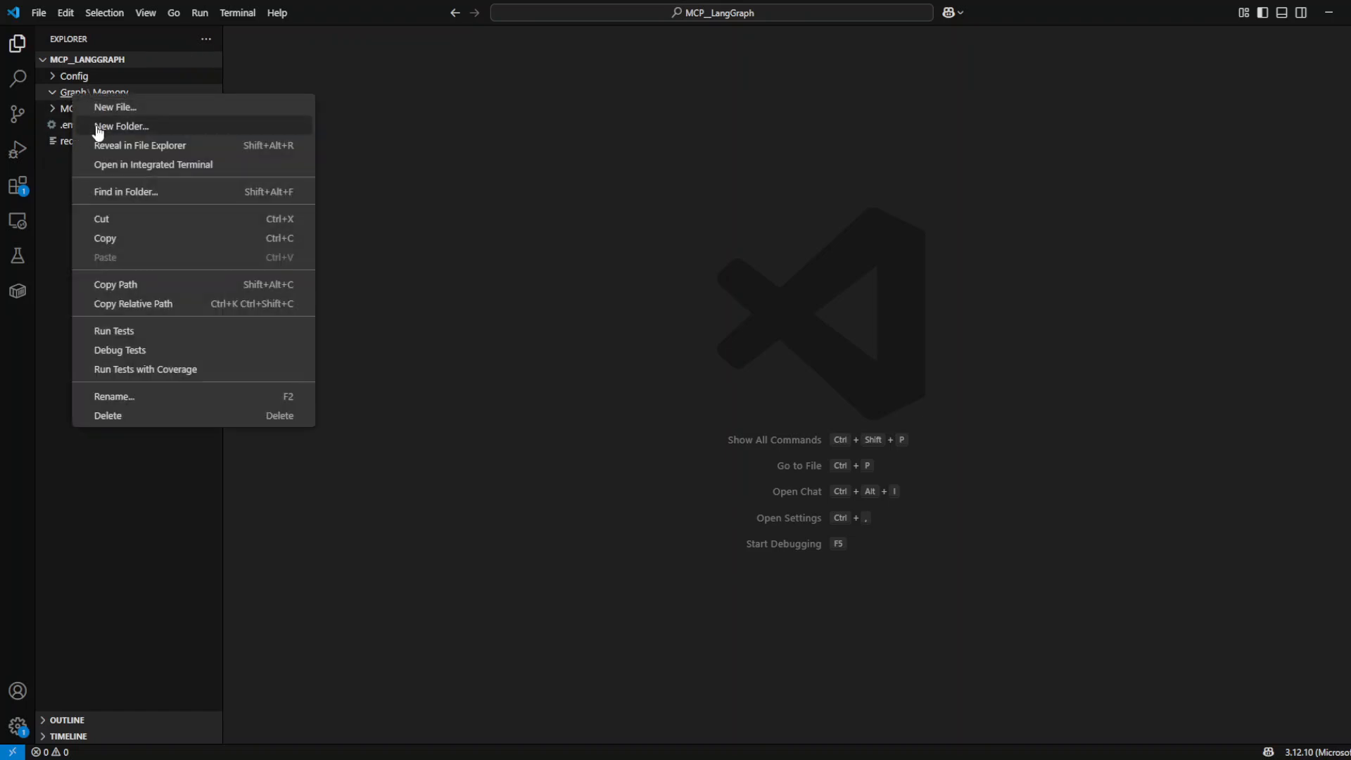
{"action": "left_click", "coordinate": [121, 125]}
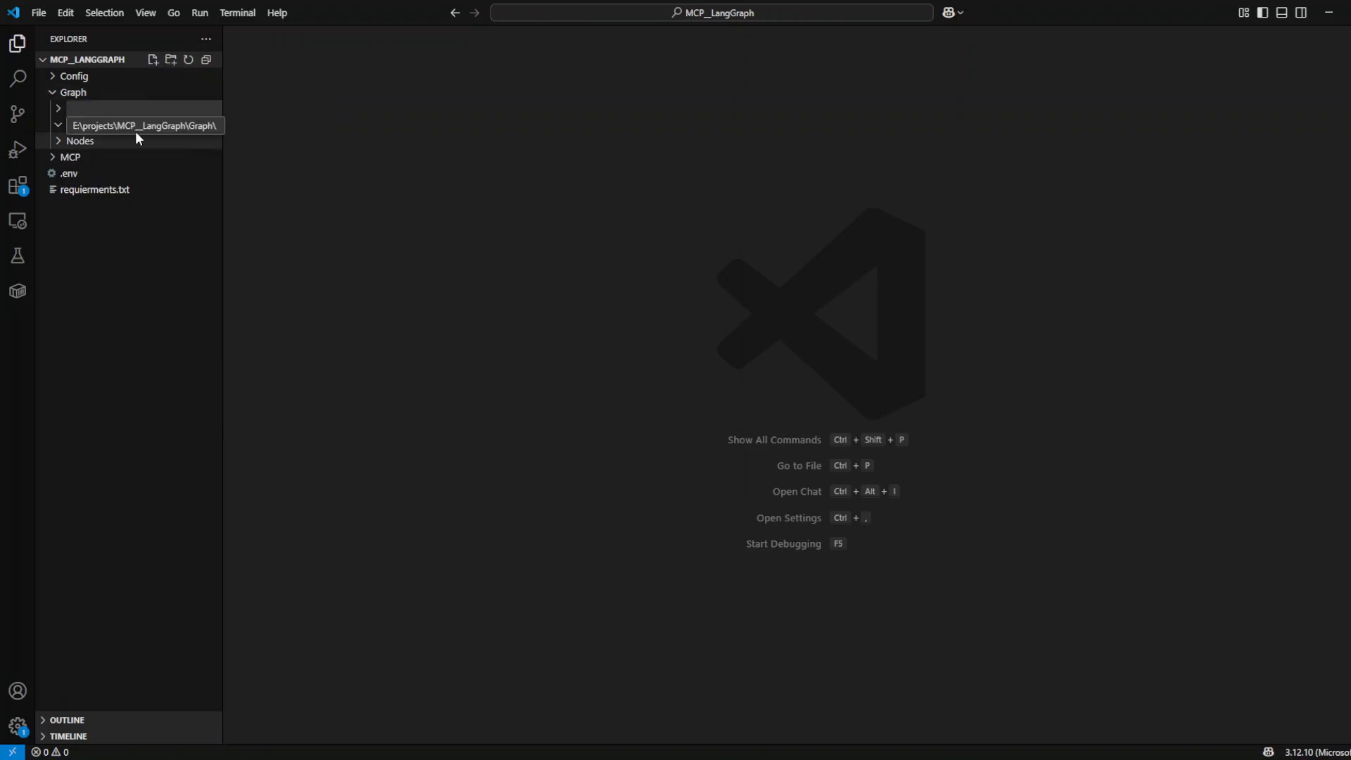
{"action": "type", "text": "Prompt"}
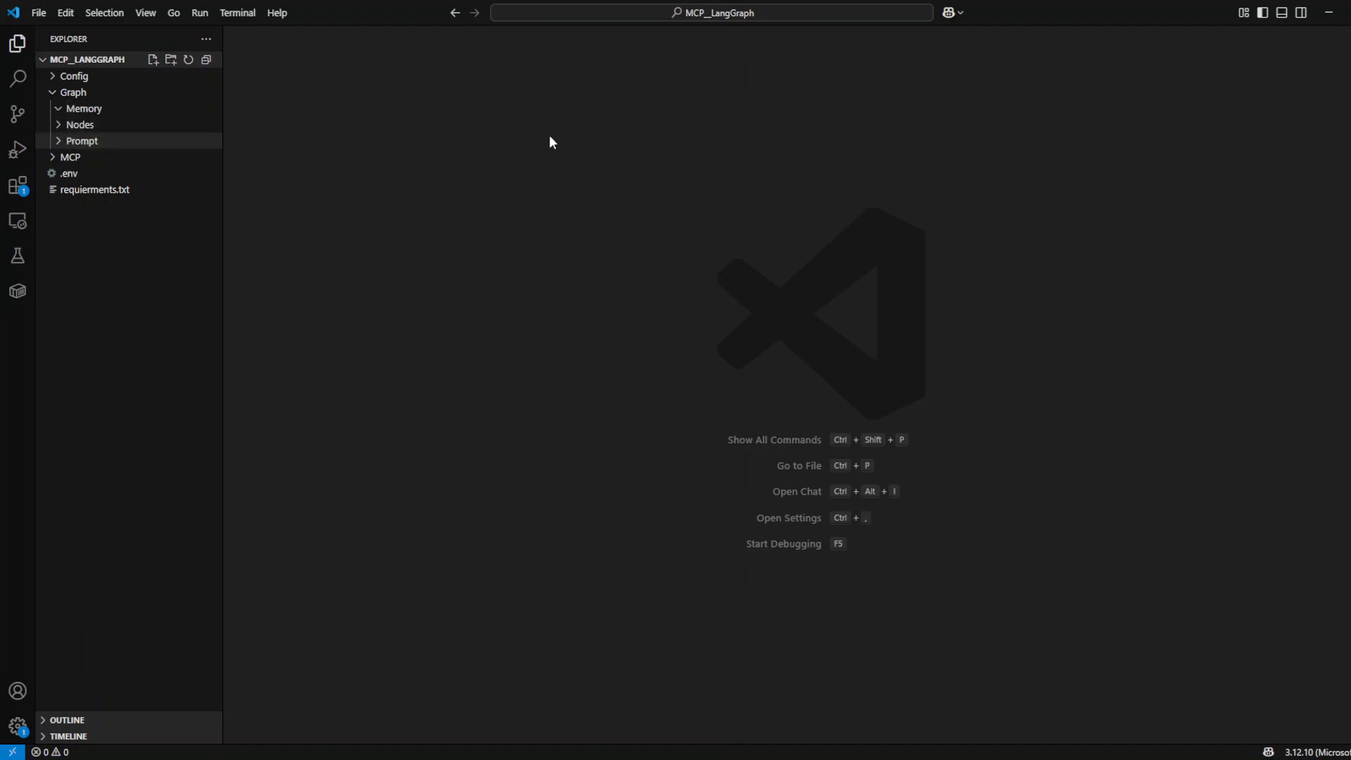
- Create memory.py in Memory with the MemorySaver import and short_term_memory_store definition
{"action": "right_click", "coordinate": [83, 108]}
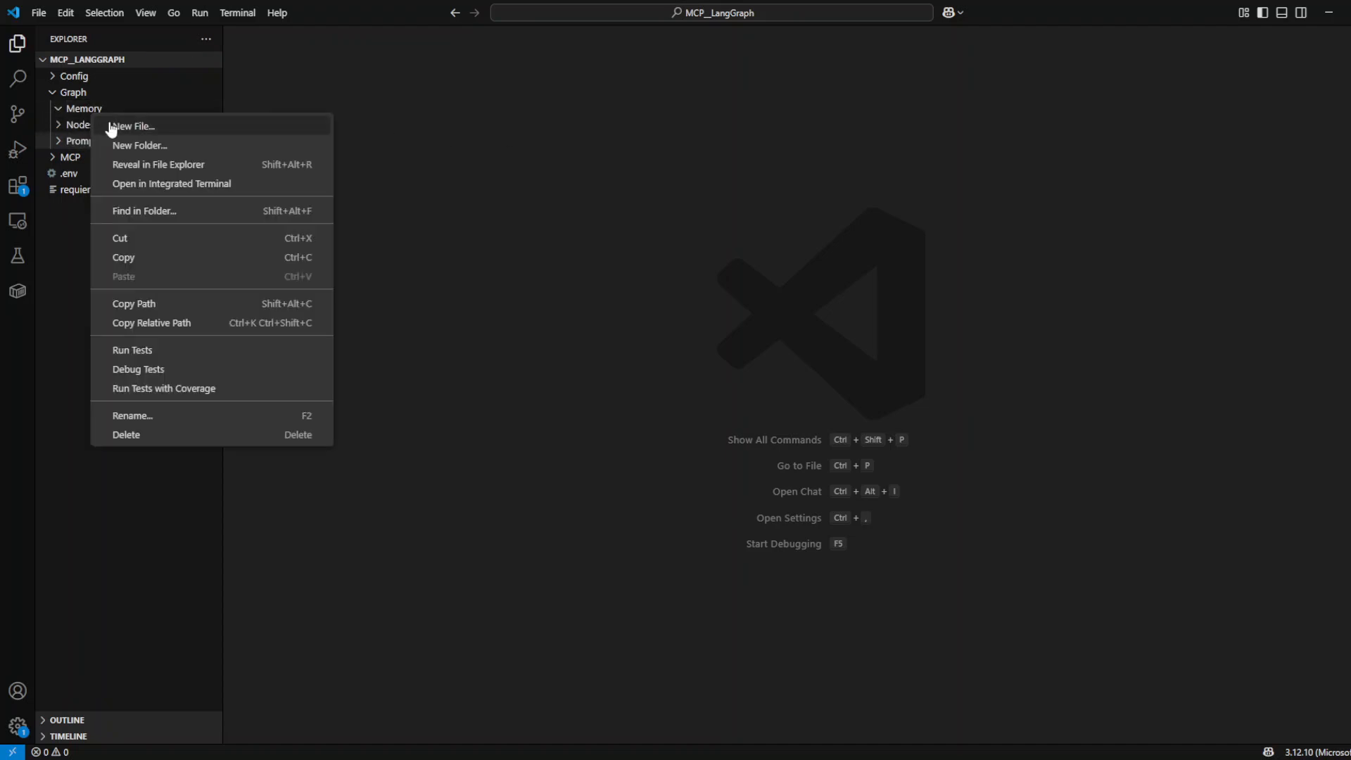
{"action": "left_click", "coordinate": [132, 125]}
{"action": "type", "text": "memory.py"}
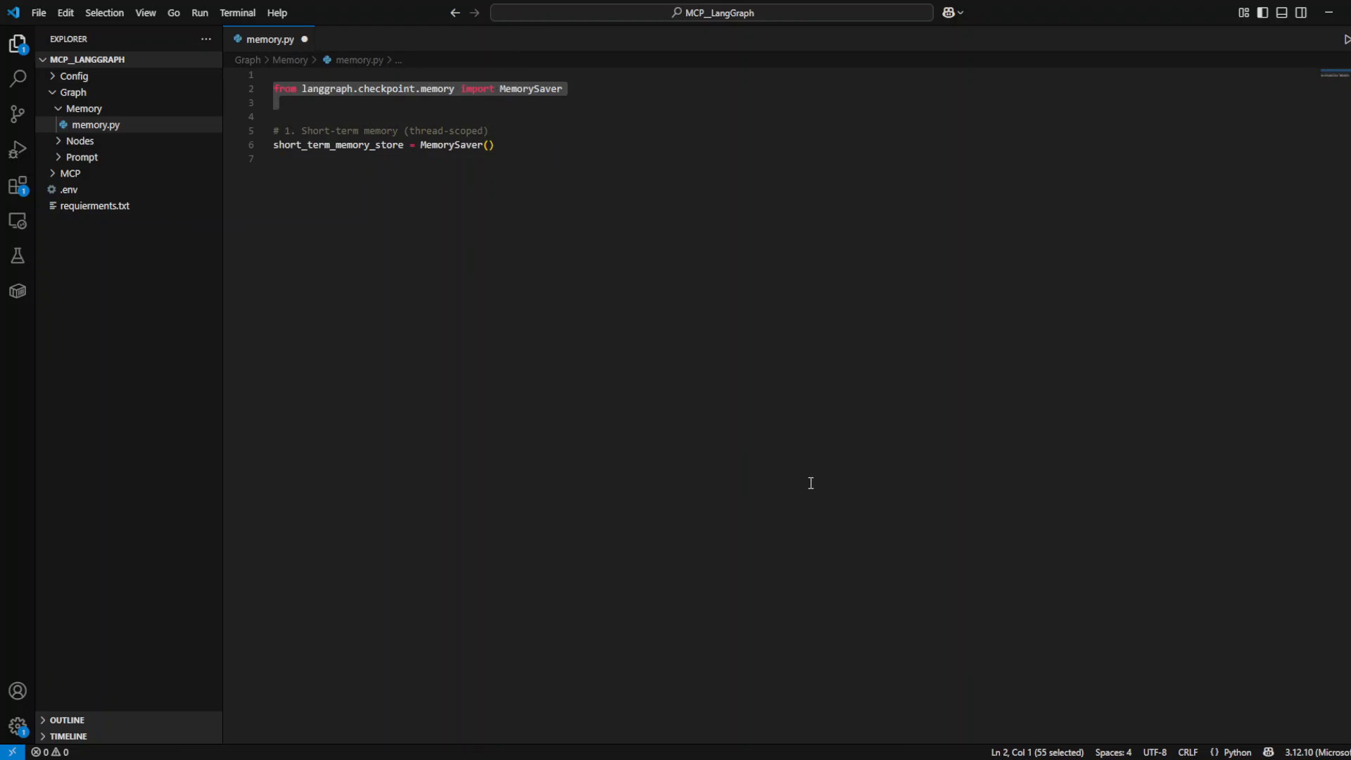
{"action": "mouse_move", "coordinate": [551, 450]}
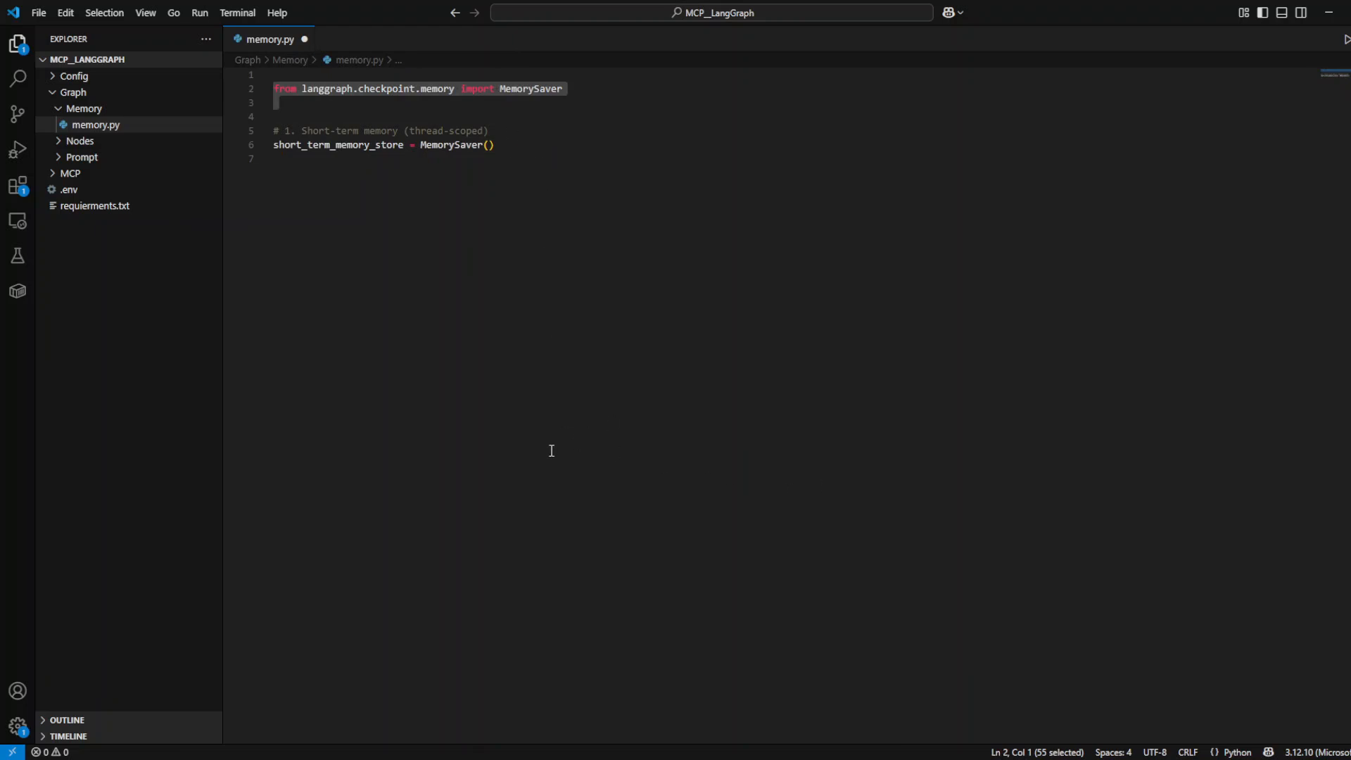
{"action": "mouse_move", "coordinate": [419, 196]}
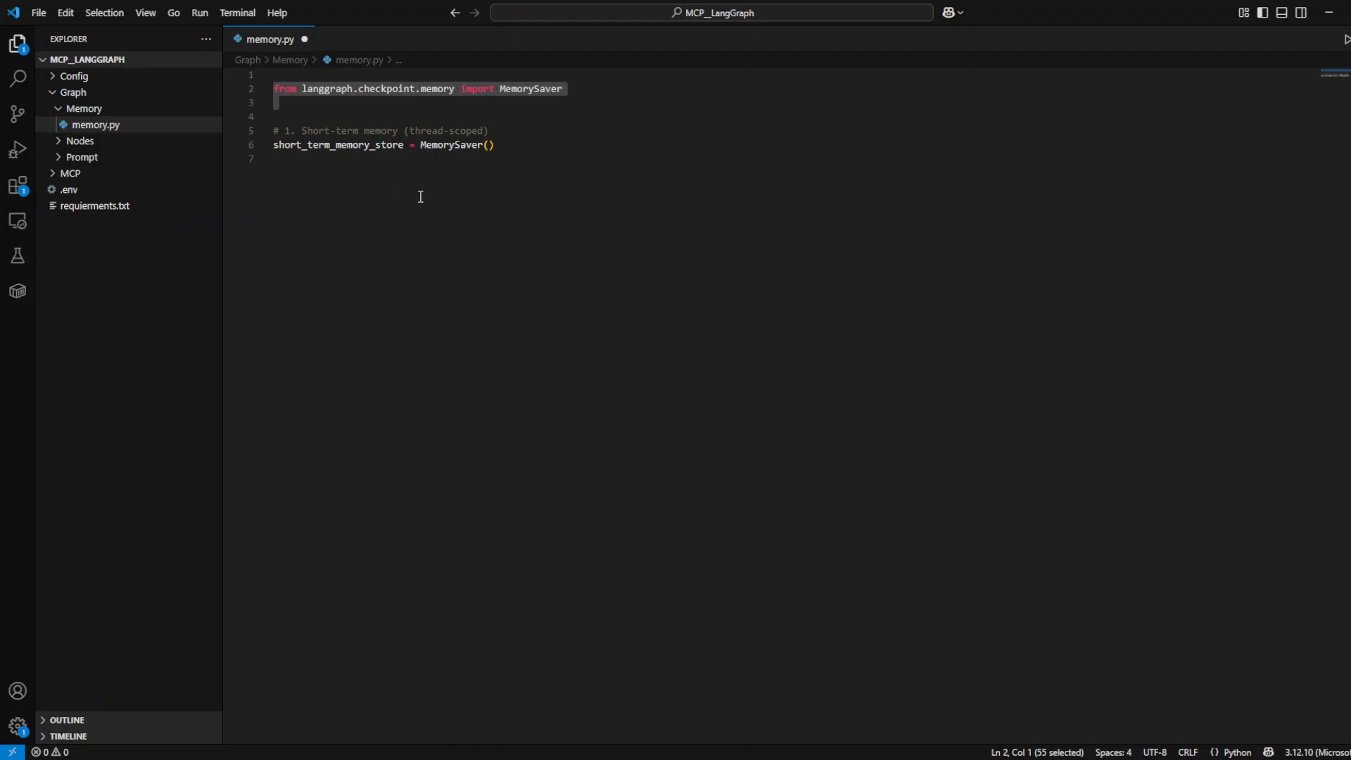
{"action": "mouse_move", "coordinate": [595, 205]}
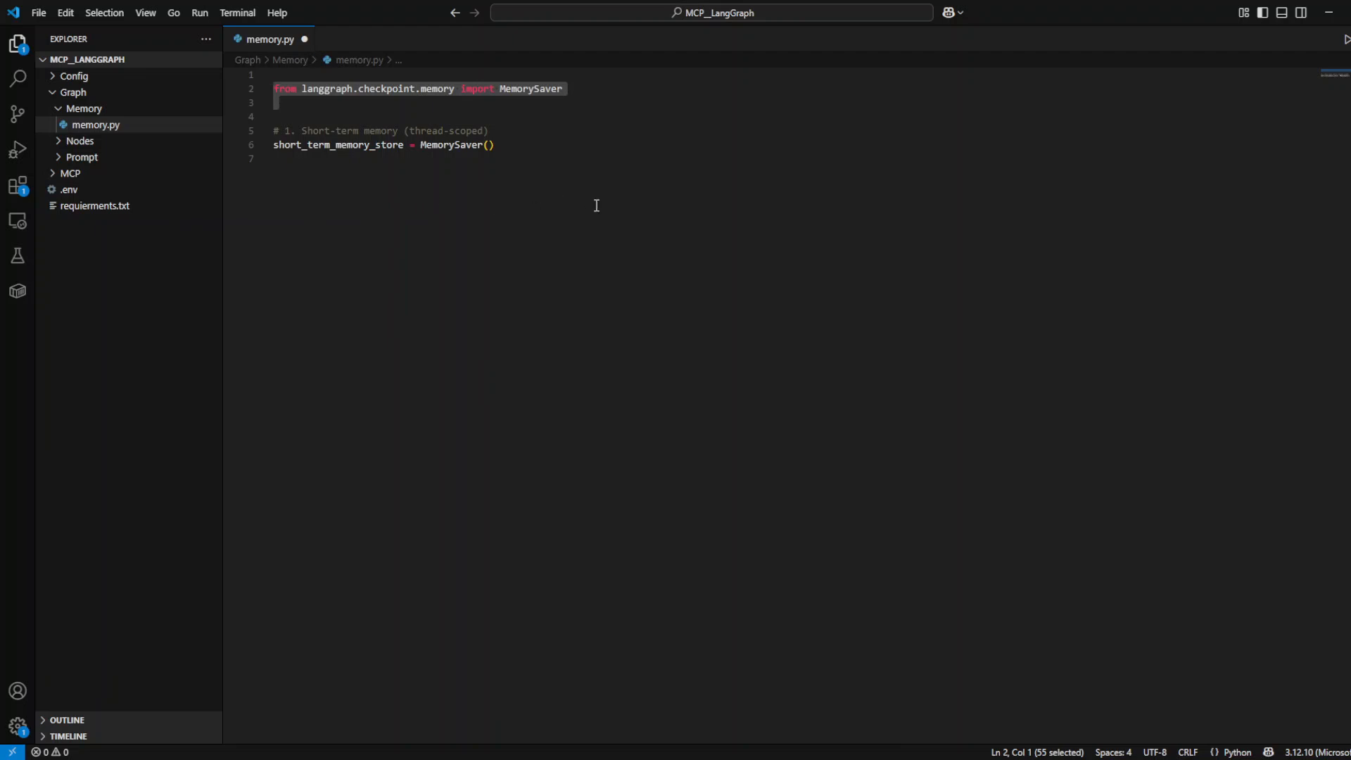
{"action": "left_click", "coordinate": [276, 159]}
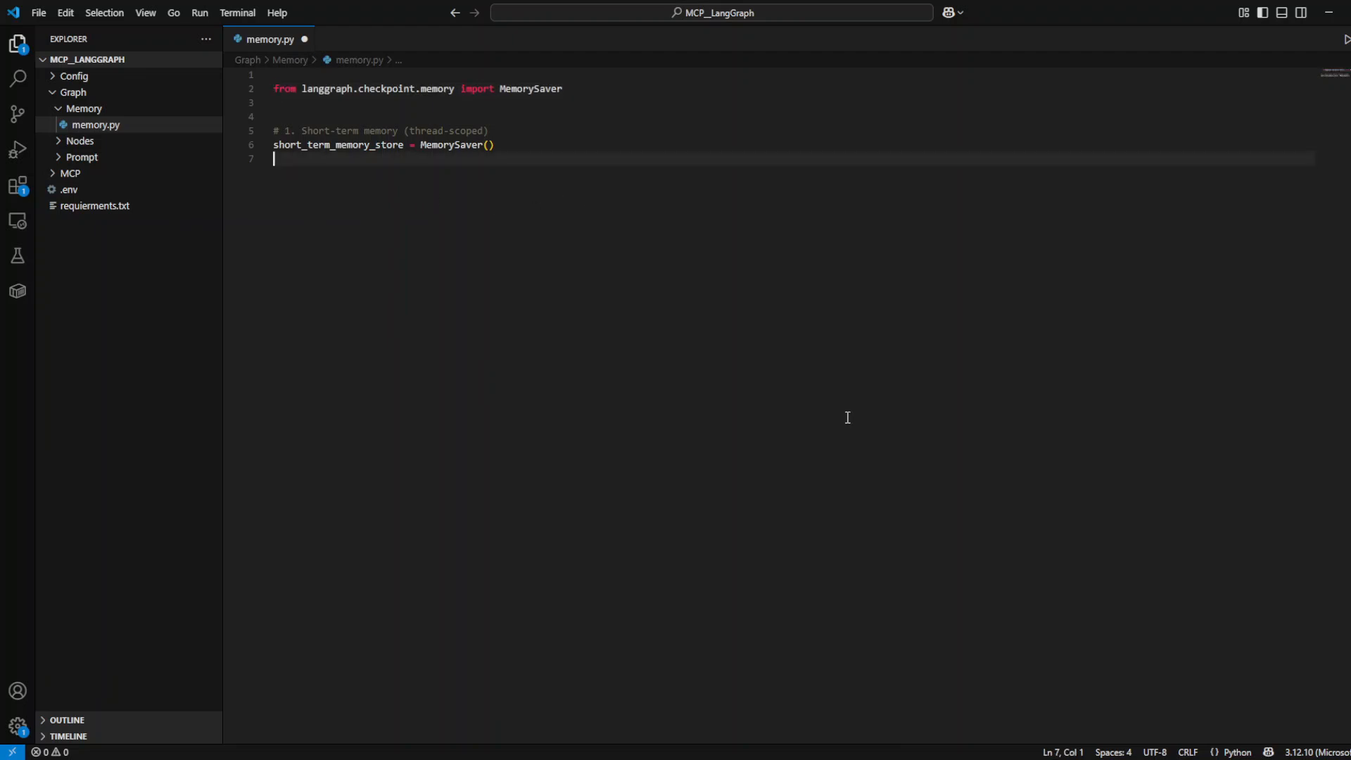
- Create prompt.py in Prompt holding the kg_agent_prompt triple-quoted rules string
{"action": "right_click", "coordinate": [94, 124]}
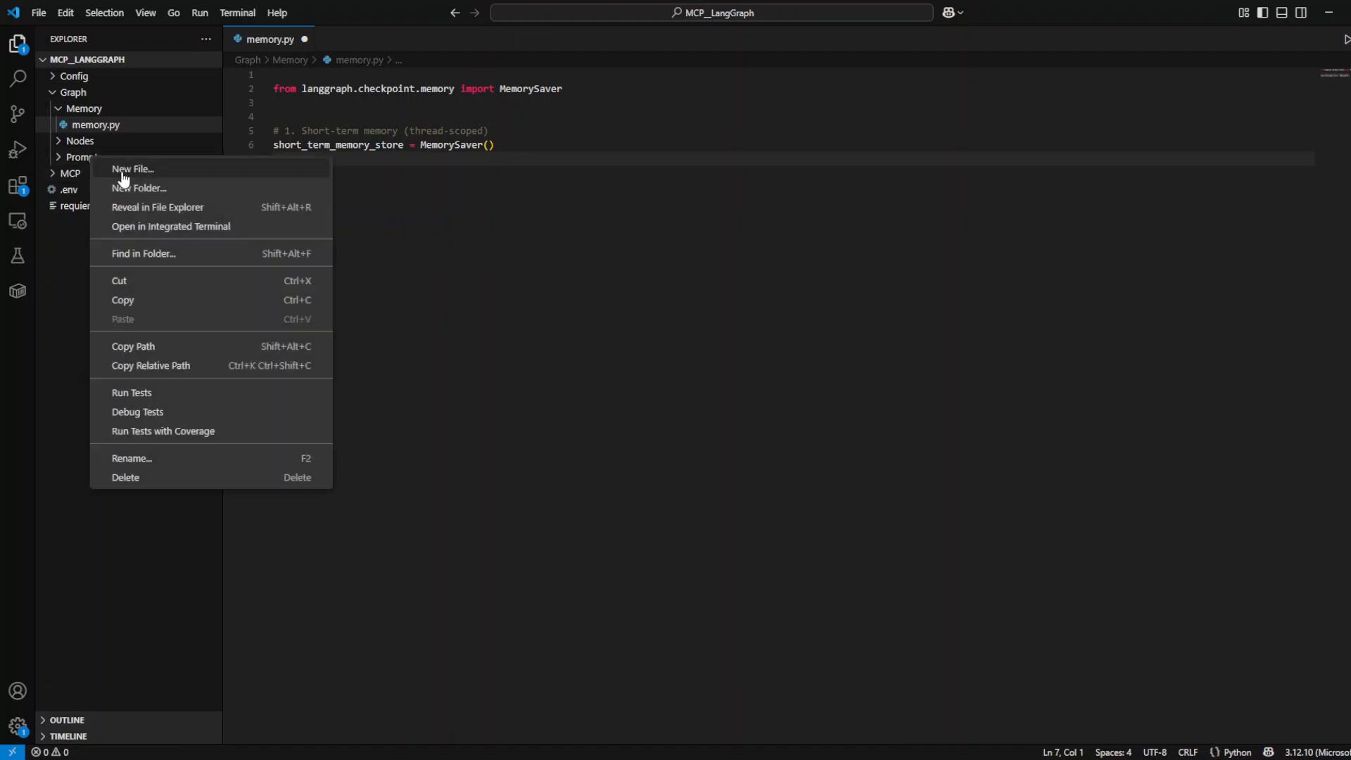
{"action": "left_click", "coordinate": [134, 168]}
{"action": "type", "text": "prompt.py"}
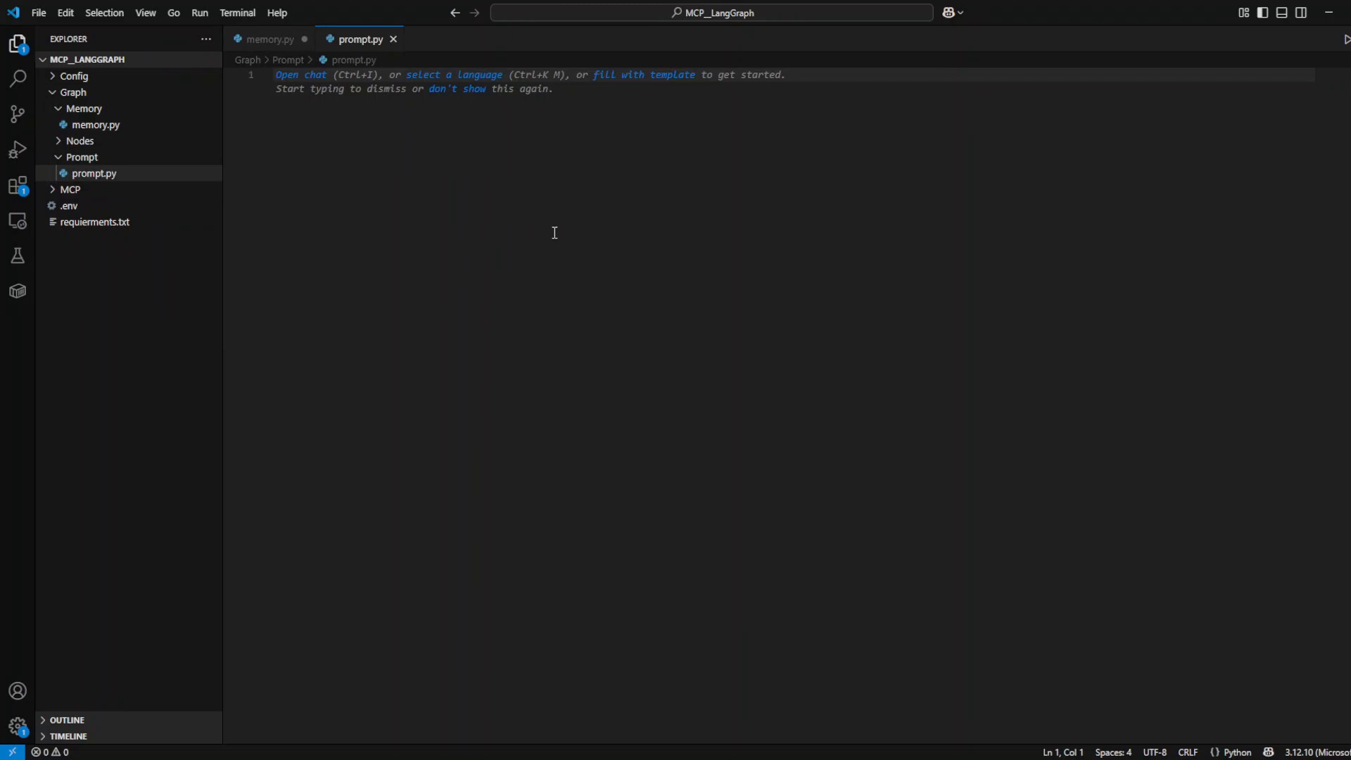
{"action": "mouse_move", "coordinate": [382, 142]}
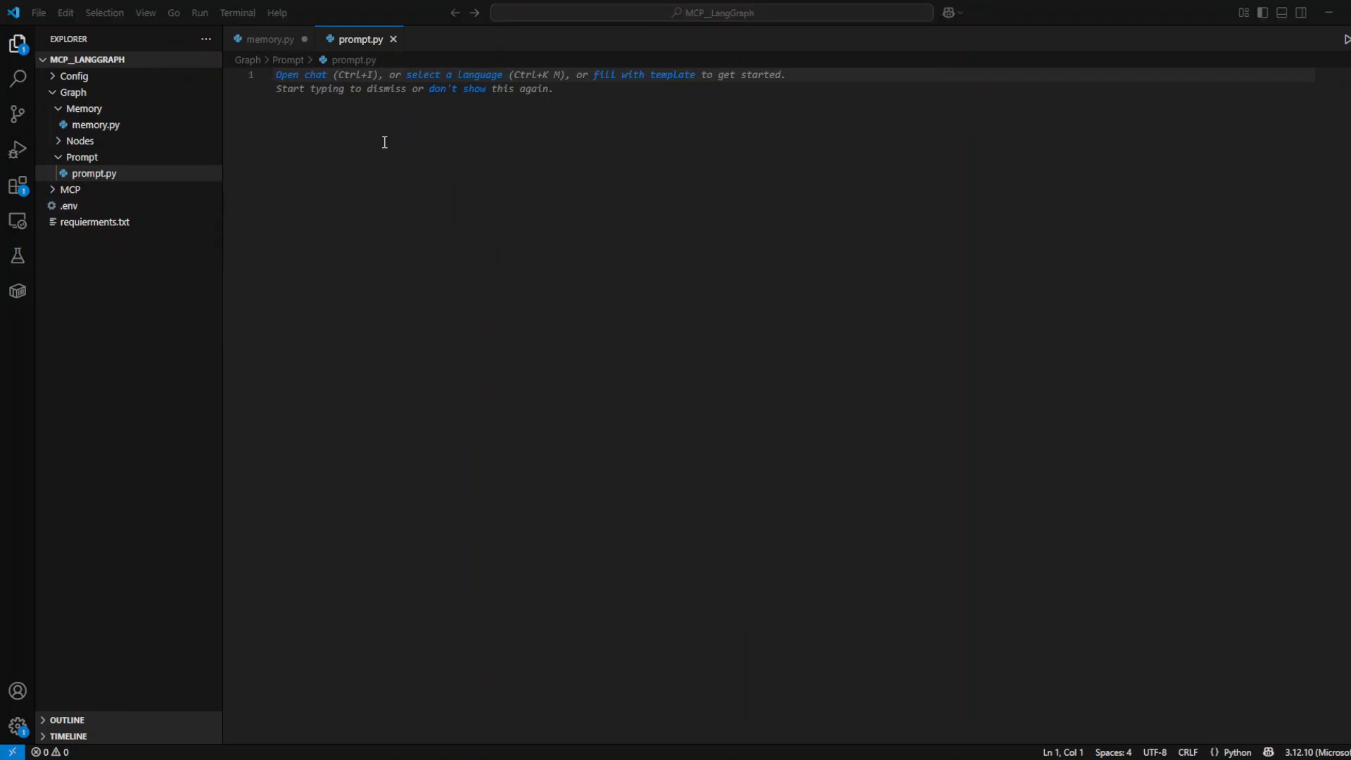
{"action": "type", "text": "kg_agent_prompt = \"\"\""}
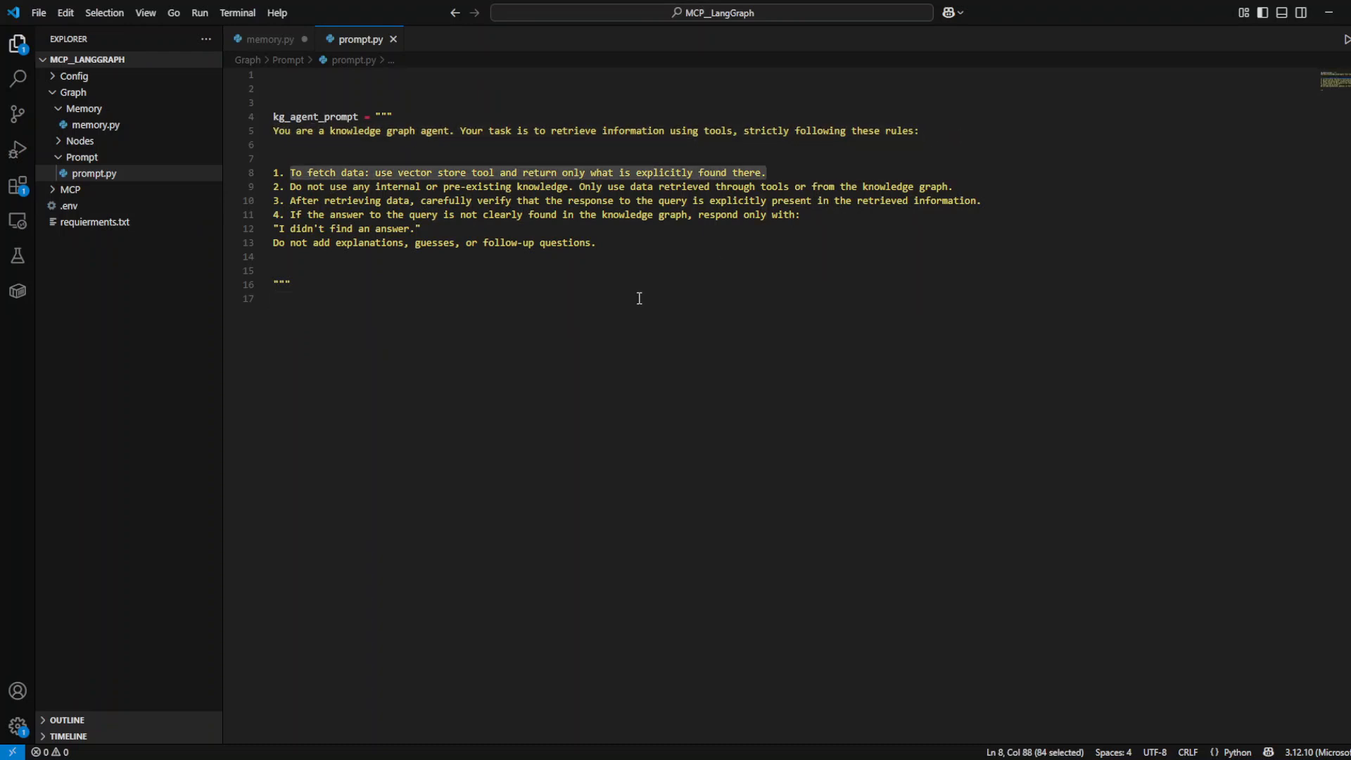
{"action": "left_click", "coordinate": [346, 200]}
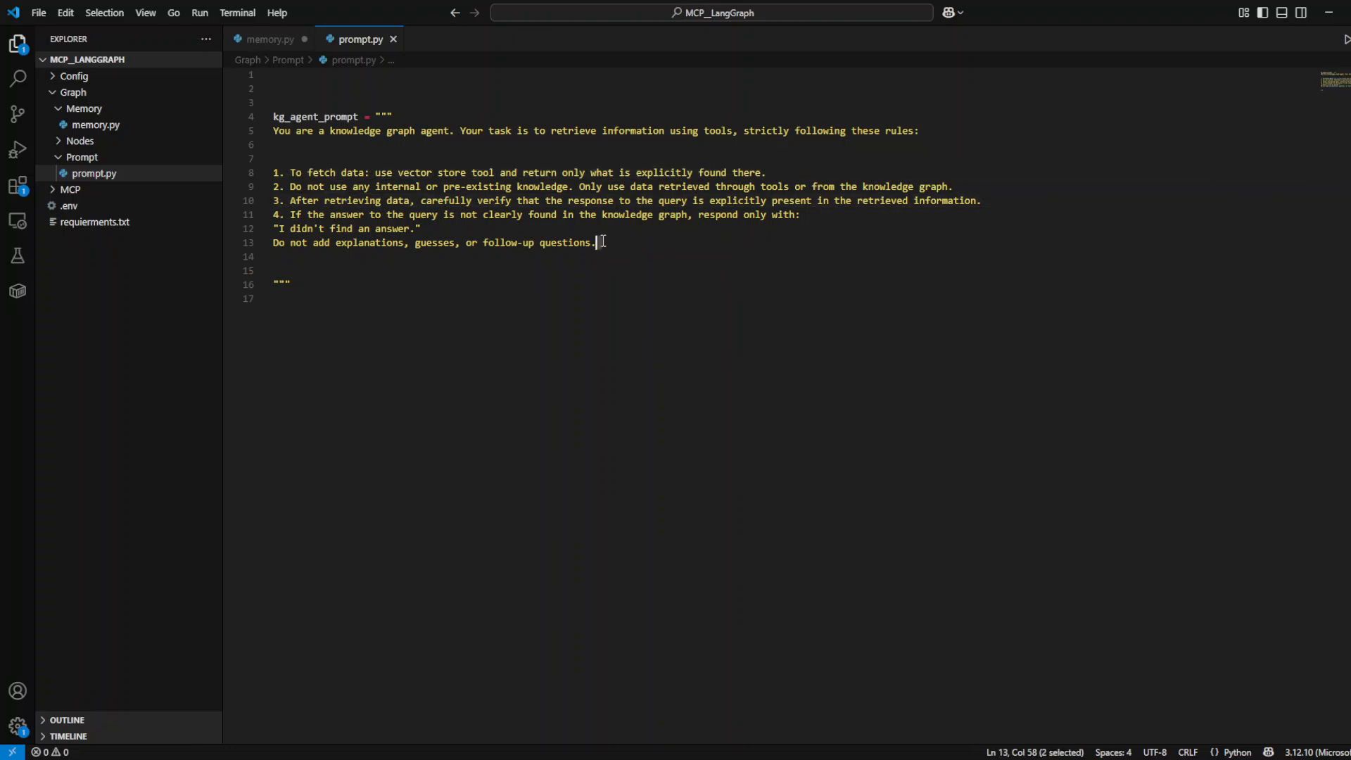
{"action": "left_click", "coordinate": [70, 188]}
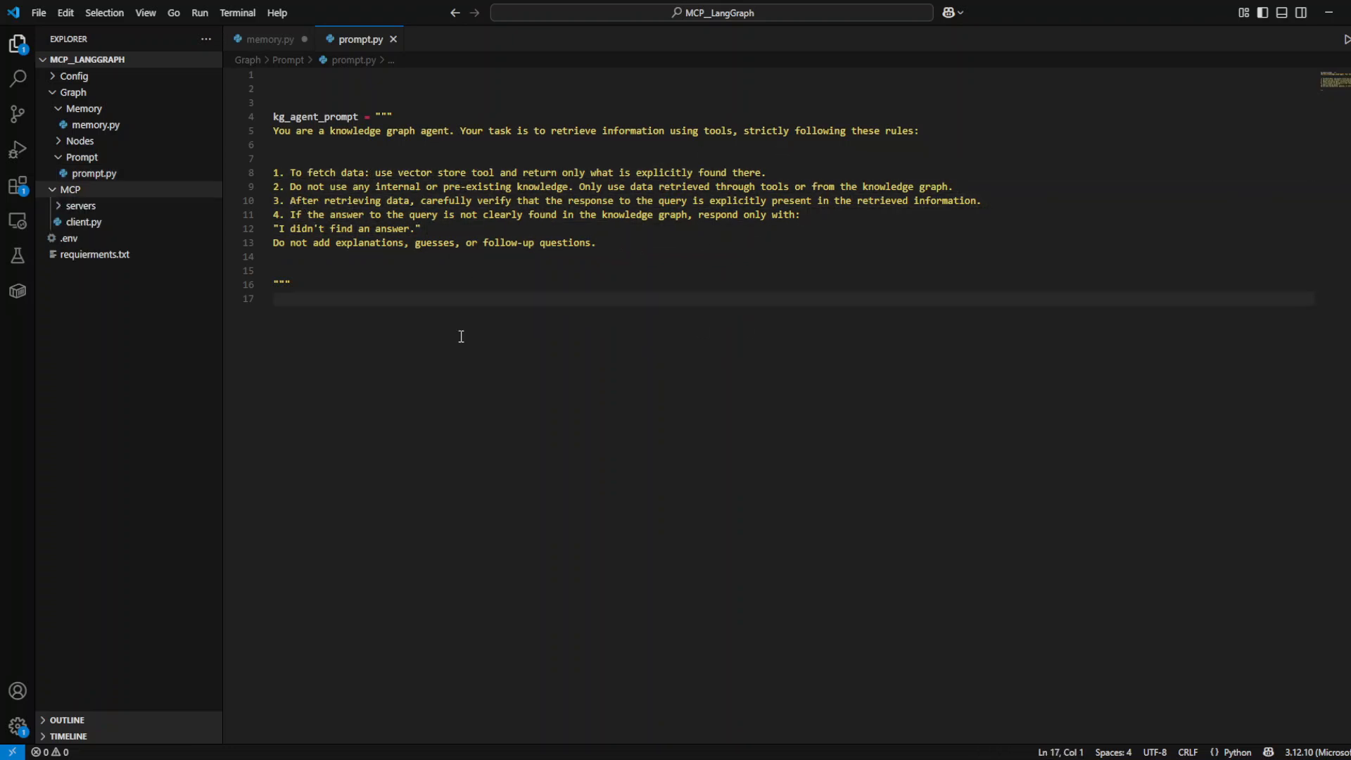
{"action": "mouse_move", "coordinate": [84, 108]}
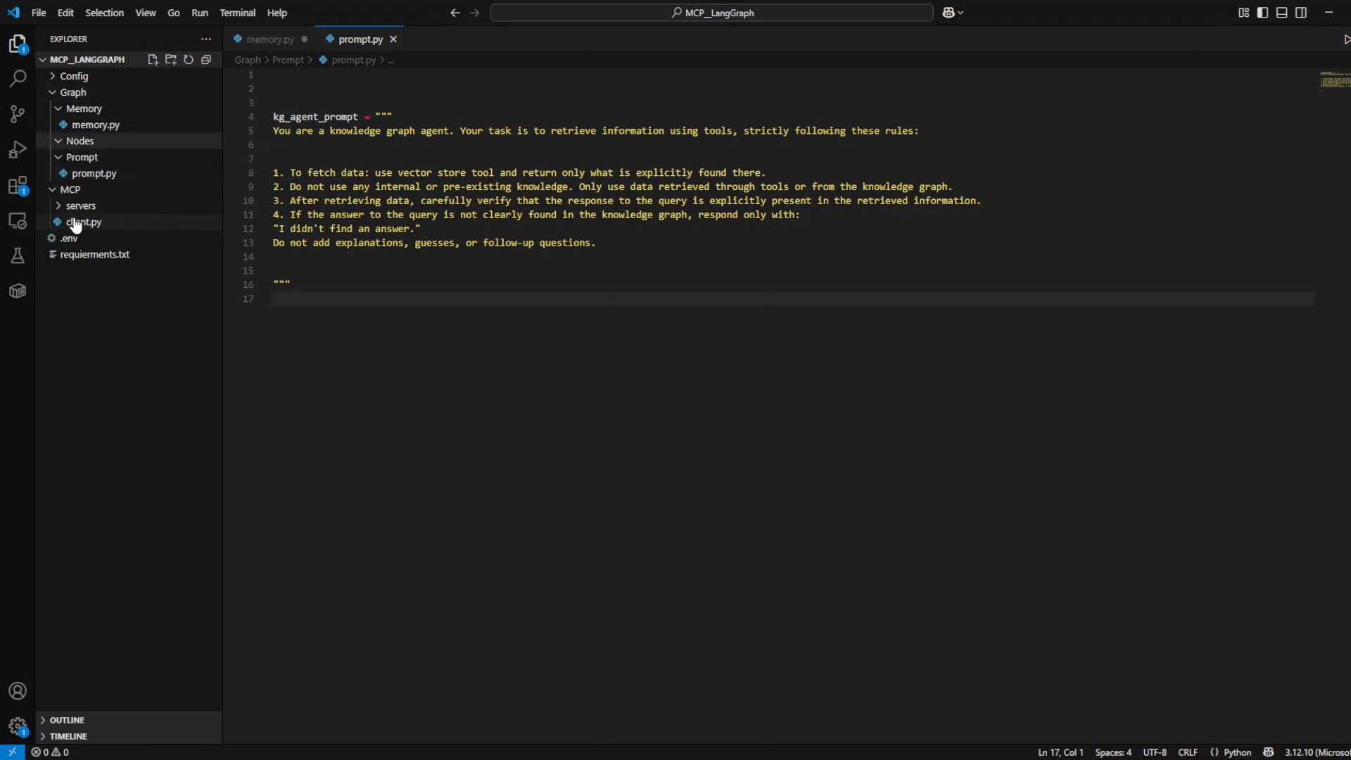
{"action": "mouse_move", "coordinate": [80, 205]}
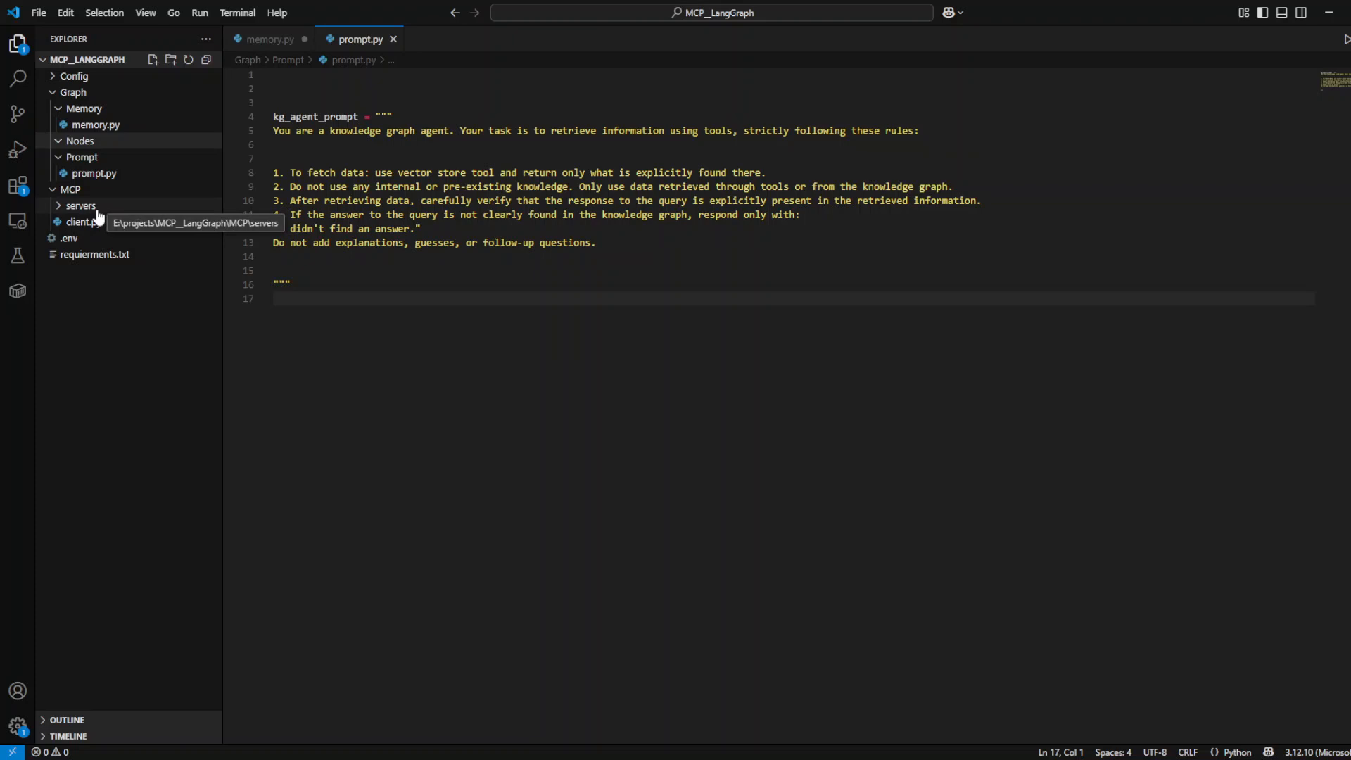
{"action": "mouse_move", "coordinate": [82, 221]}
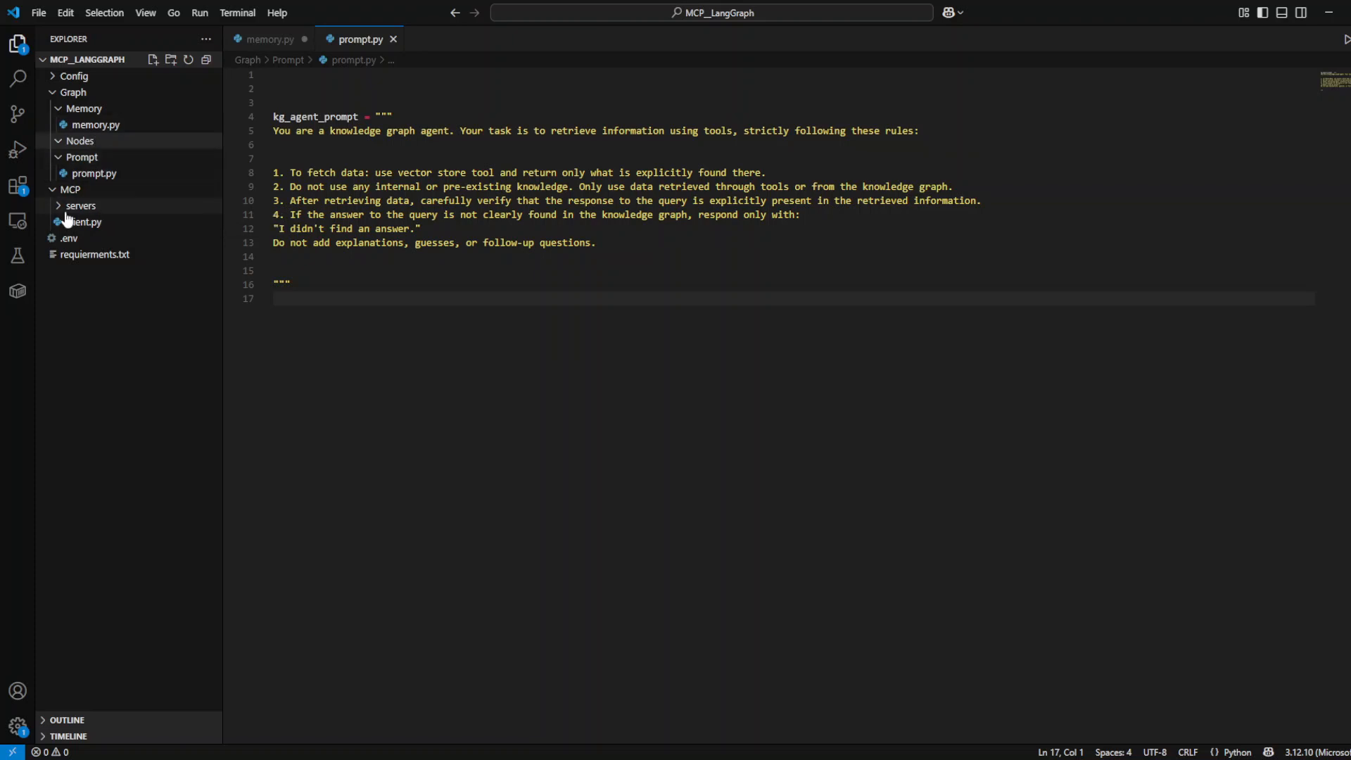
{"action": "mouse_move", "coordinate": [105, 144]}
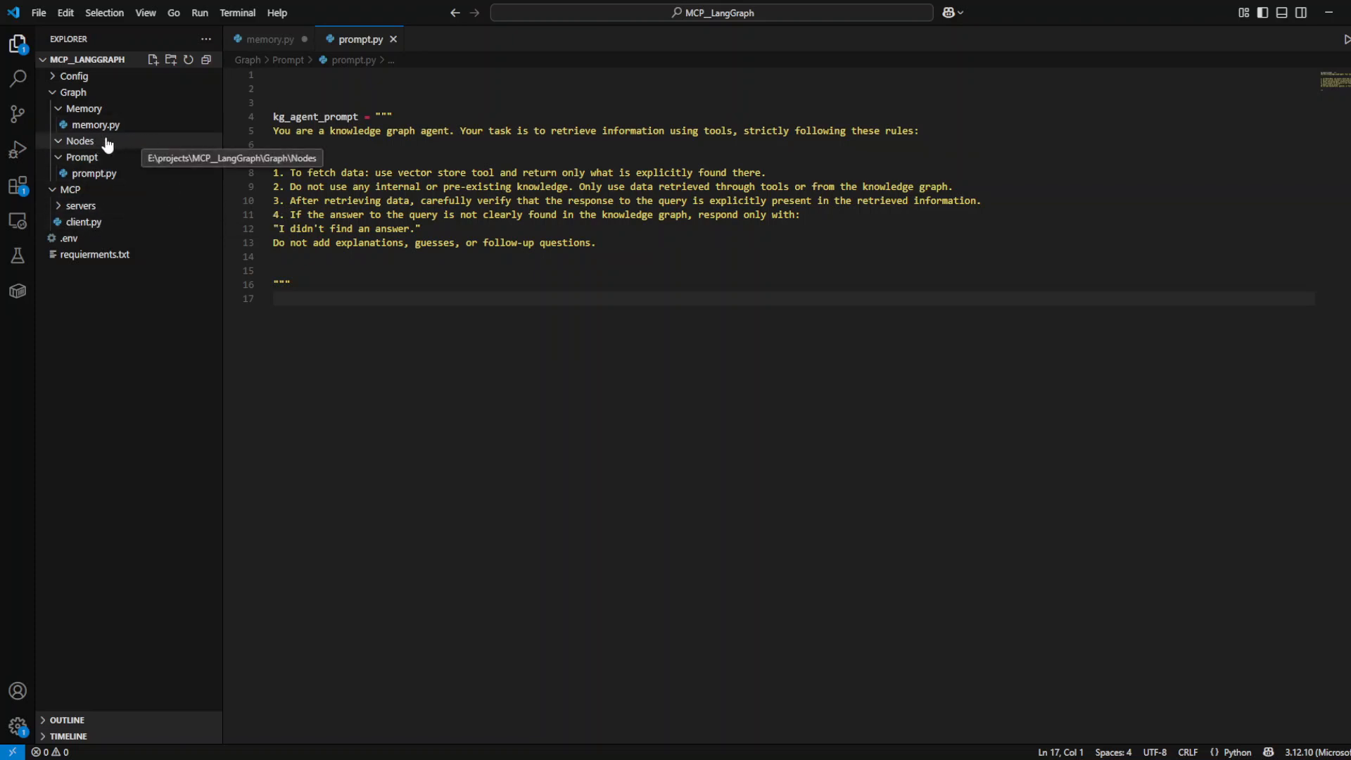
{"action": "mouse_move", "coordinate": [215, 249]}
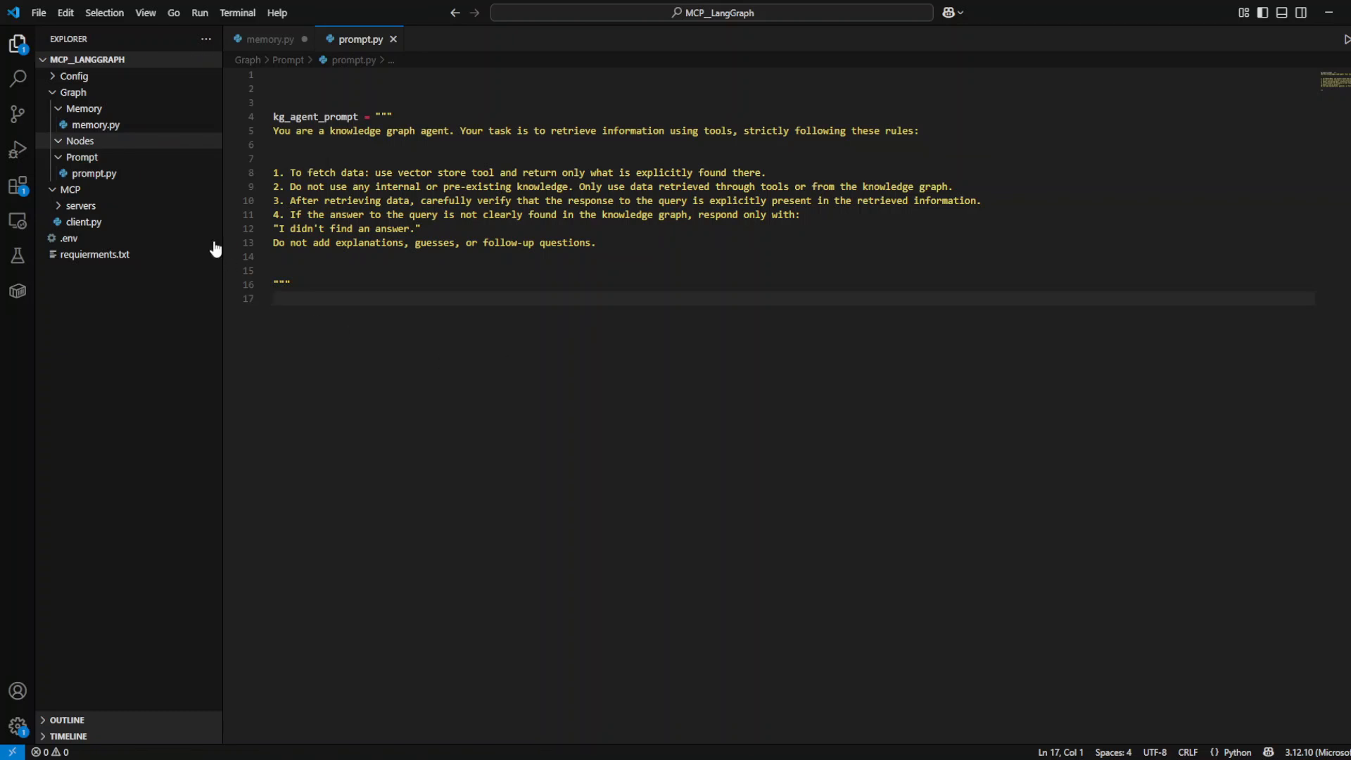
- Review client.py's MultiServerMCPClient KG_Client config and add an empty KG_Server.py under servers
{"action": "left_click", "coordinate": [83, 222]}
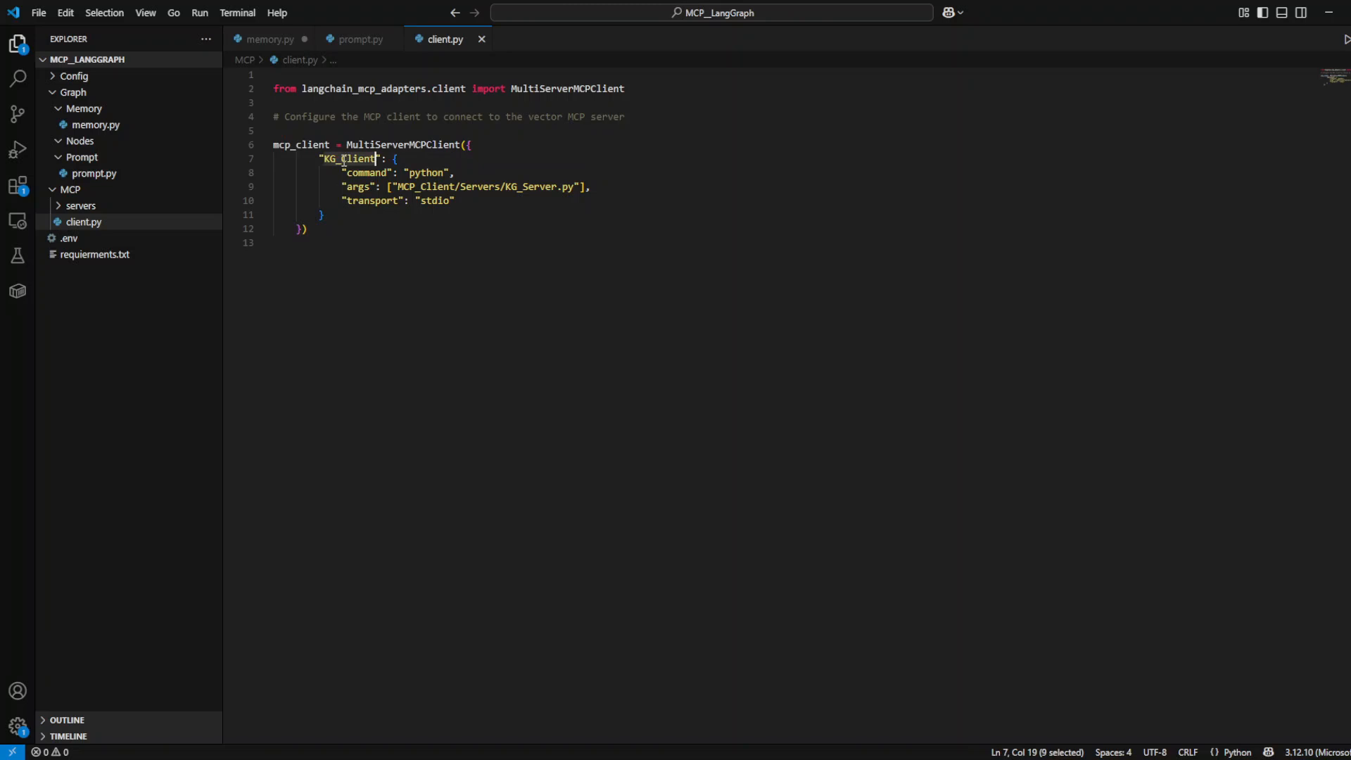
{"action": "mouse_move", "coordinate": [403, 144]}
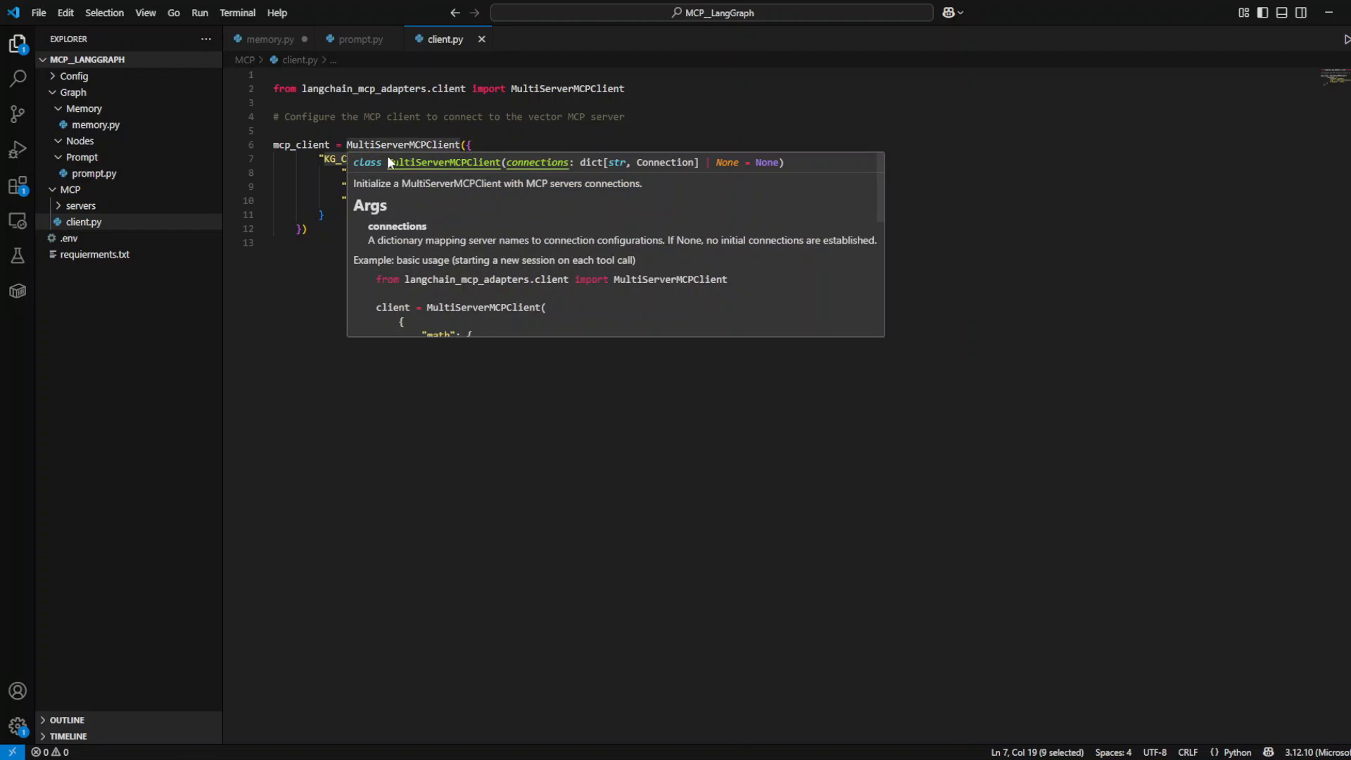
{"action": "mouse_move", "coordinate": [79, 205]}
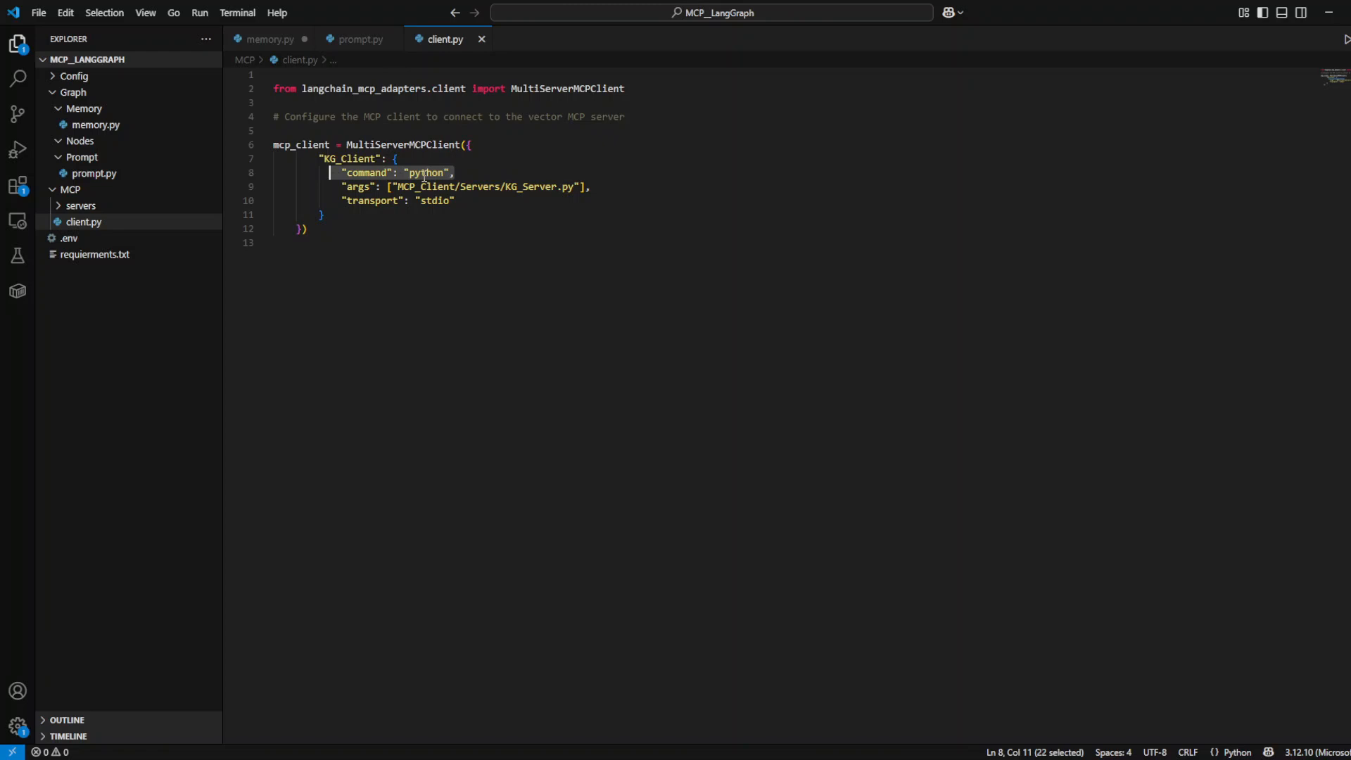
{"action": "left_click", "coordinate": [592, 187]}
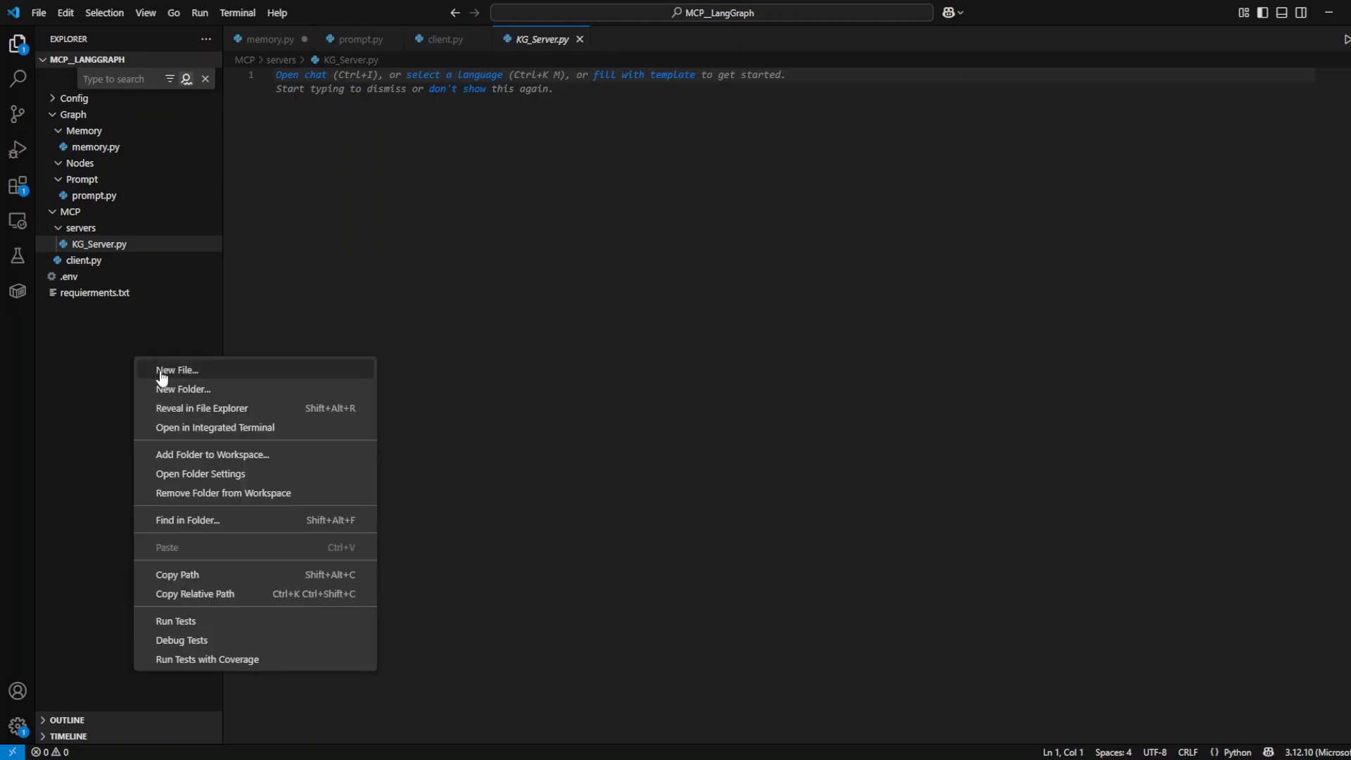
- Create a KG folder with VectorRAG.py and paste the query_vector_rag Neo4j similarity-search code
{"action": "left_click", "coordinate": [177, 370]}
{"action": "type", "text": "KG"}
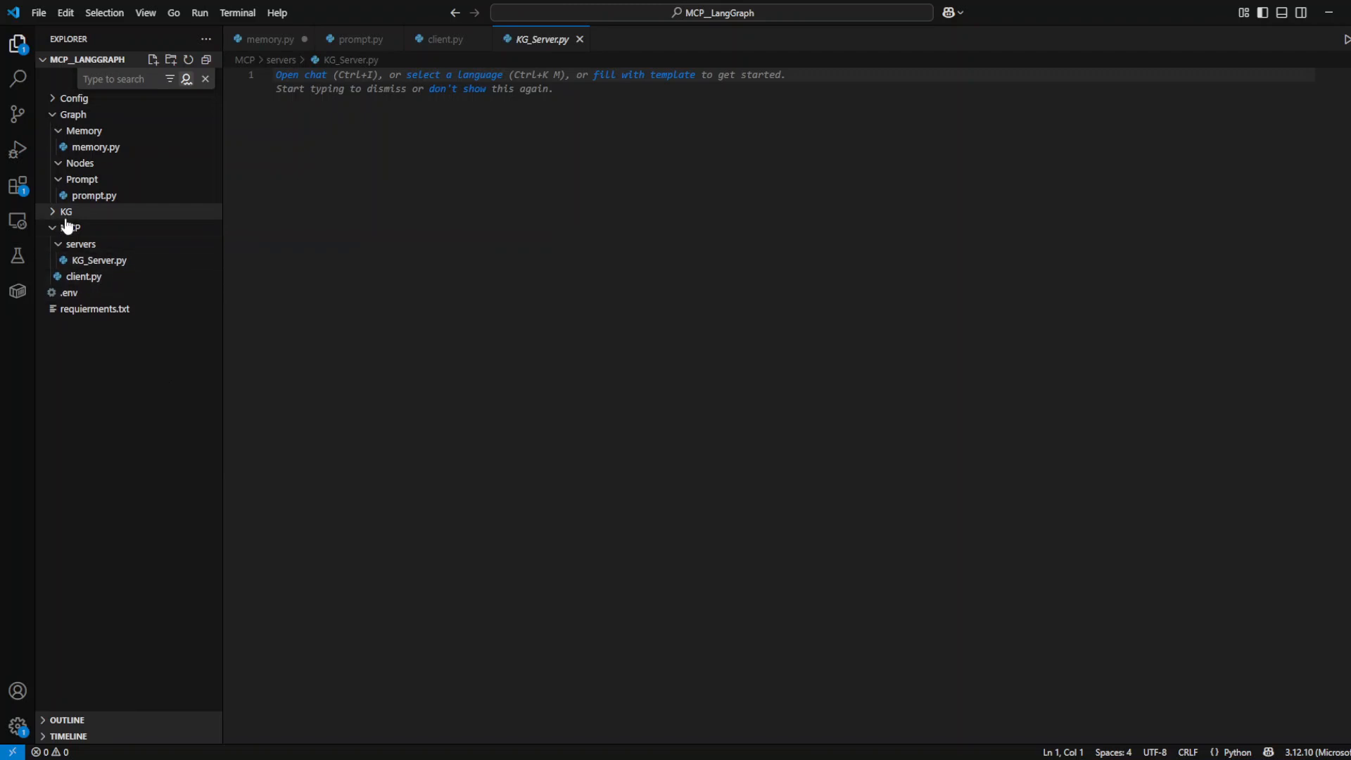
{"action": "right_click", "coordinate": [70, 226]}
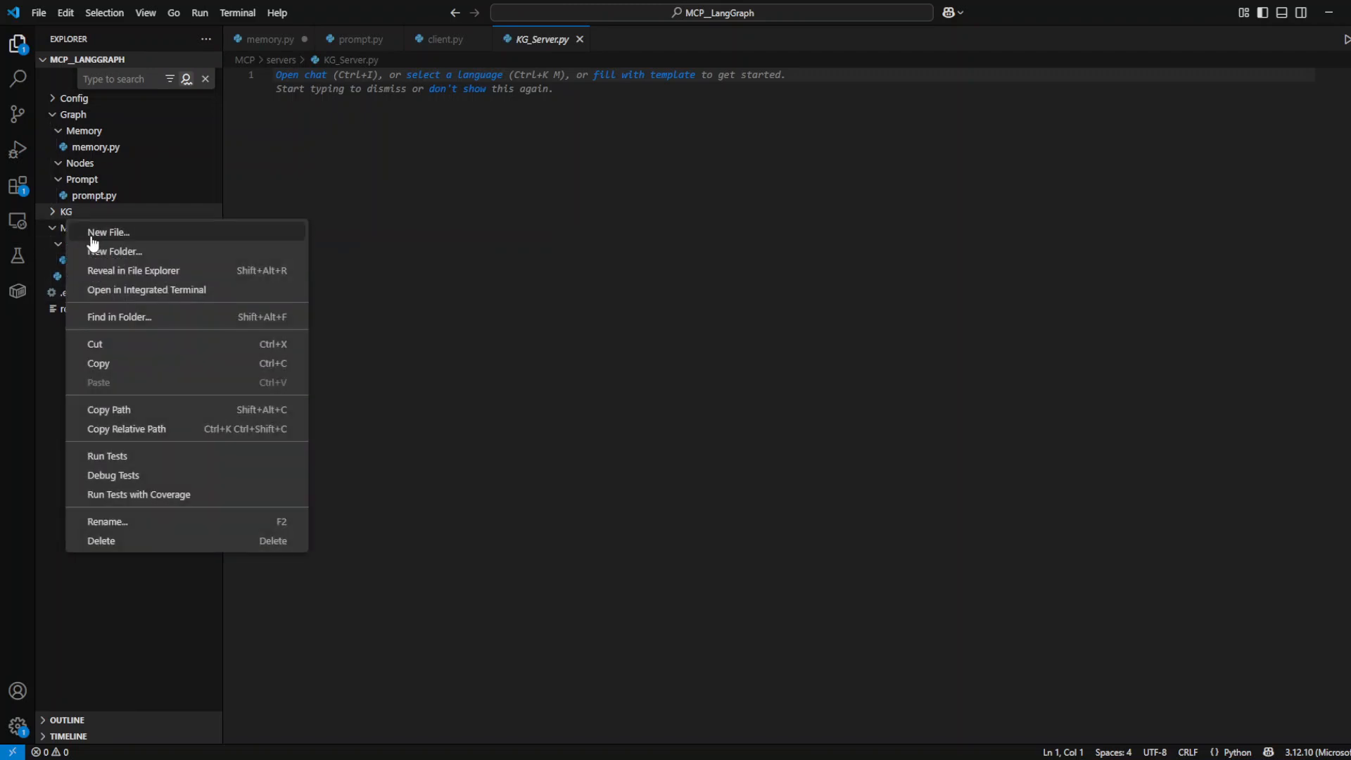
{"action": "left_click", "coordinate": [109, 233]}
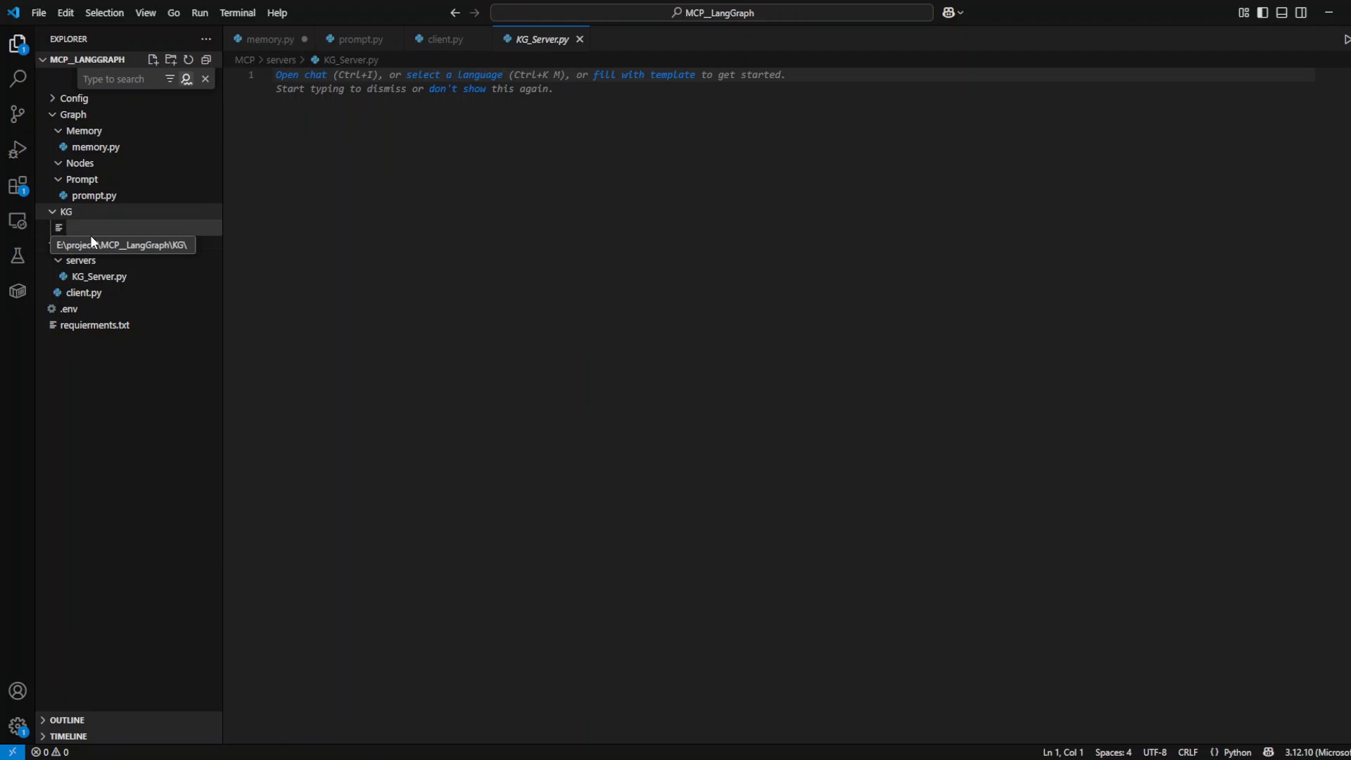
{"action": "type", "text": "VectorRAG.py"}
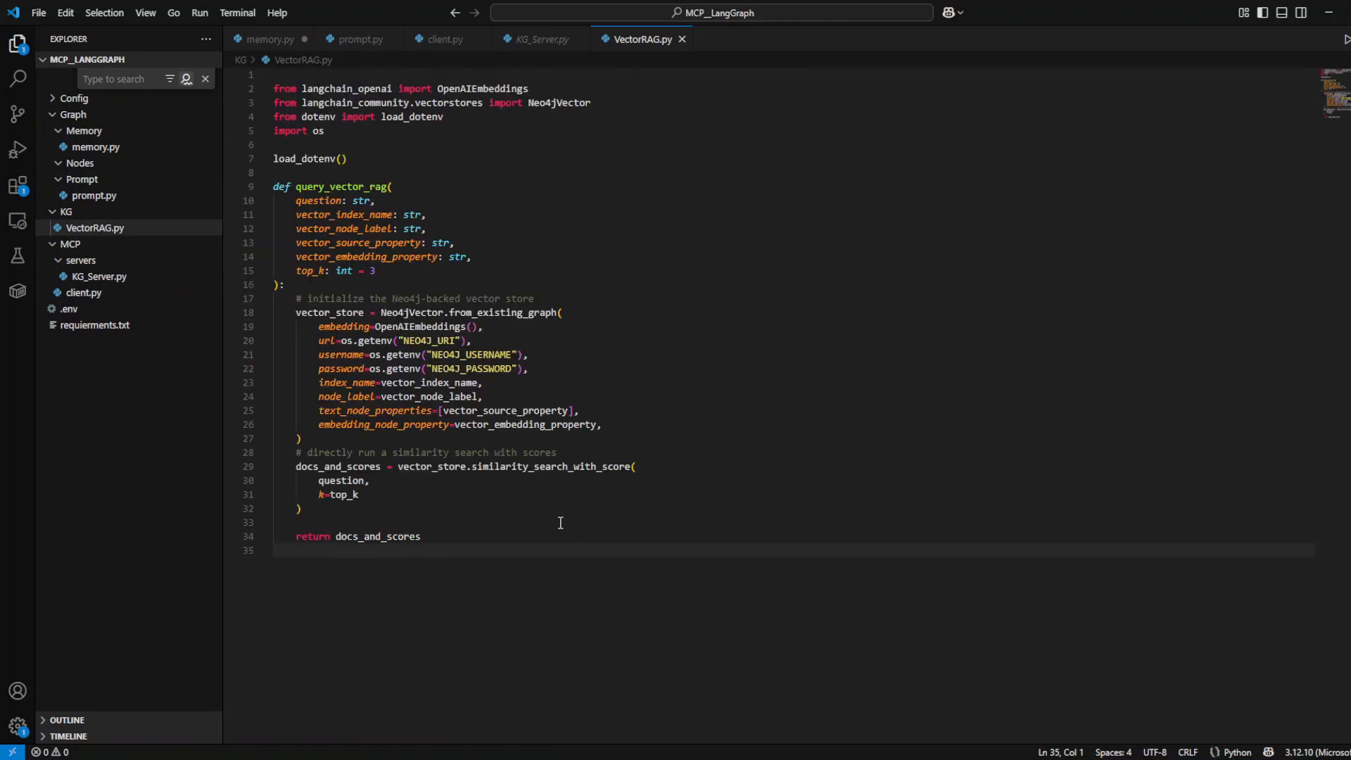
{"action": "key", "text": "ctrl+a"}
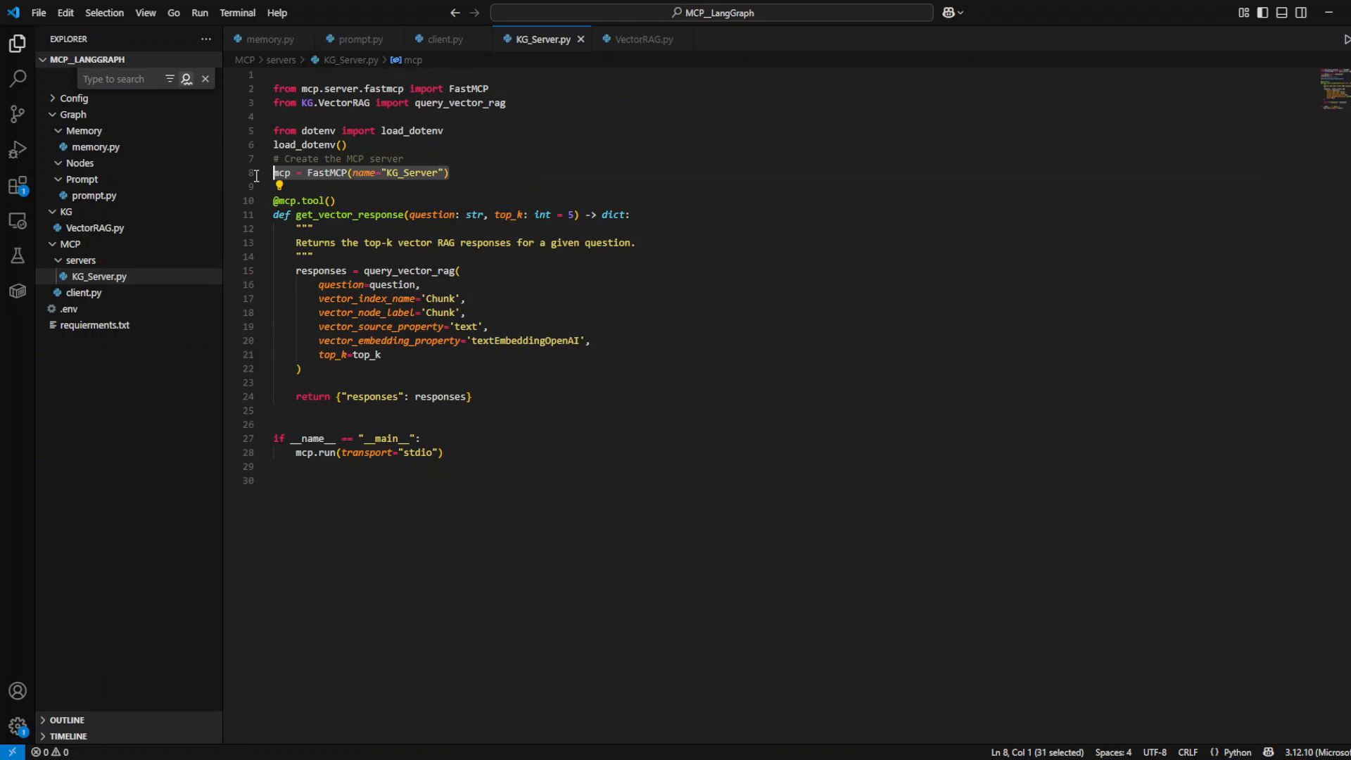
{"action": "mouse_move", "coordinate": [416, 203]}
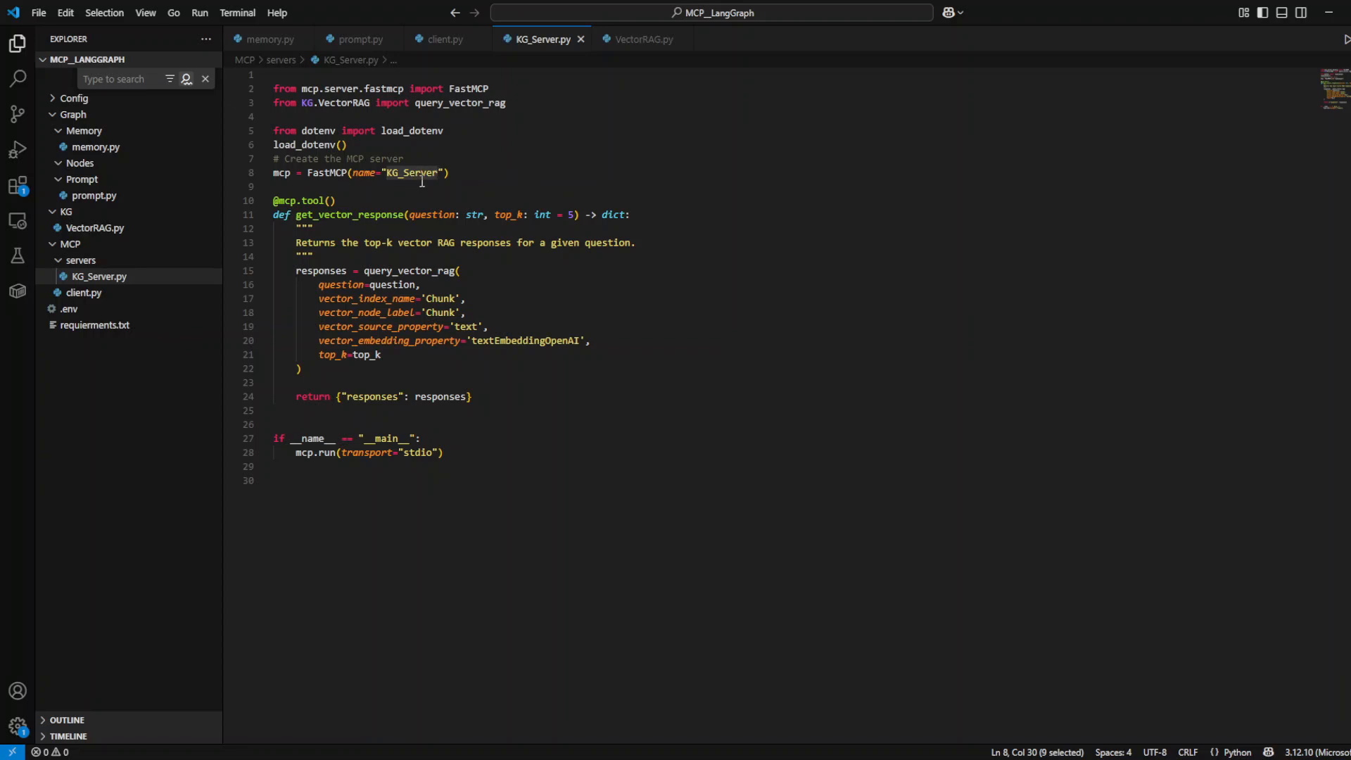
{"action": "mouse_move", "coordinate": [515, 198]}
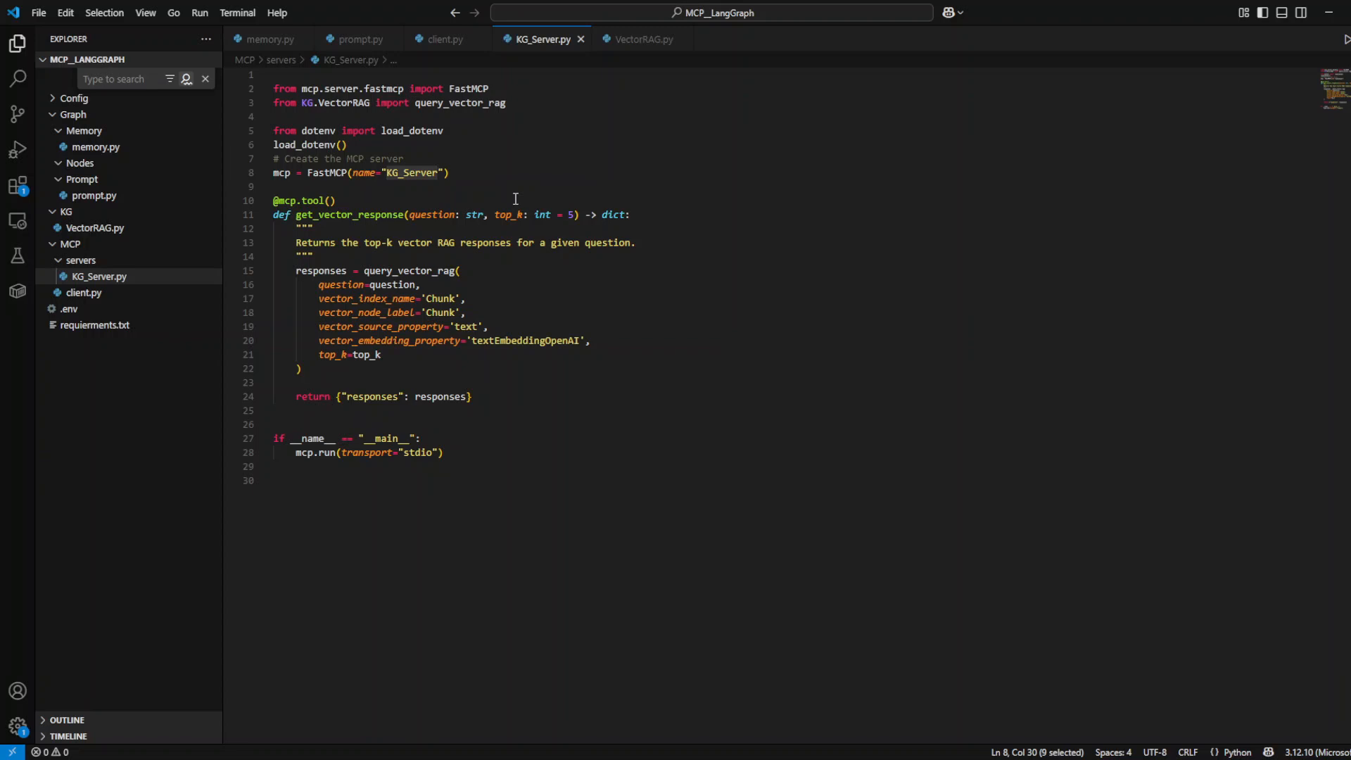
{"action": "left_click", "coordinate": [636, 242]}
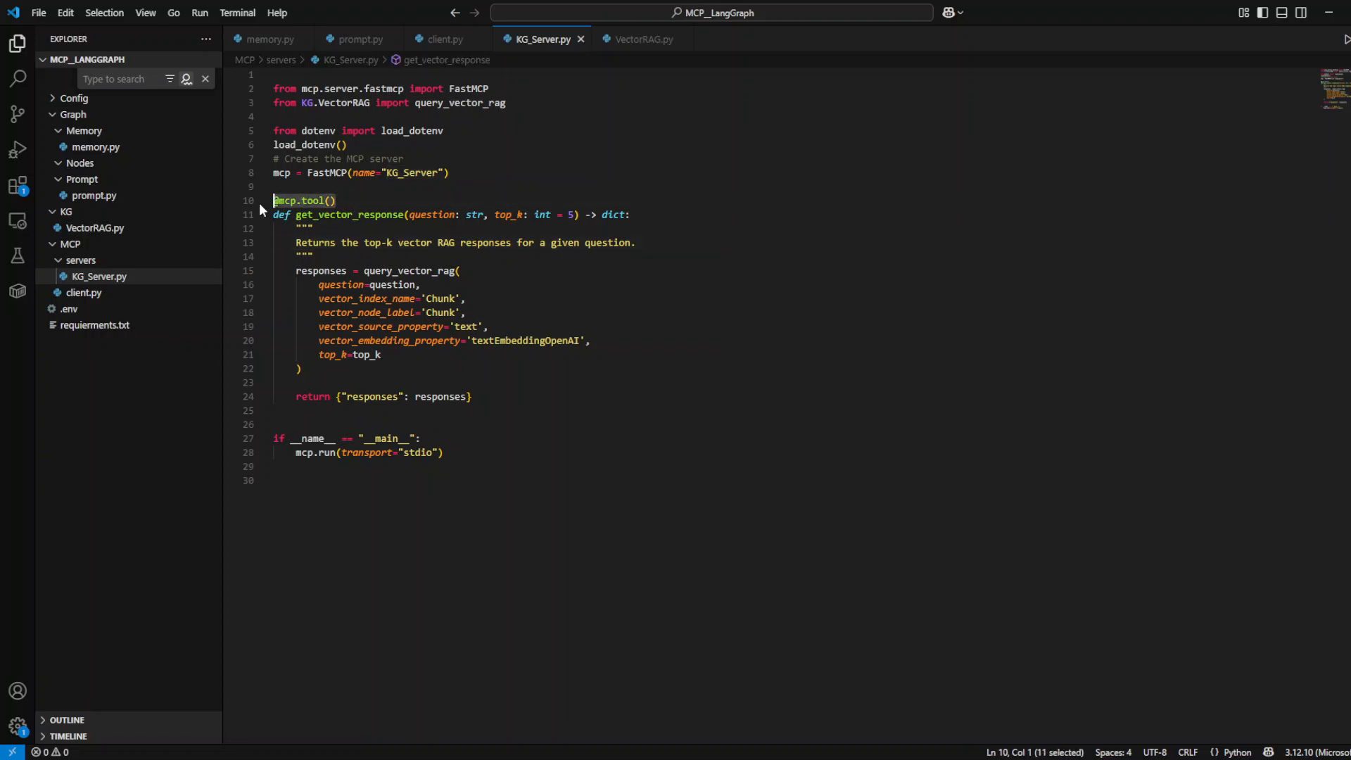
{"action": "mouse_move", "coordinate": [474, 214]}
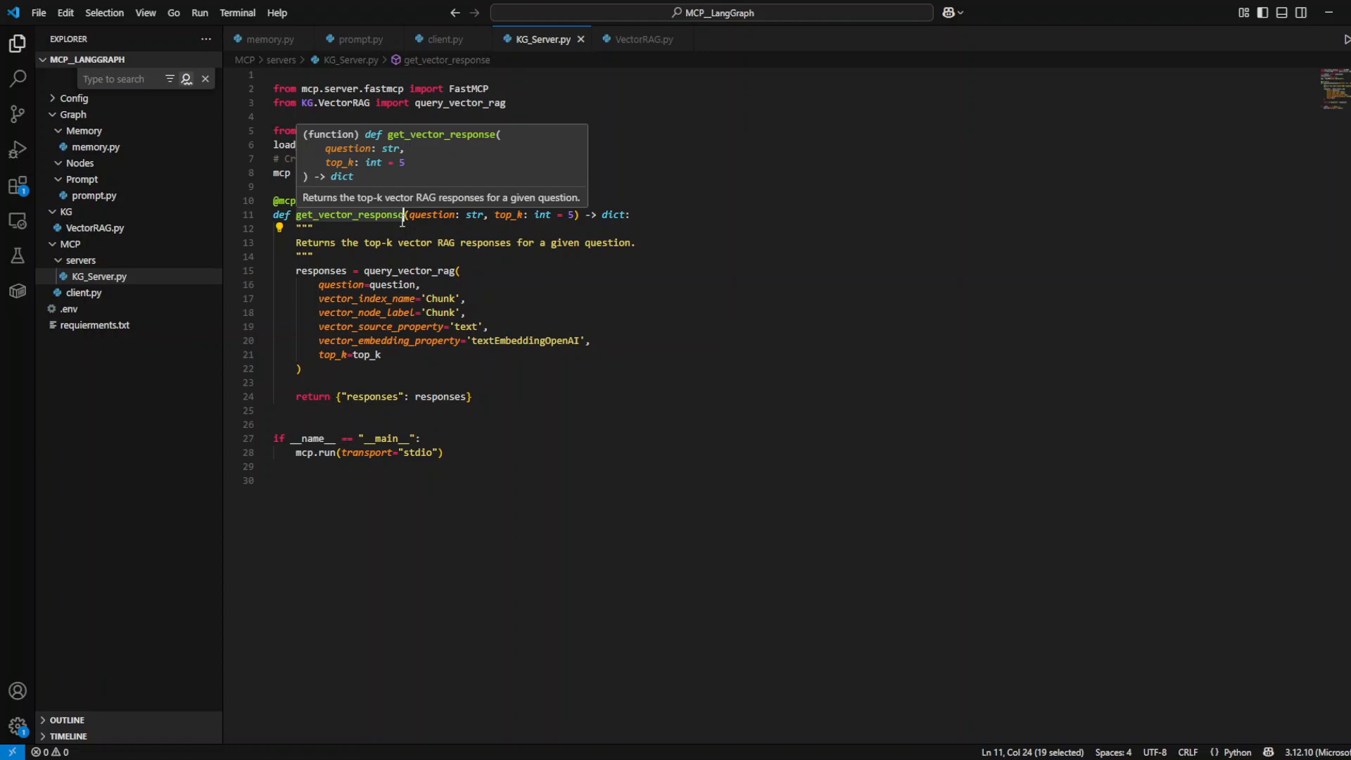
{"action": "mouse_move", "coordinate": [401, 214]}
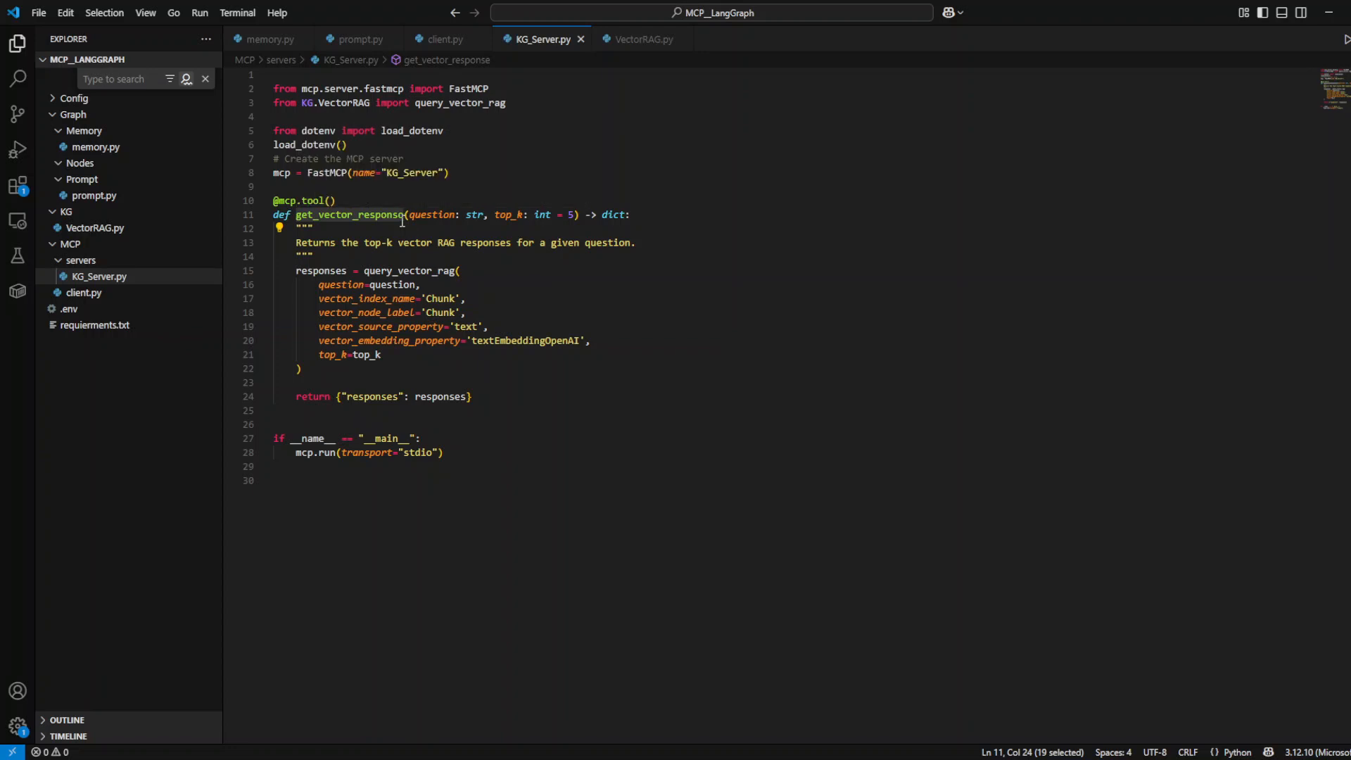
{"action": "mouse_move", "coordinate": [350, 235]}
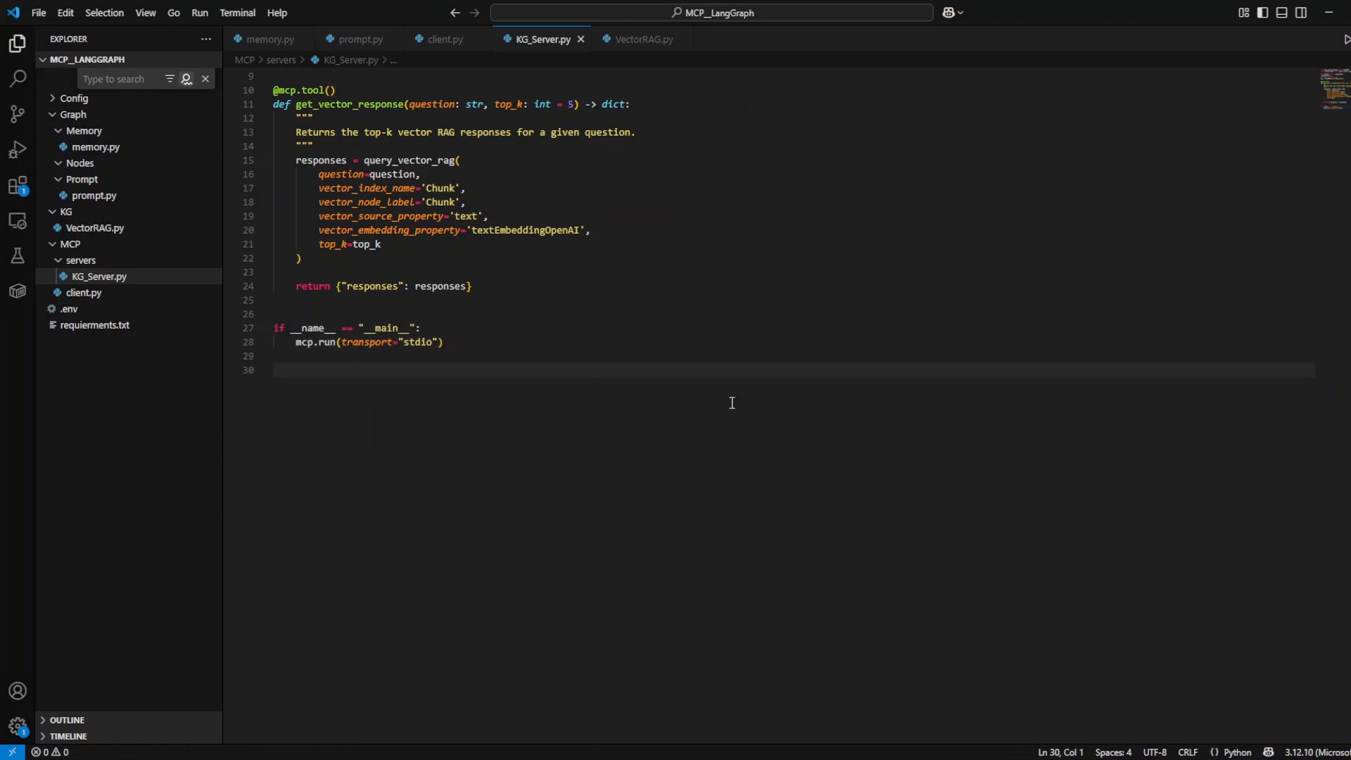
{"action": "mouse_move", "coordinate": [672, 402]}
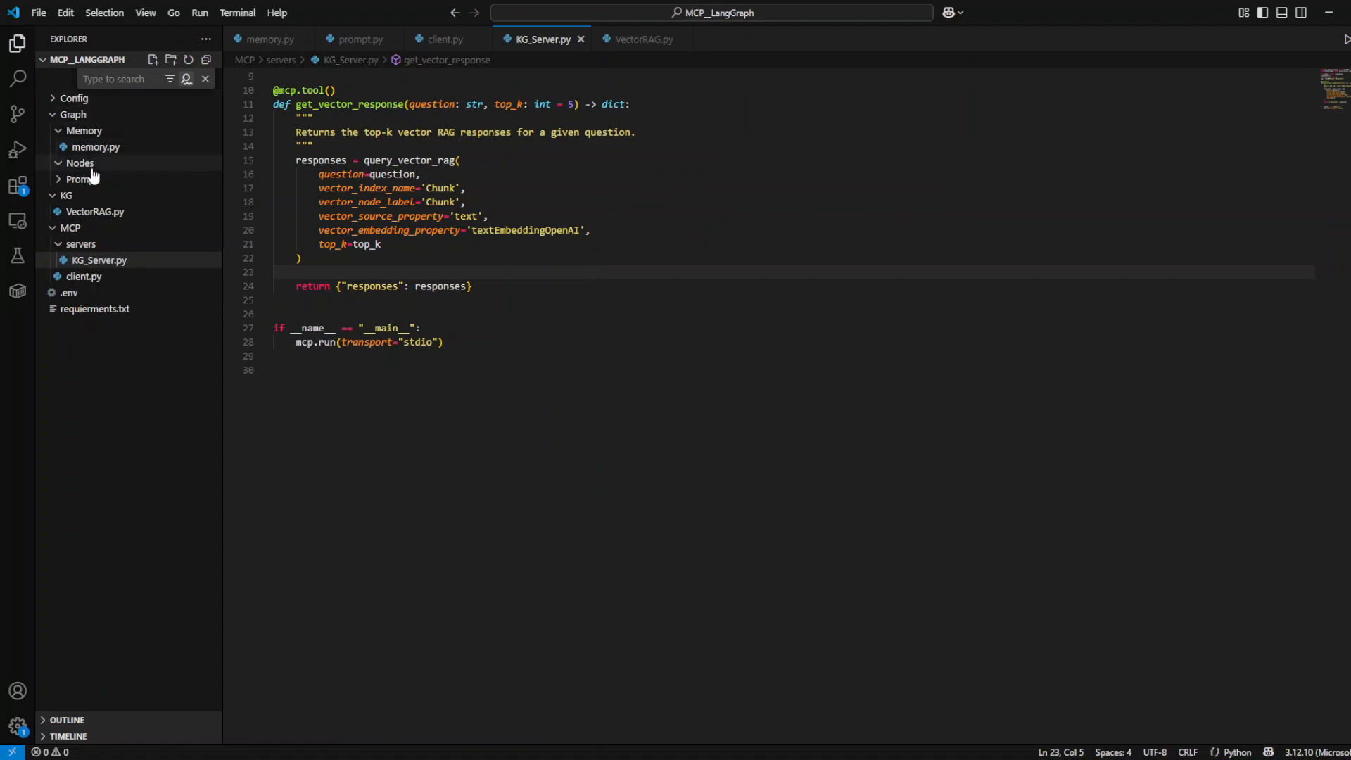
{"action": "right_click", "coordinate": [94, 177]}
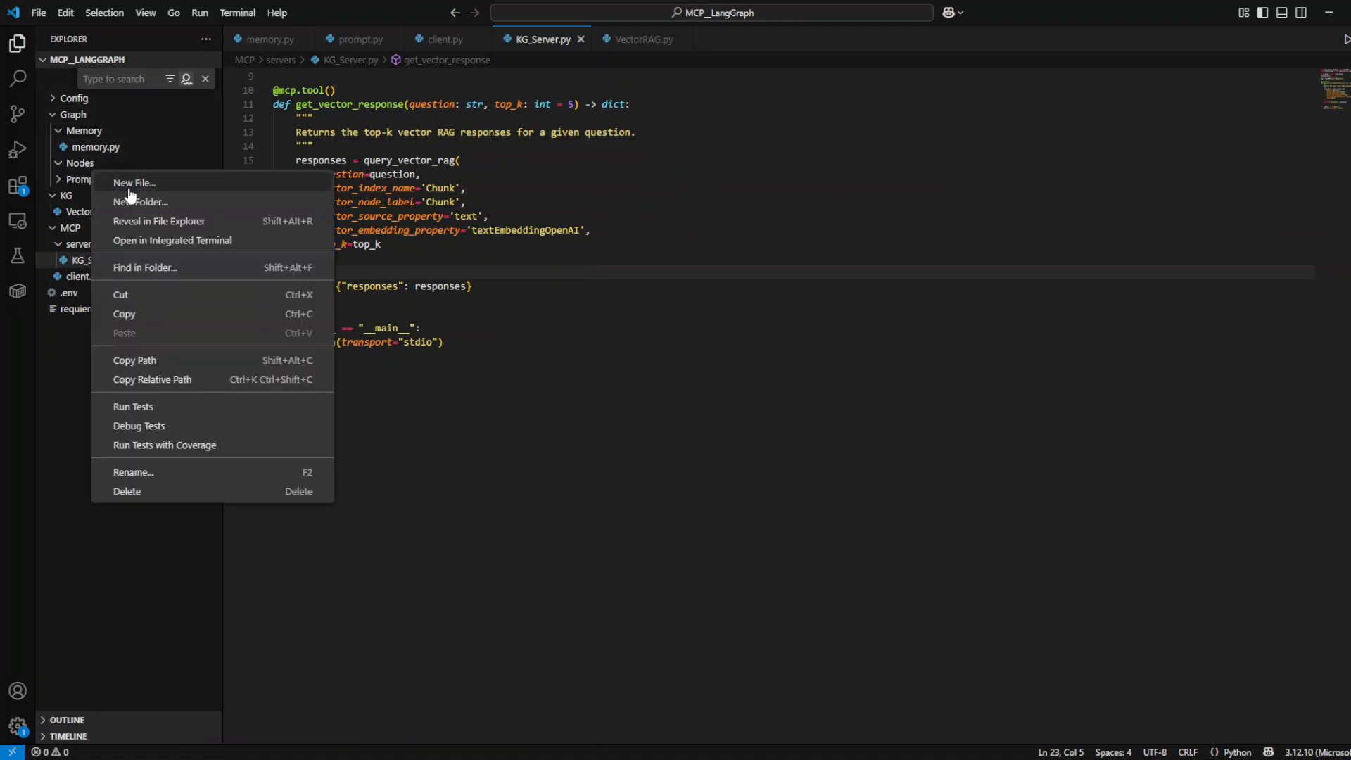
- Create Nodes/KG_Agent.py defining make_kg_agent that builds a ReAct agent from MCP tools, prompt and memory
{"action": "left_click", "coordinate": [135, 182]}
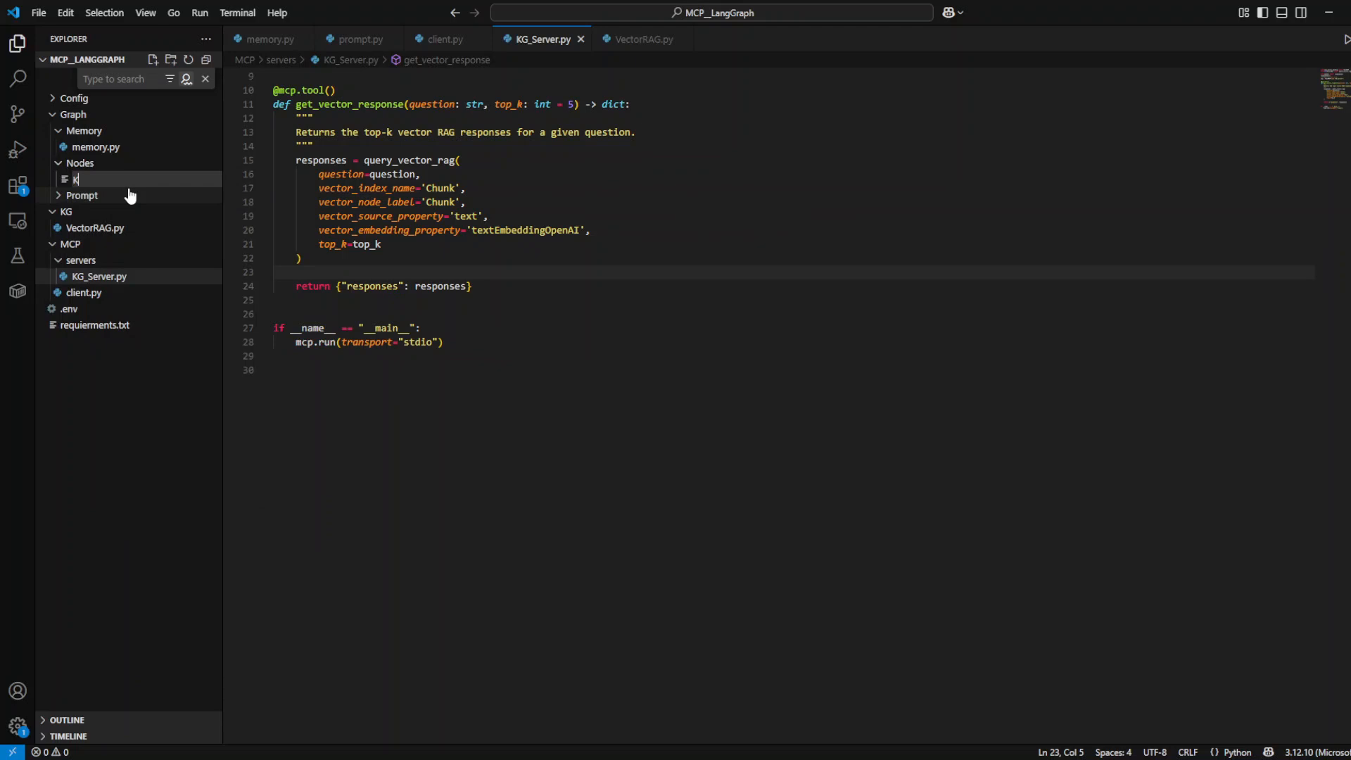
{"action": "type", "text": "G_Agent.py"}
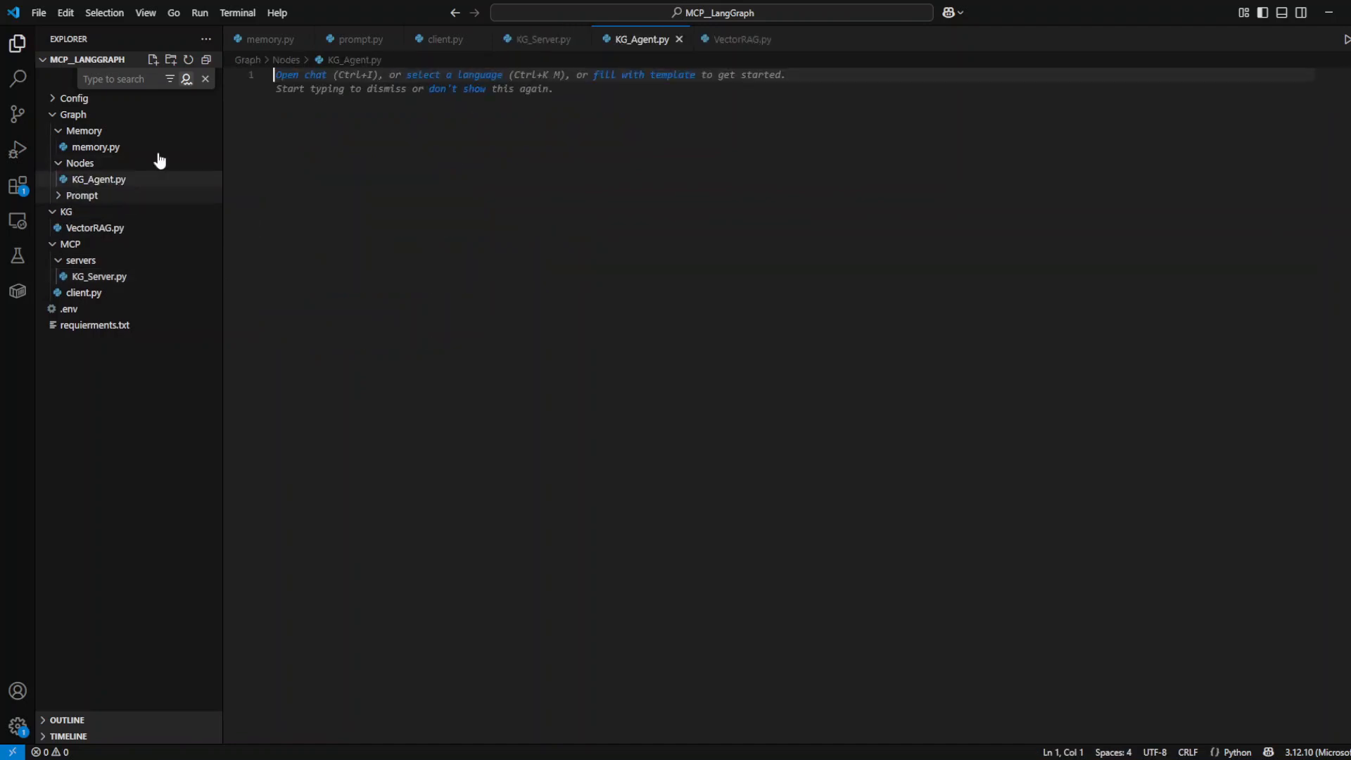
{"action": "left_click", "coordinate": [99, 179]}
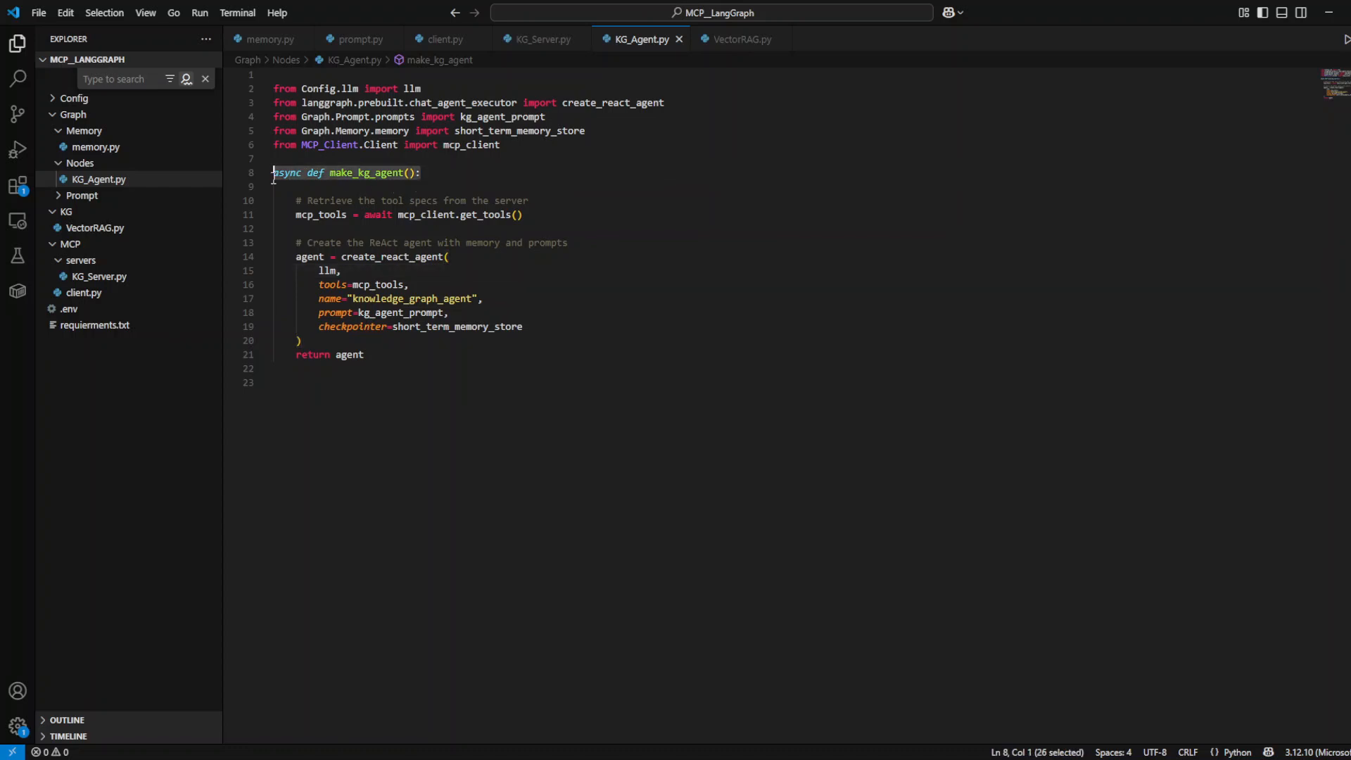
{"action": "mouse_move", "coordinate": [549, 220]}
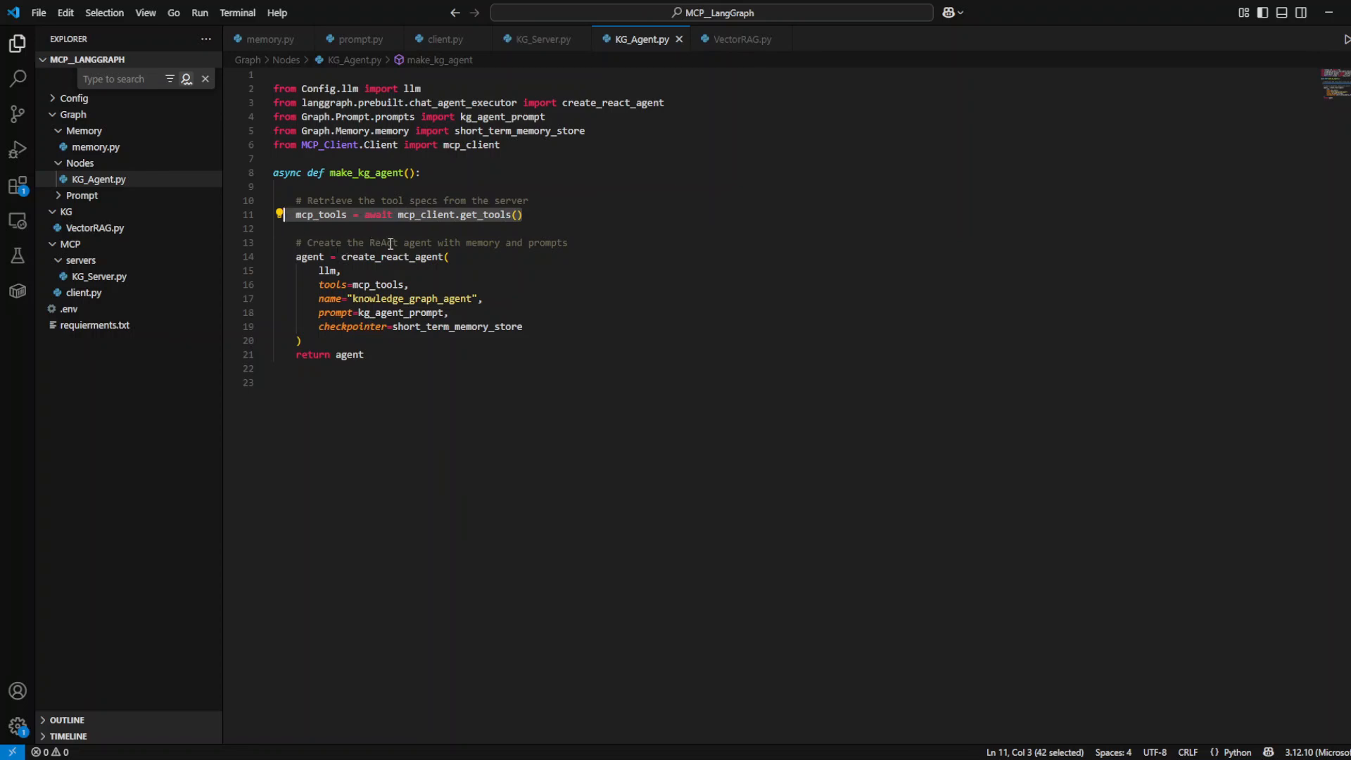
{"action": "mouse_move", "coordinate": [401, 243]}
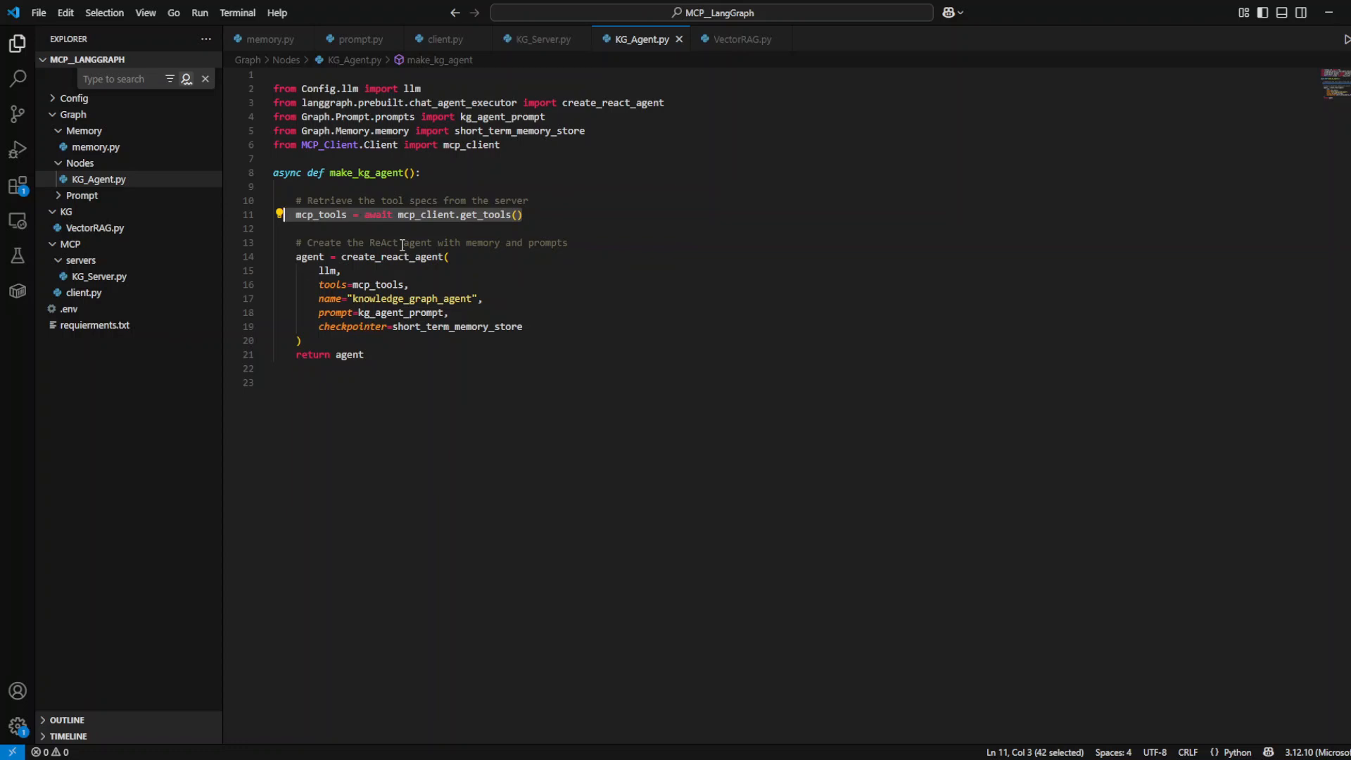
{"action": "left_click", "coordinate": [386, 285]}
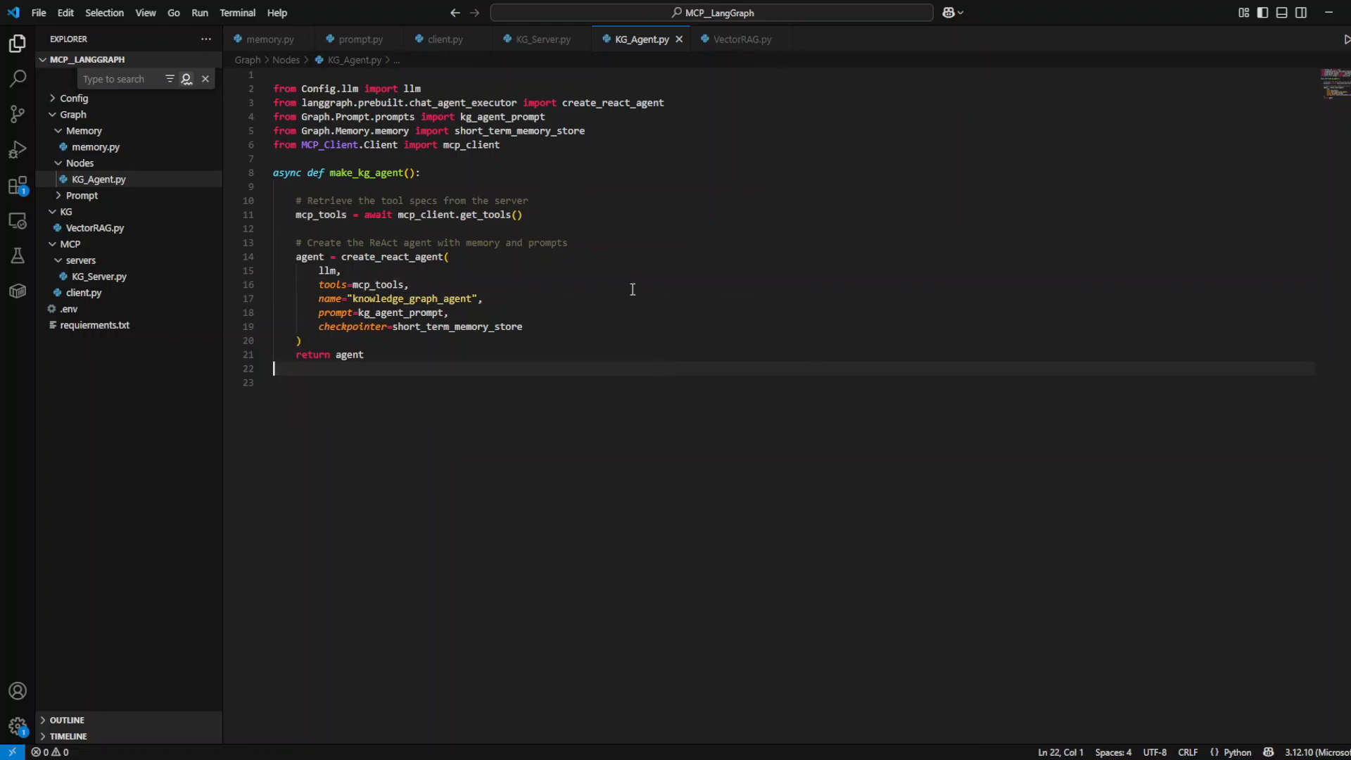
{"action": "mouse_move", "coordinate": [357, 273]}
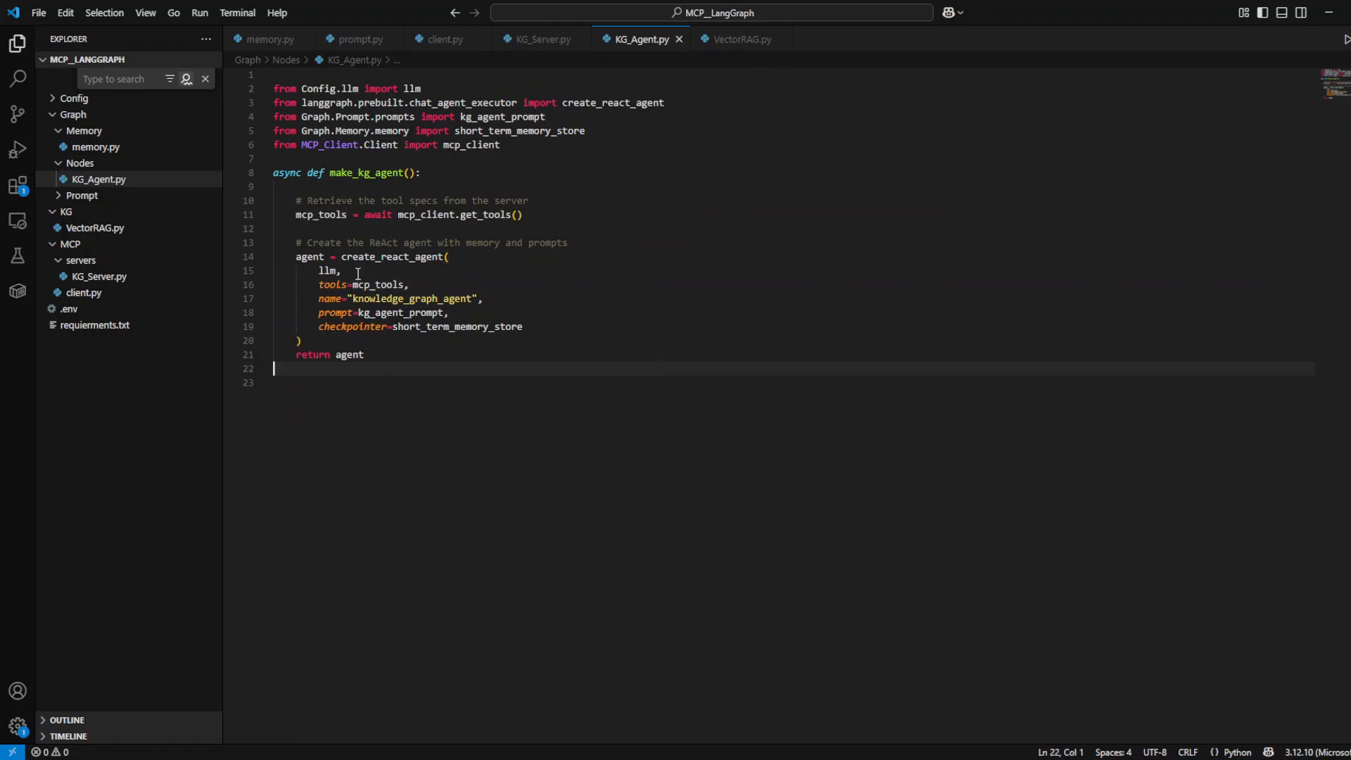
{"action": "left_click", "coordinate": [310, 298]}
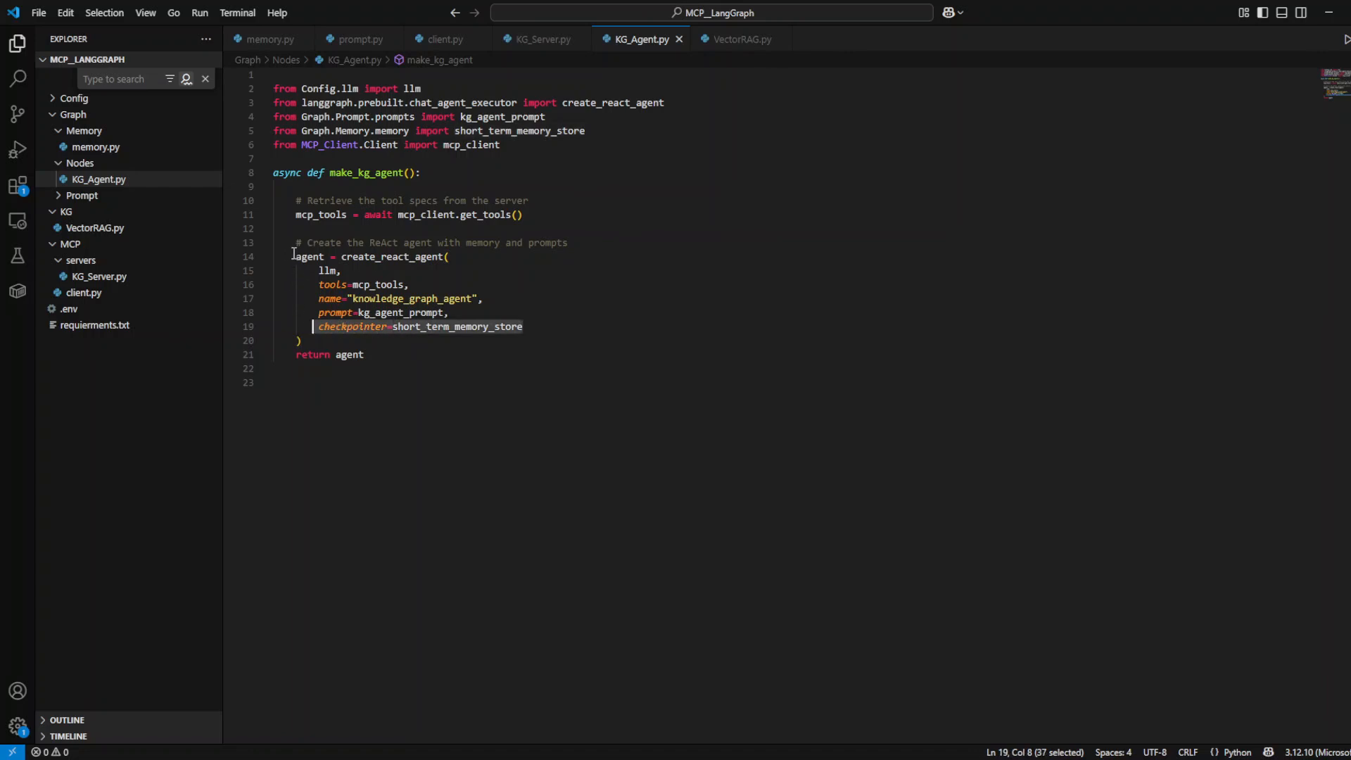
{"action": "mouse_move", "coordinate": [607, 283]}
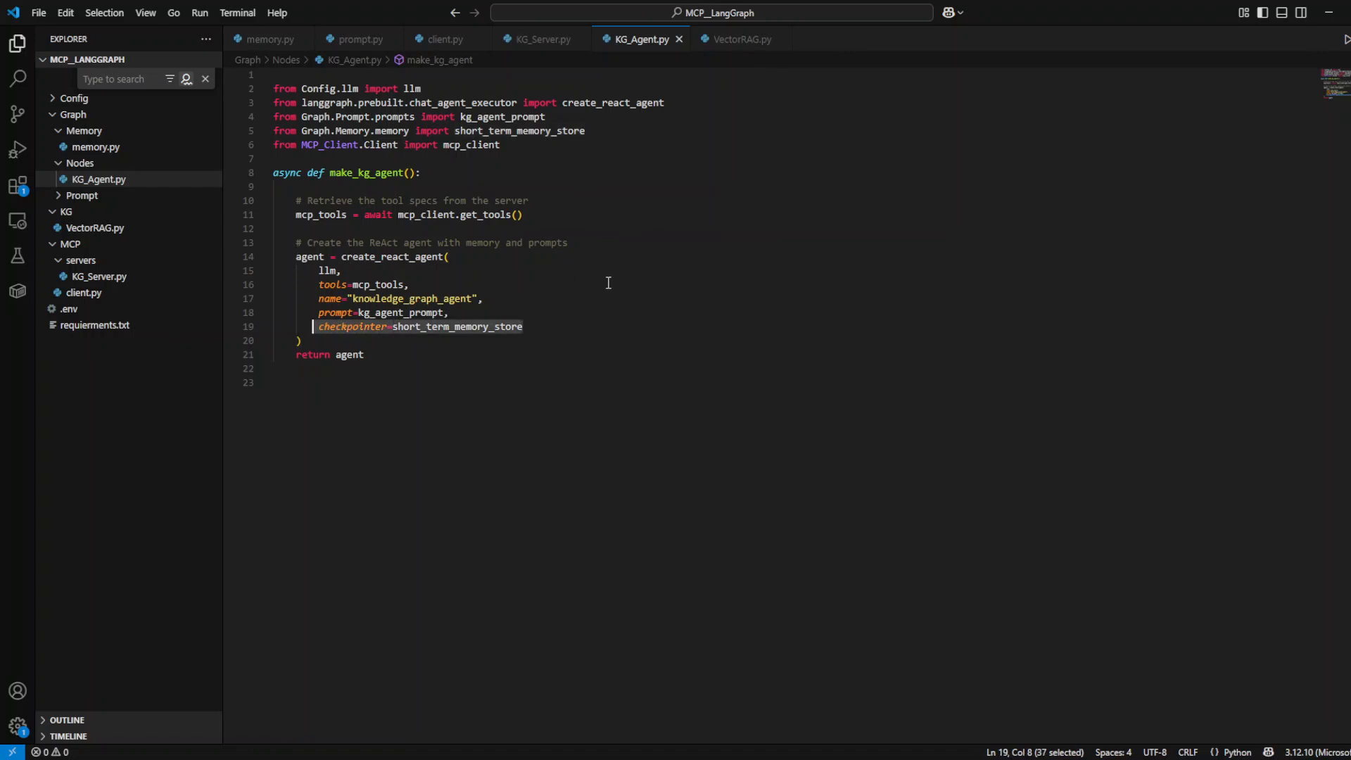
- Create main.py with an async main that asks the agent "who was napoleon?" and prints each message
{"action": "left_click", "coordinate": [397, 354]}
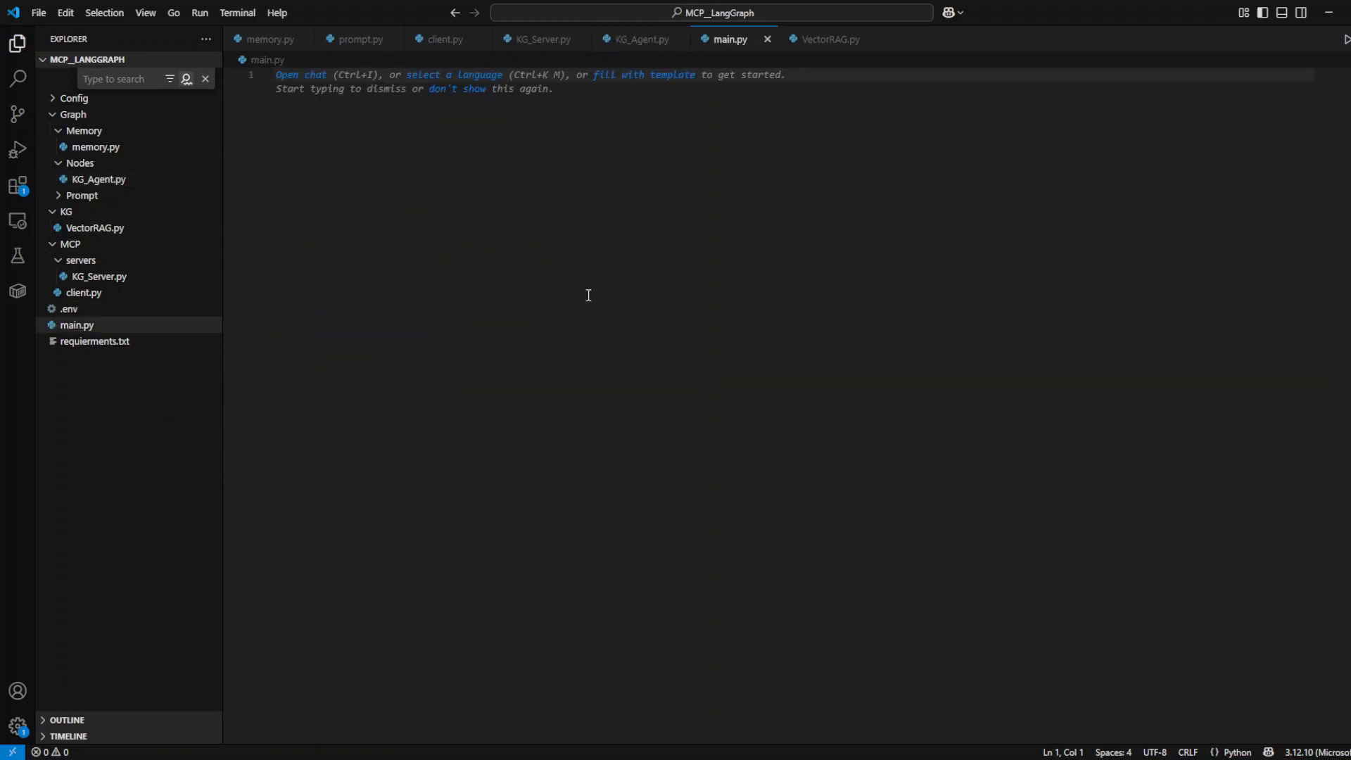
{"action": "mouse_move", "coordinate": [636, 247]}
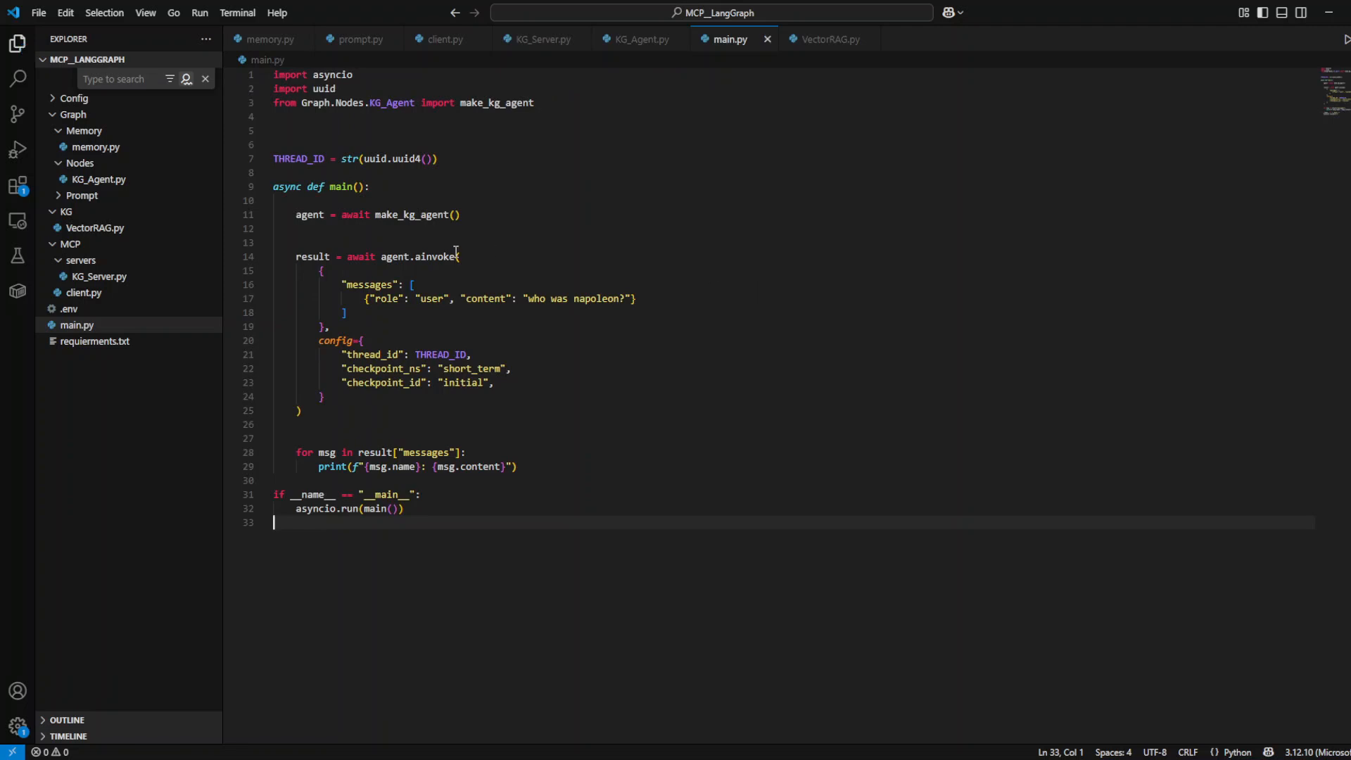
{"action": "left_click", "coordinate": [436, 159]}
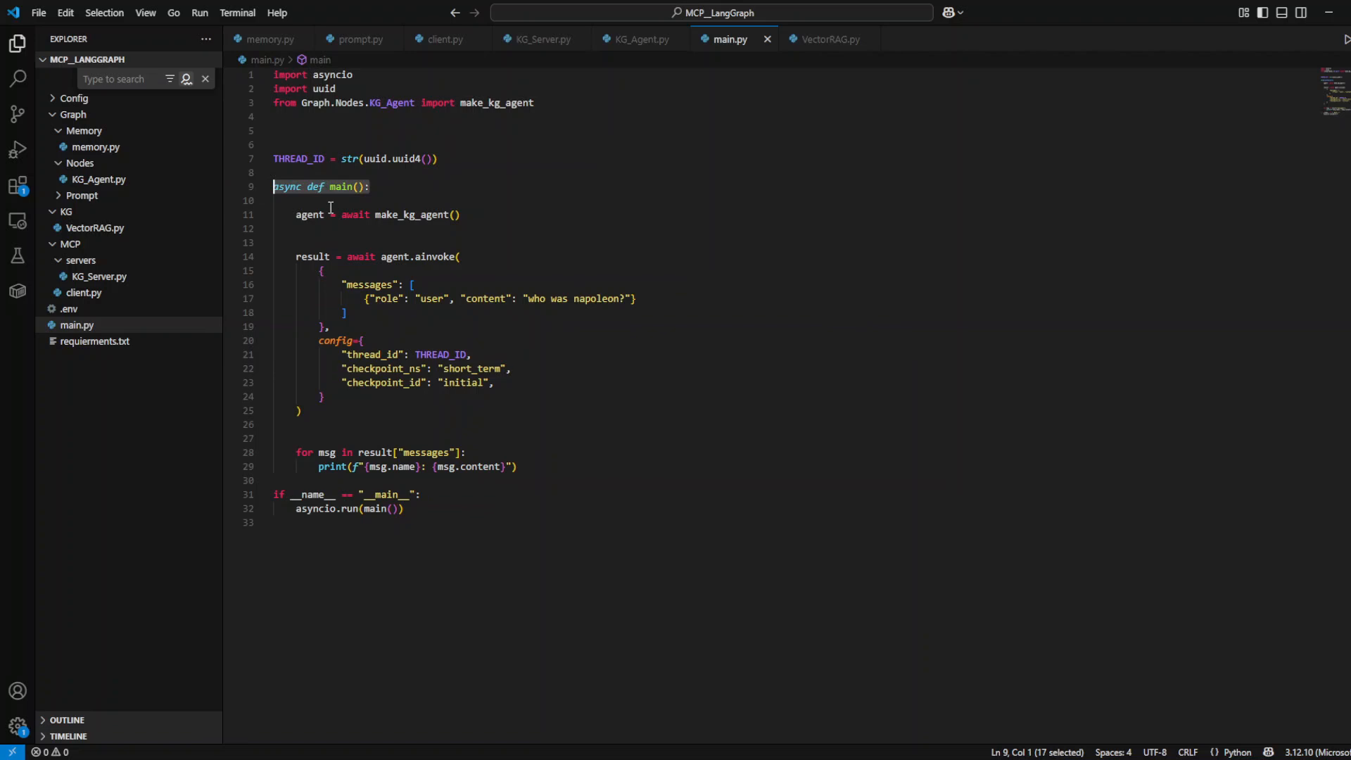
{"action": "mouse_move", "coordinate": [547, 235]}
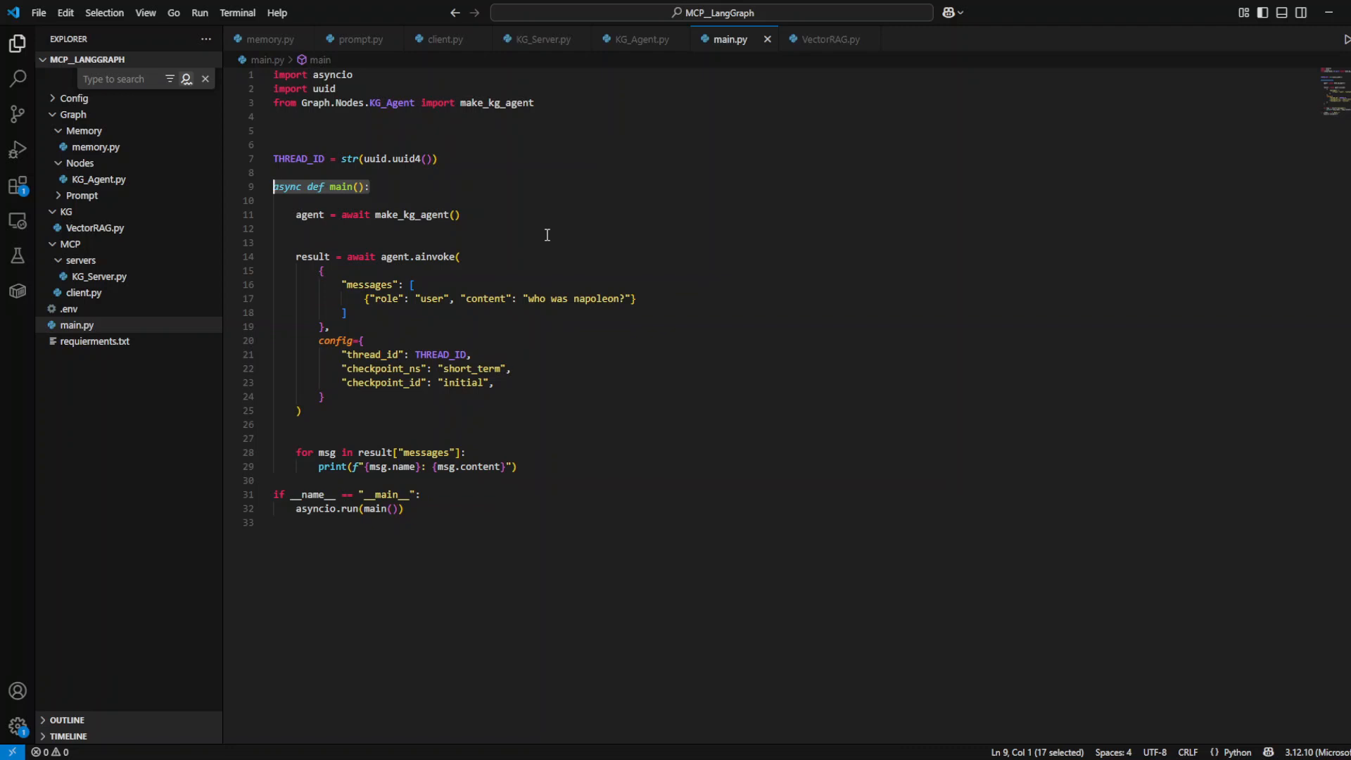
{"action": "left_click", "coordinate": [298, 242]}
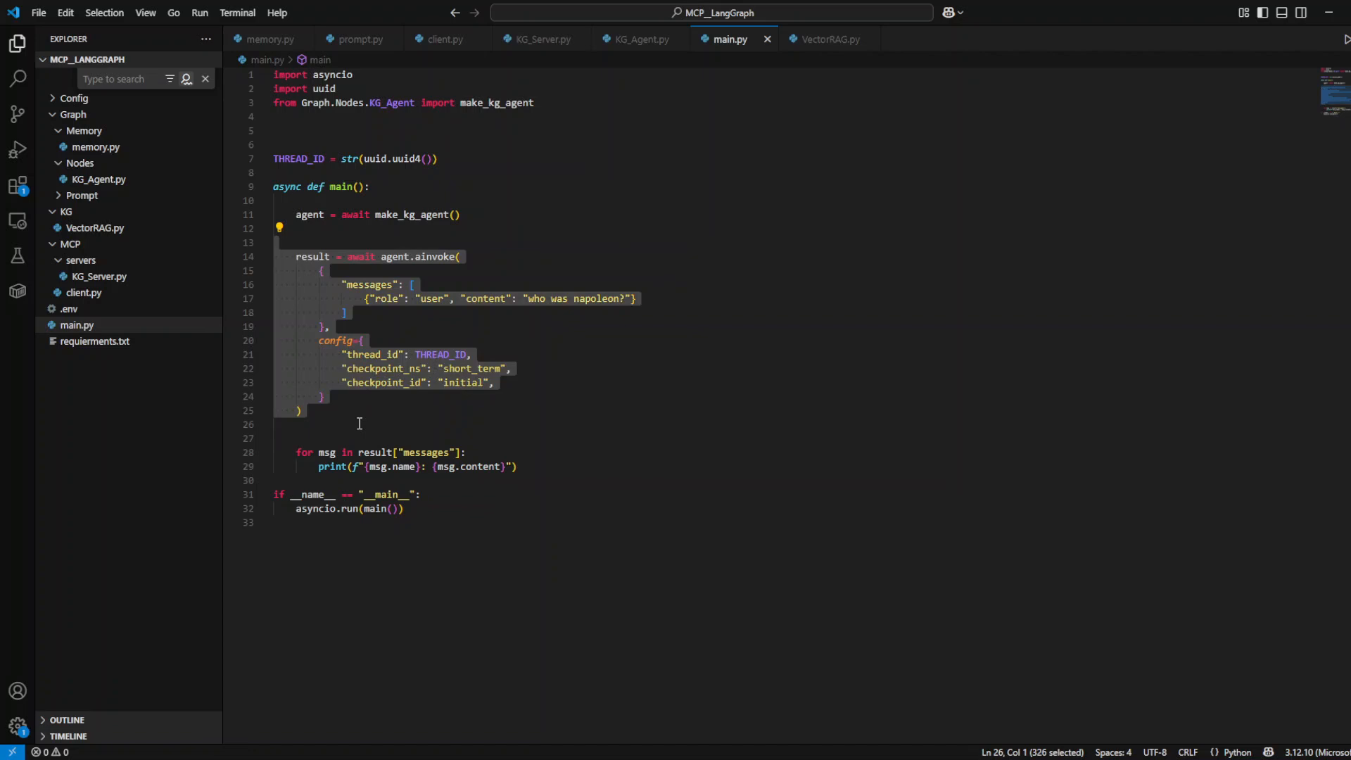
{"action": "mouse_move", "coordinate": [421, 363]}
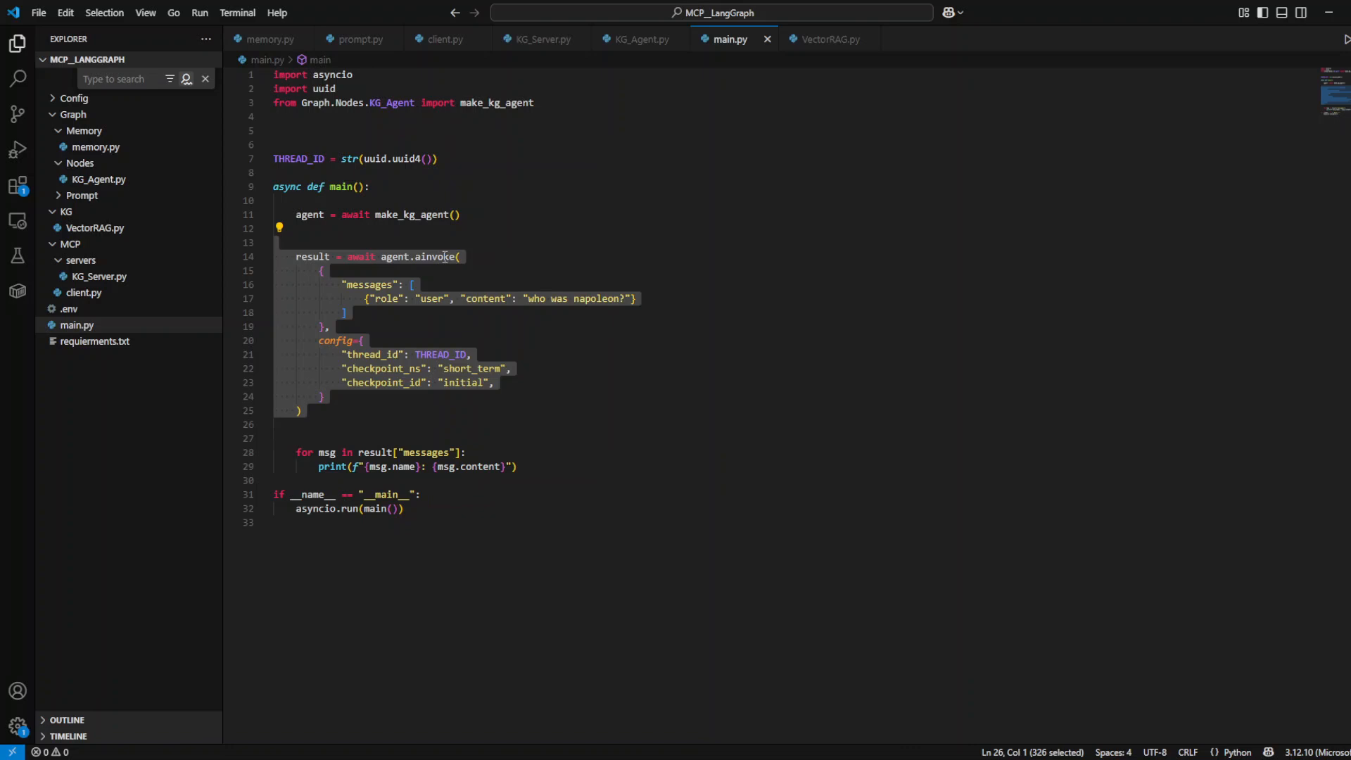
{"action": "left_click", "coordinate": [385, 257]}
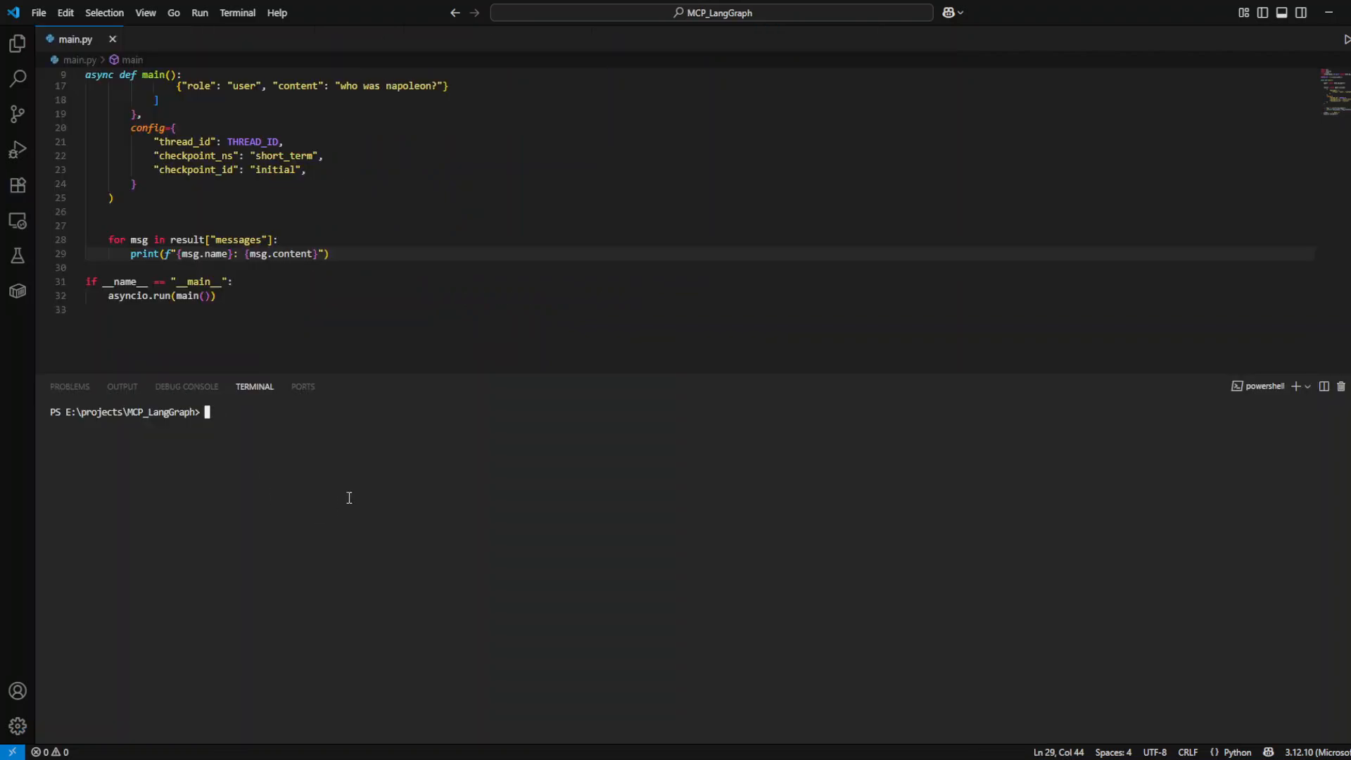
- Run python main.py so the terminal prints the retrieved Napoleon chunks and the agent's answer
{"action": "type", "text": "python"}
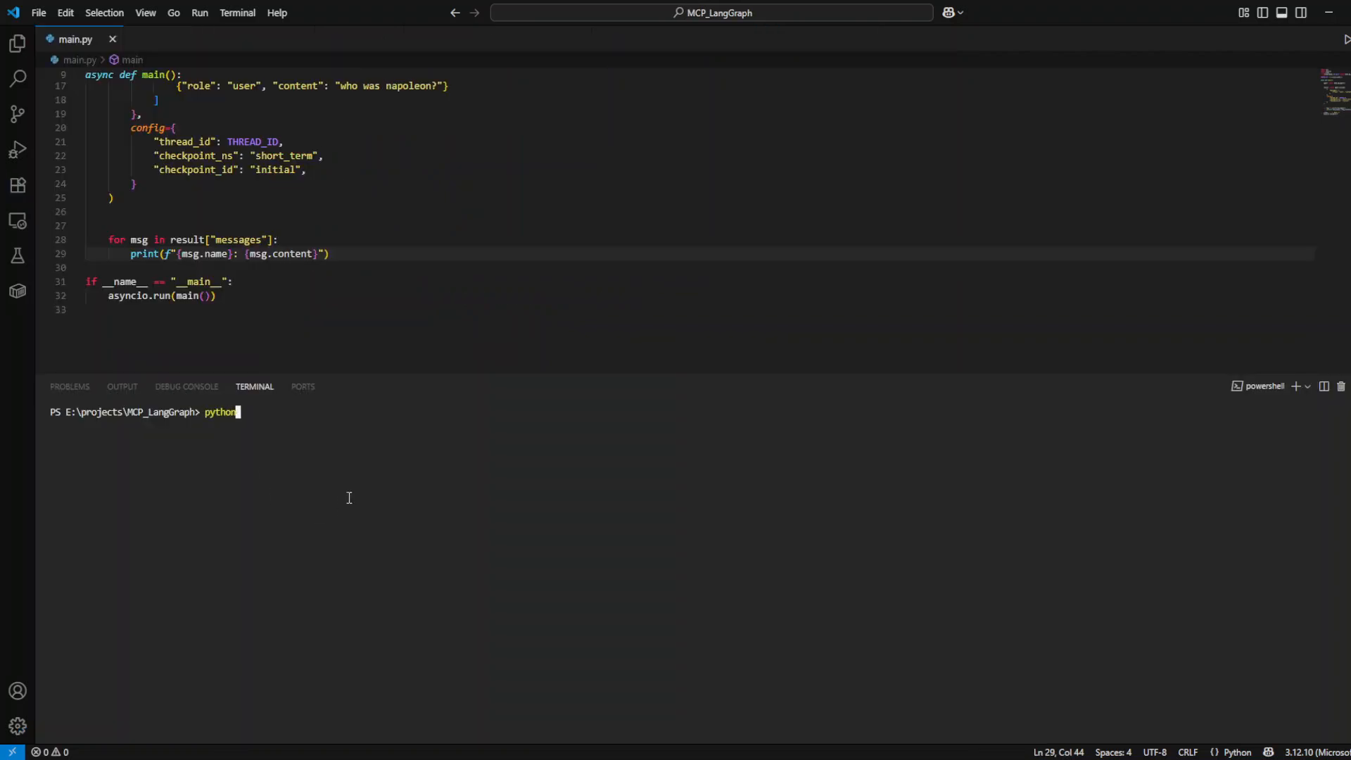
{"action": "type", "text": "main"}
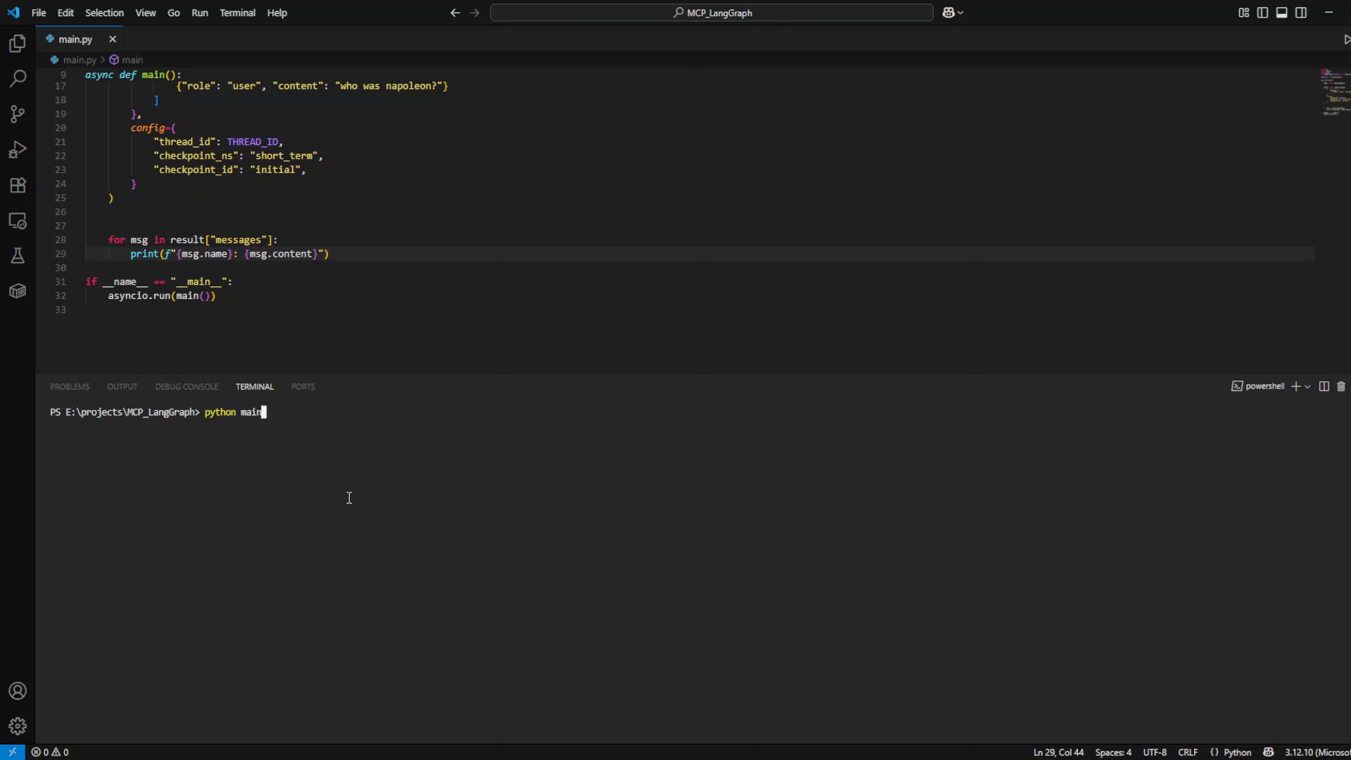
{"action": "key", "text": "Return"}
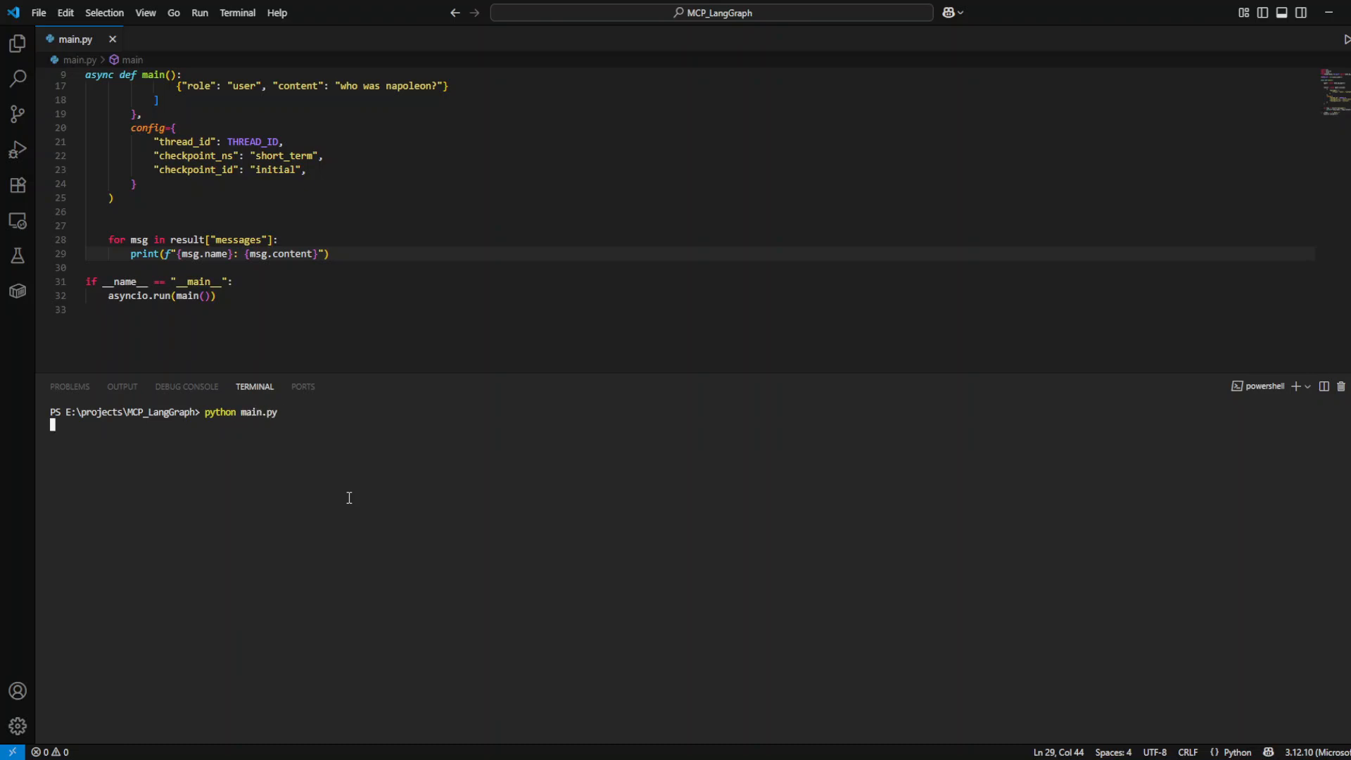
{"action": "key", "text": "Return"}
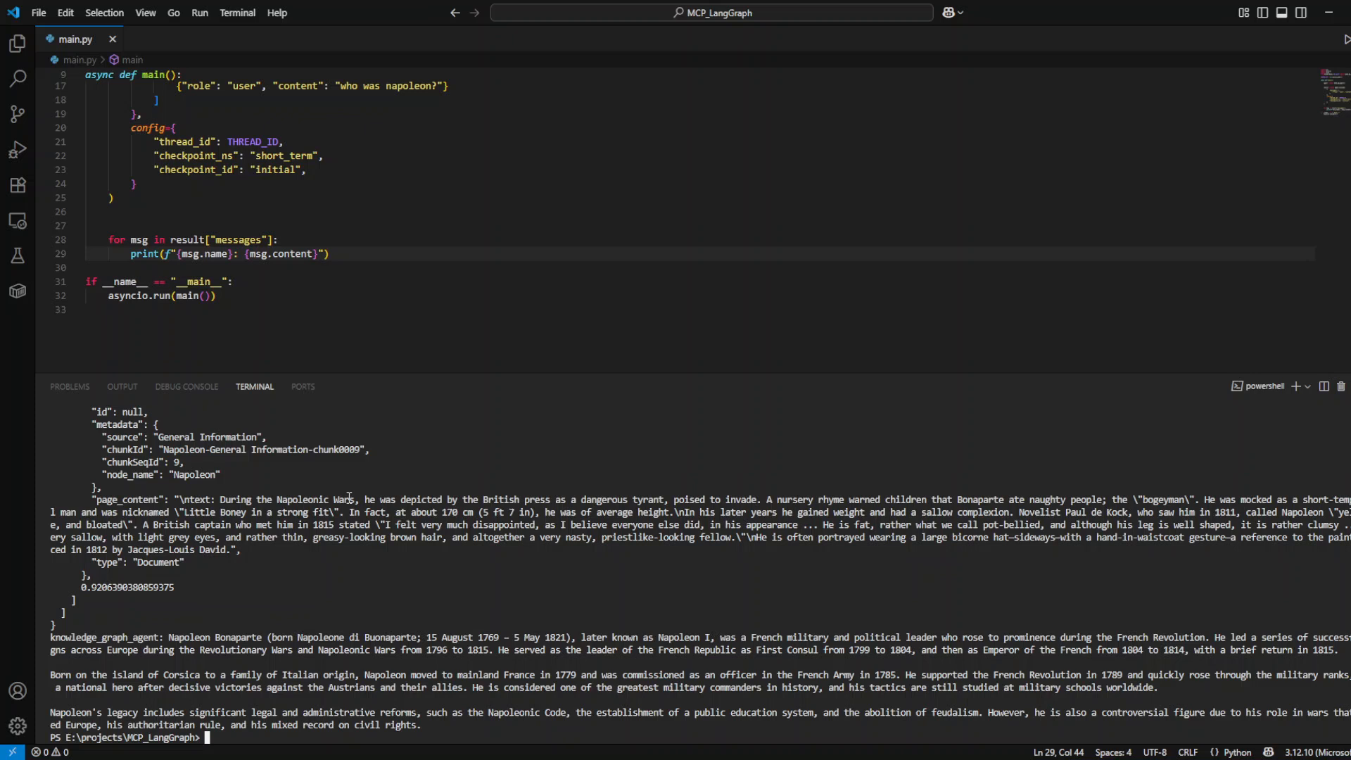
{"action": "mouse_move", "coordinate": [393, 696]}
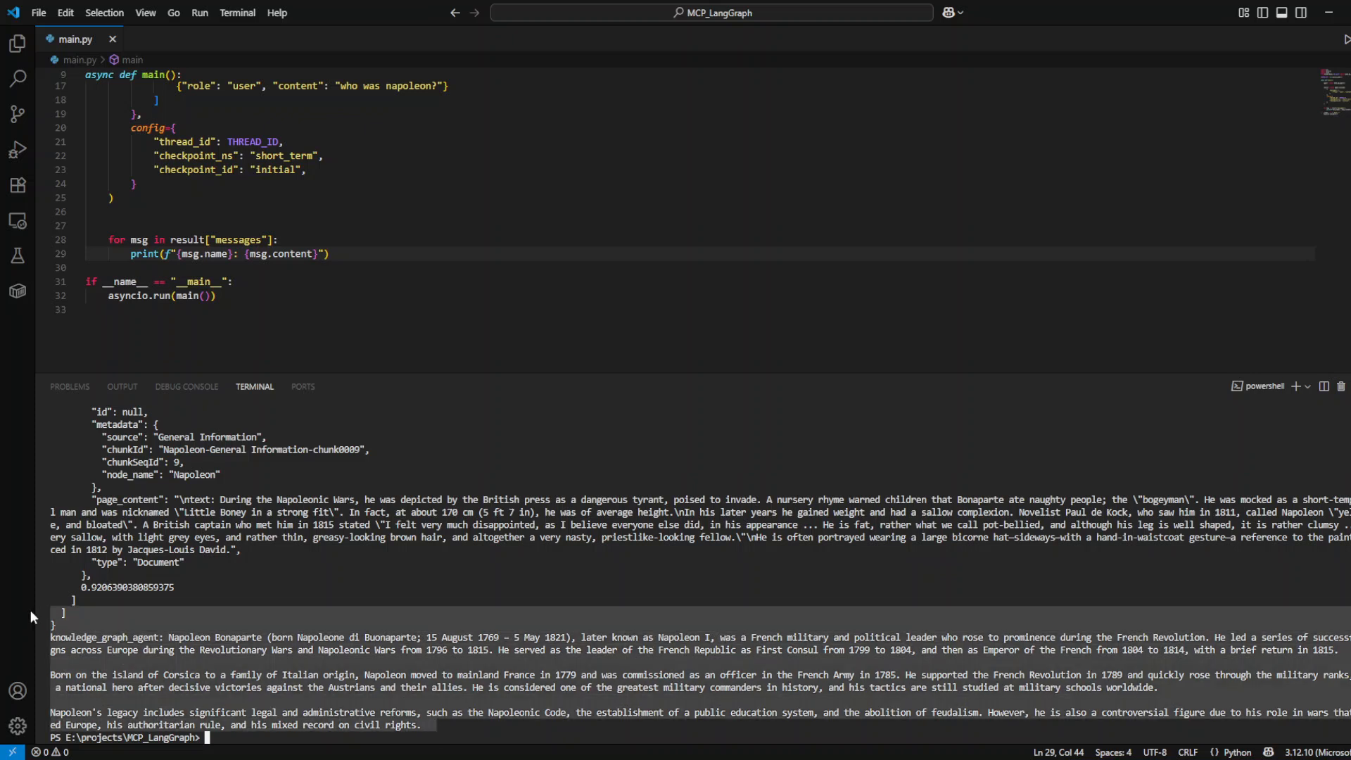
{"action": "scroll", "scroll_direction": "down", "scroll_amount": 3}
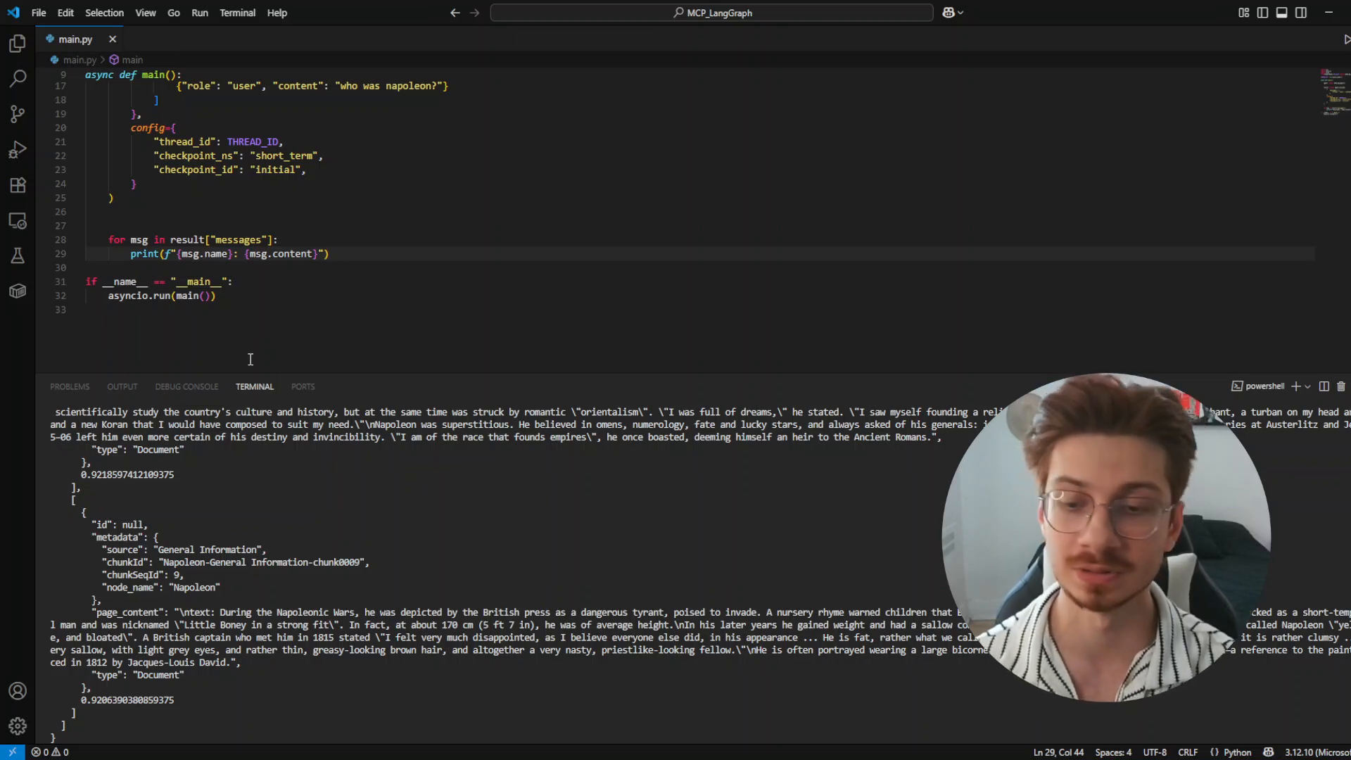
{"action": "mouse_move", "coordinate": [484, 390]}
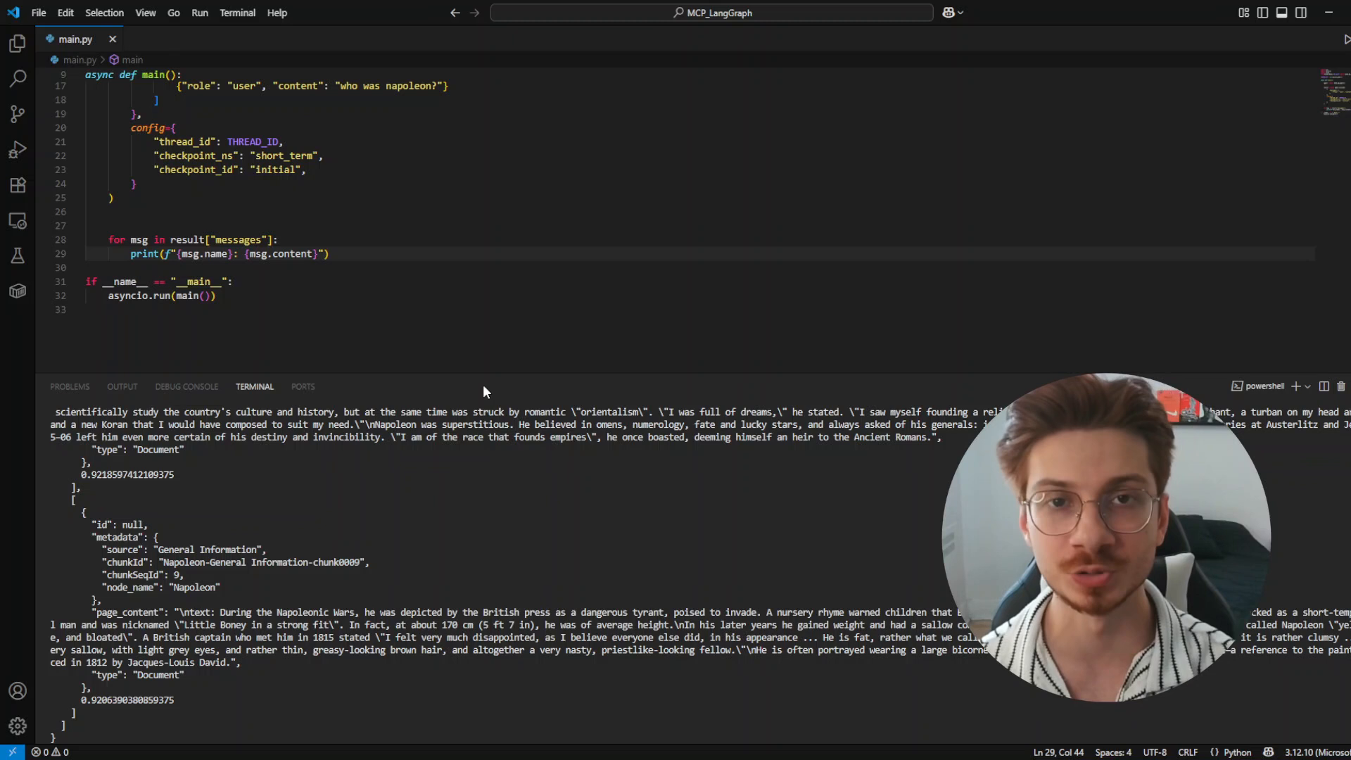